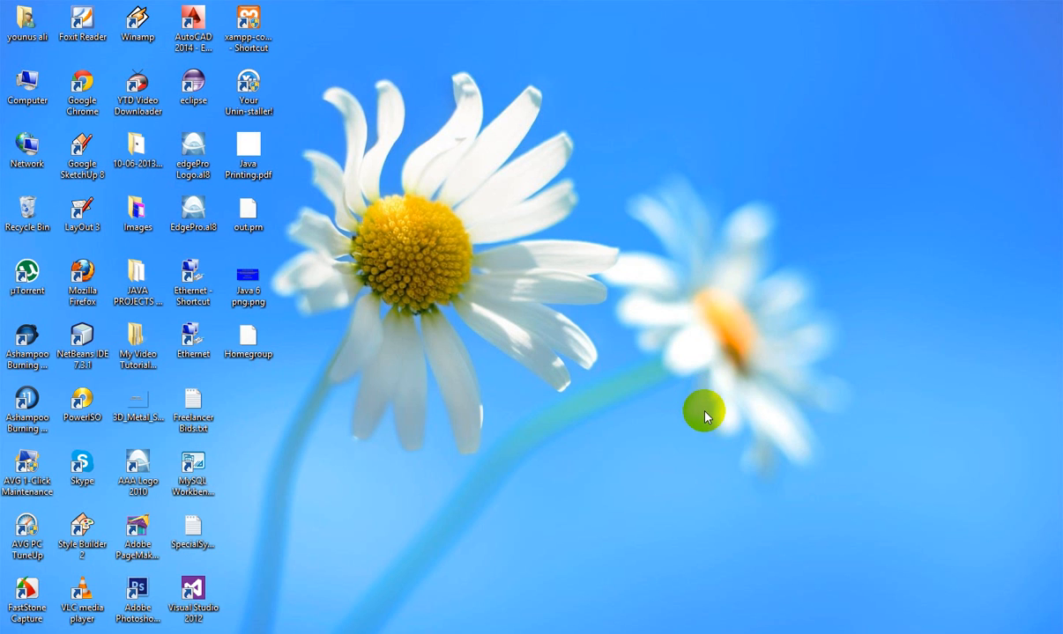
pyautogui.moveTo(596, 533)
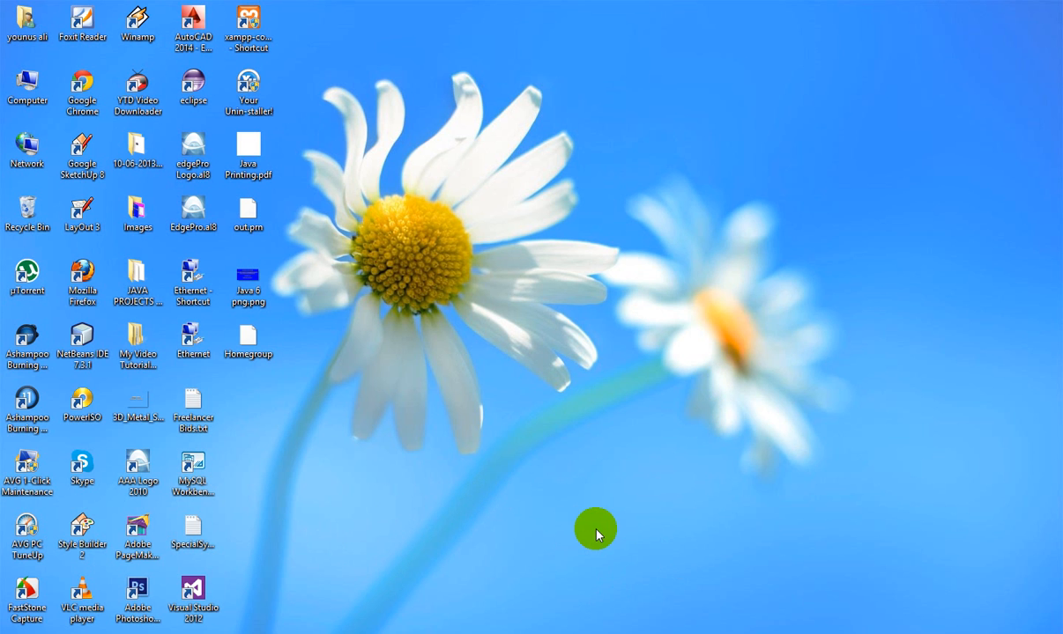
pyautogui.moveTo(367, 416)
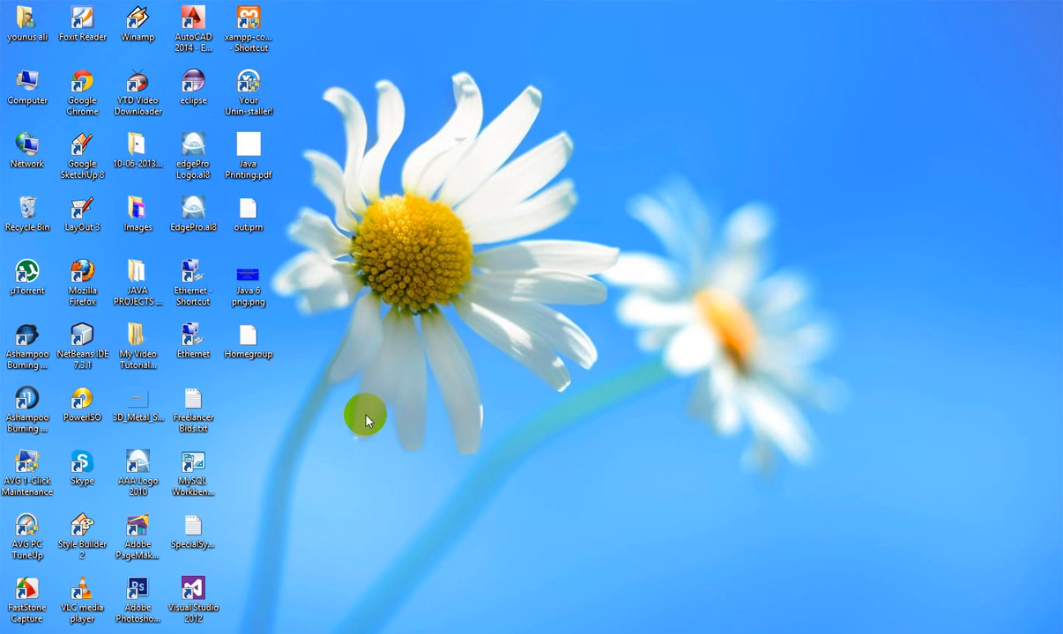
pyautogui.moveTo(563, 437)
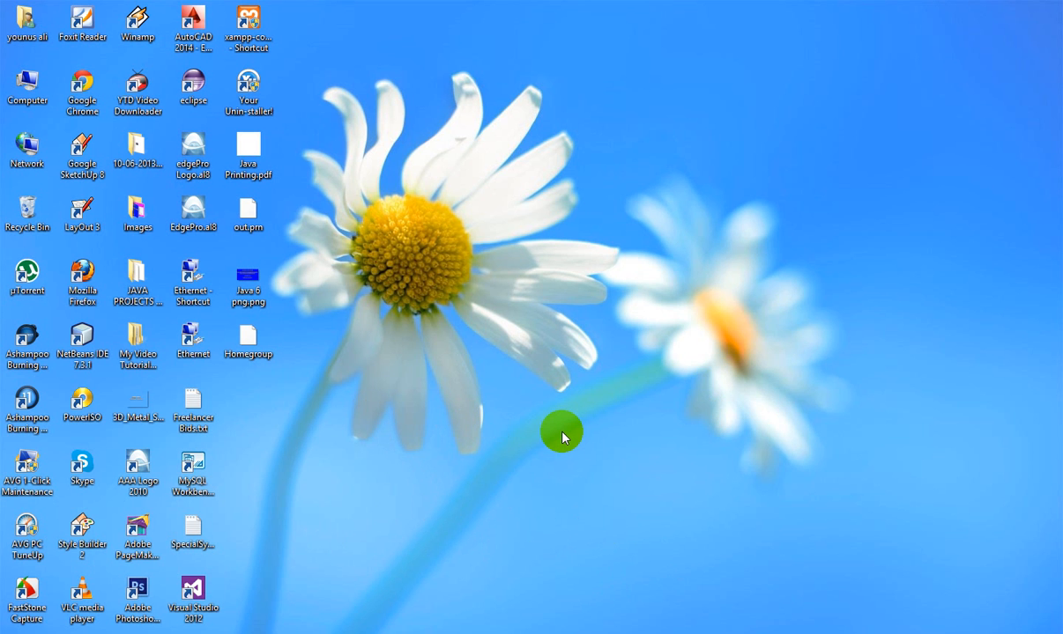
pyautogui.moveTo(325, 617)
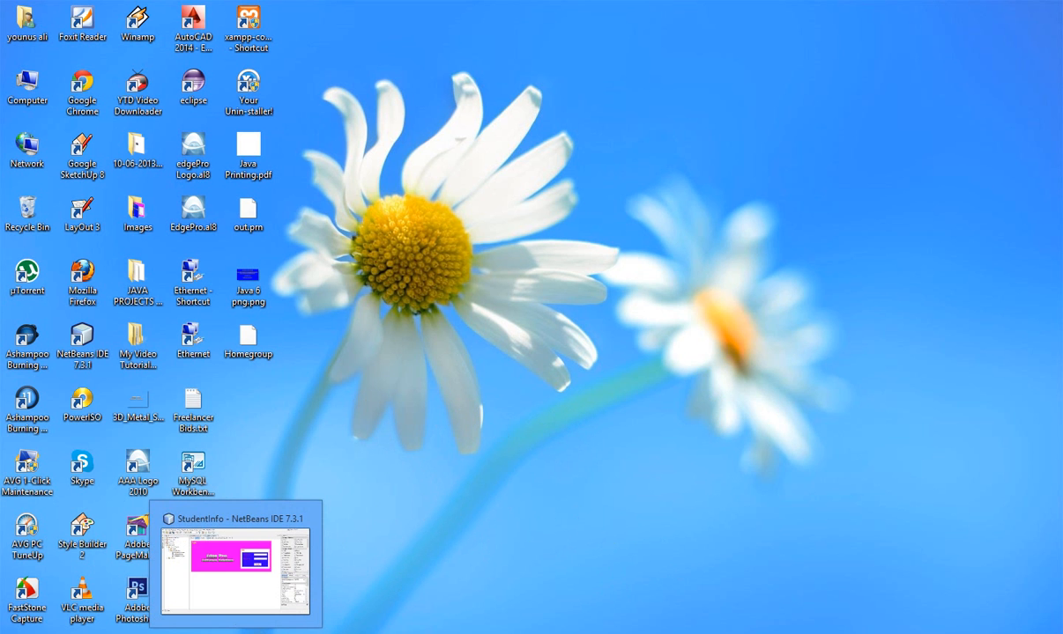
# Run the StudentInfo project and log in with username q and the password, dismissing the success message
pyautogui.click(232, 567)
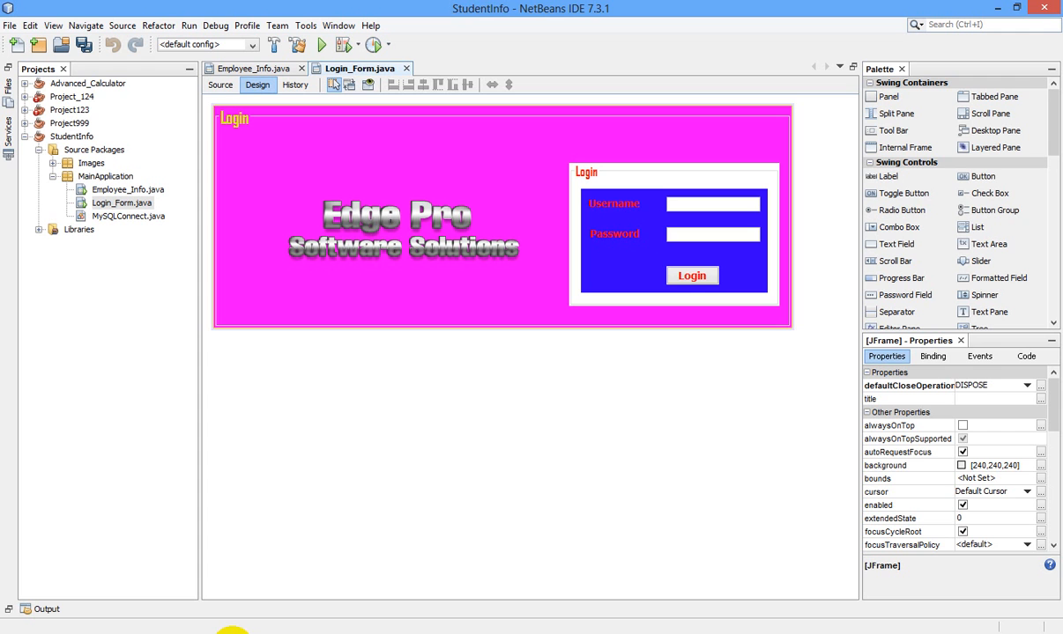
pyautogui.moveTo(398, 416)
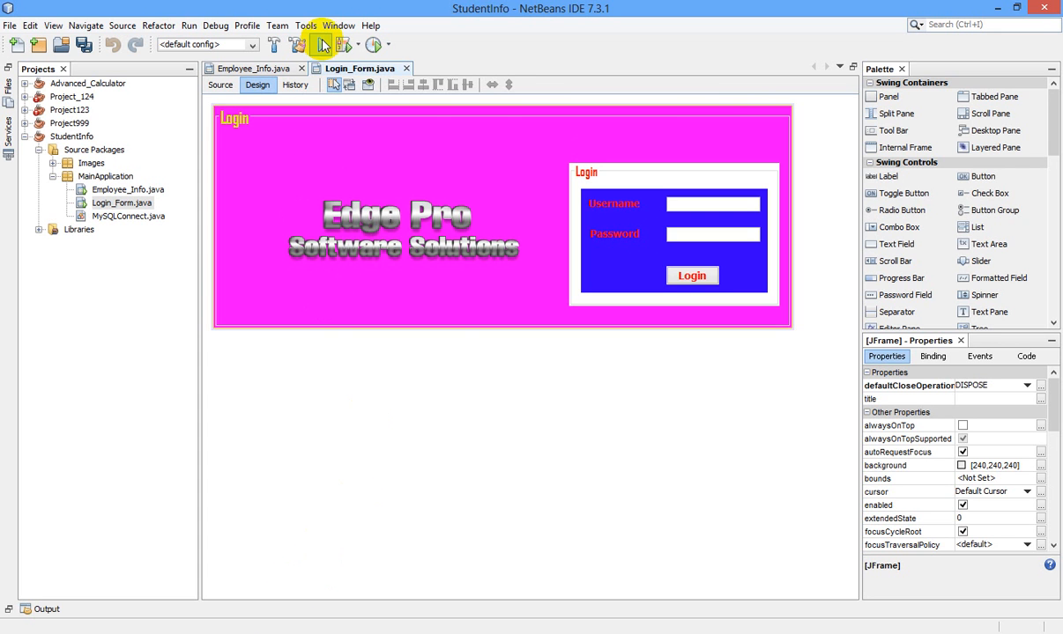
pyautogui.click(321, 44)
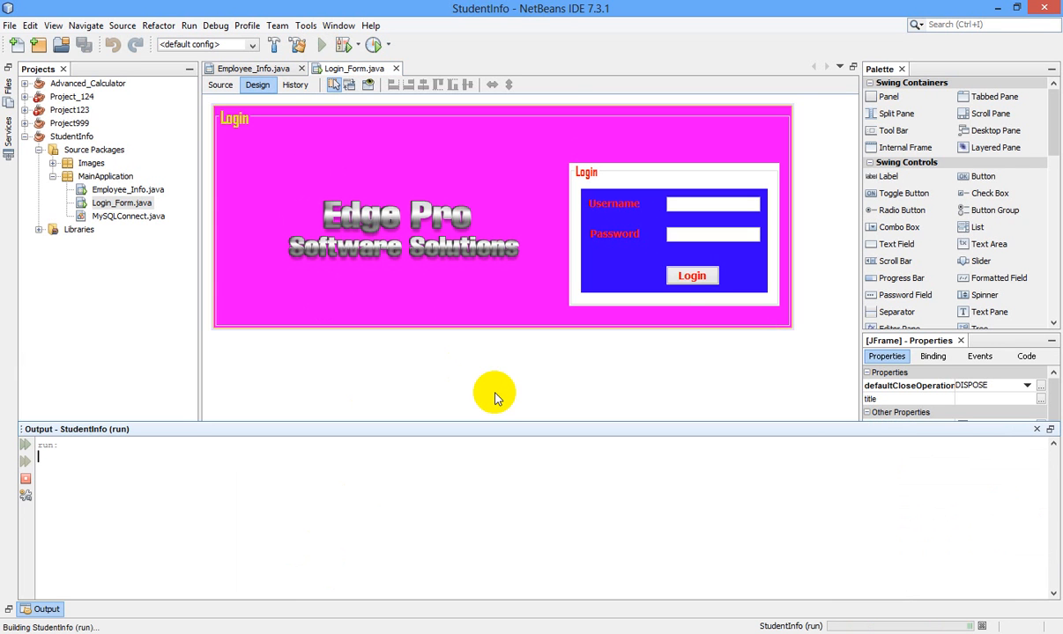
pyautogui.click(321, 46)
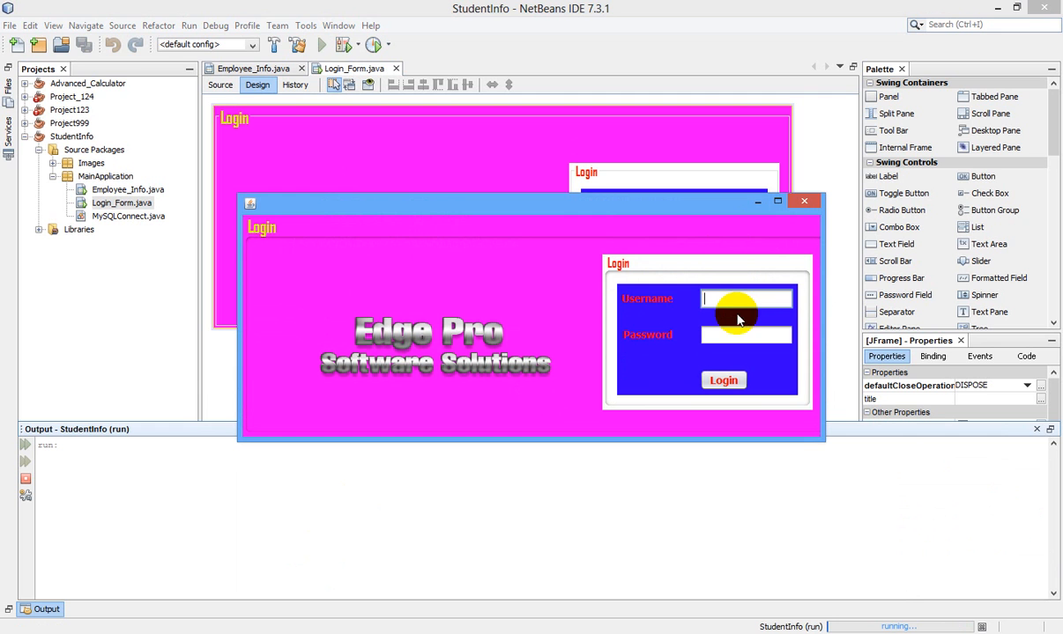
pyautogui.write('qwerty')
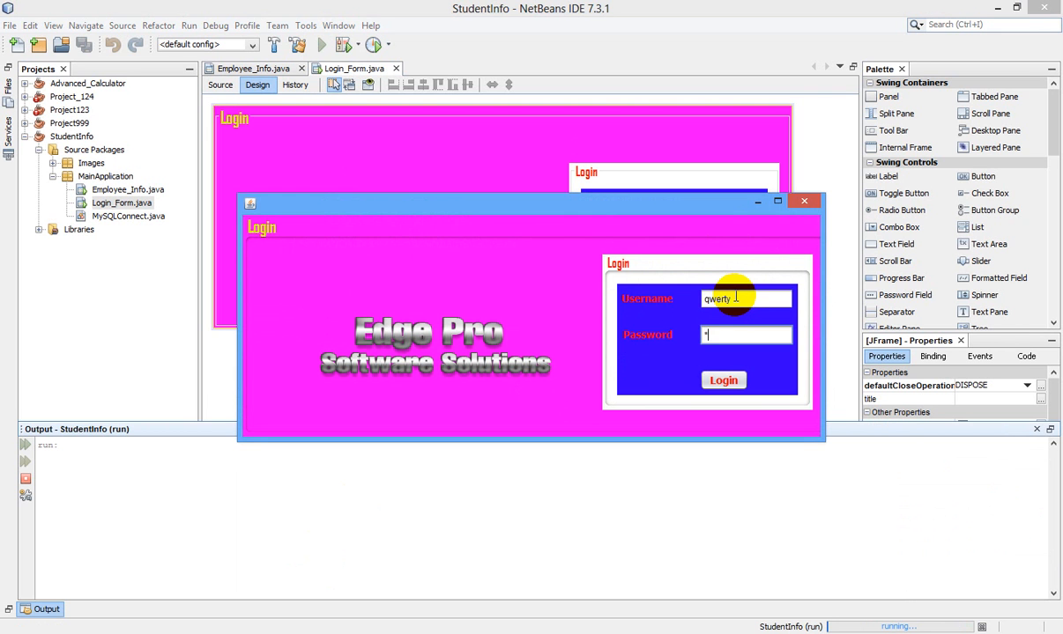
pyautogui.write('password')
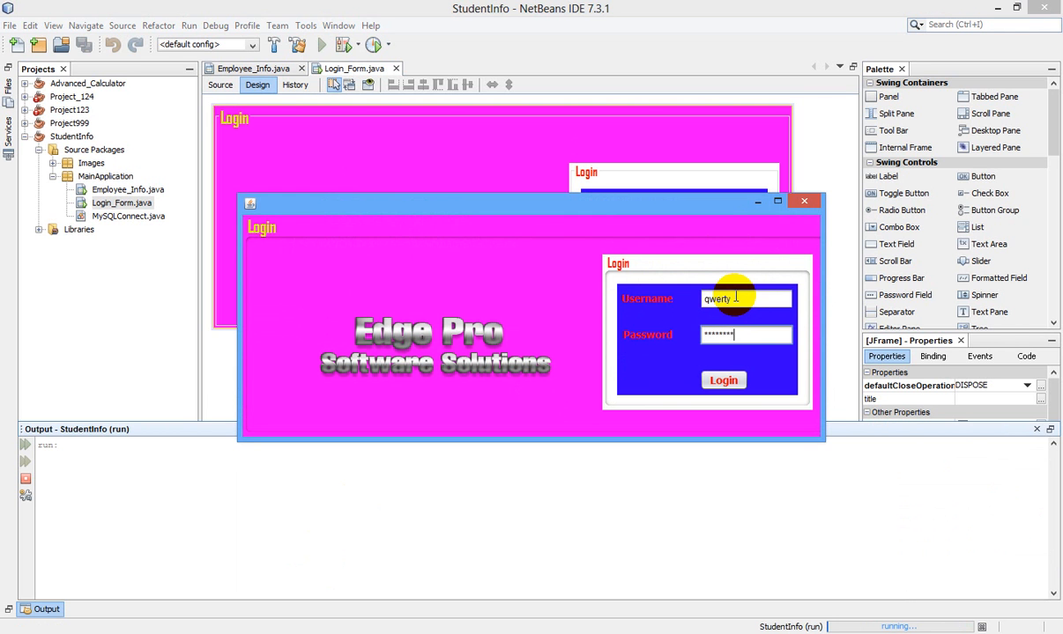
pyautogui.click(723, 381)
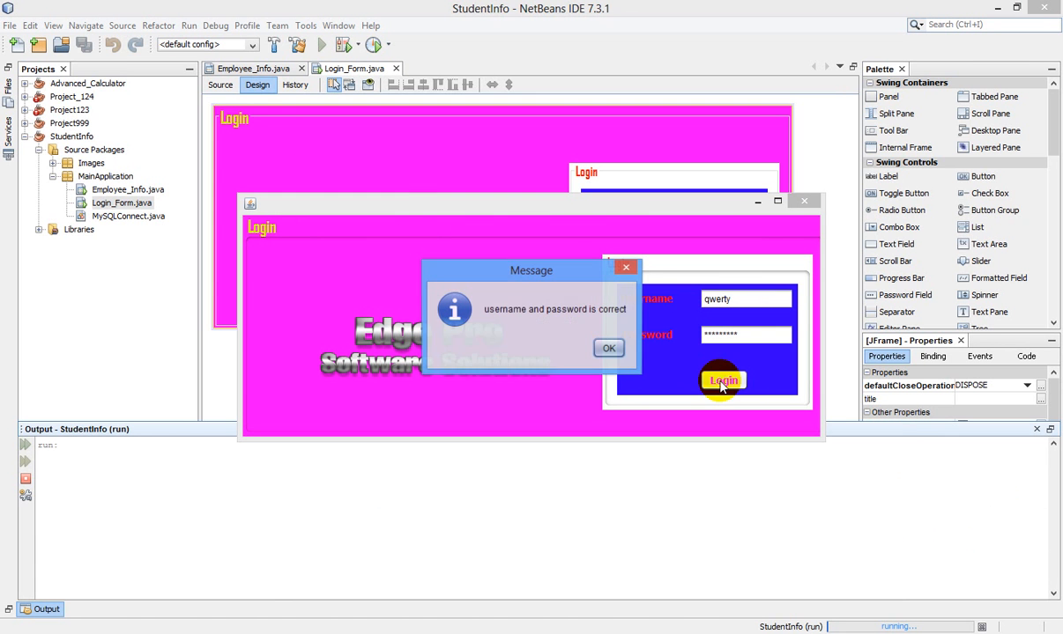
pyautogui.click(608, 348)
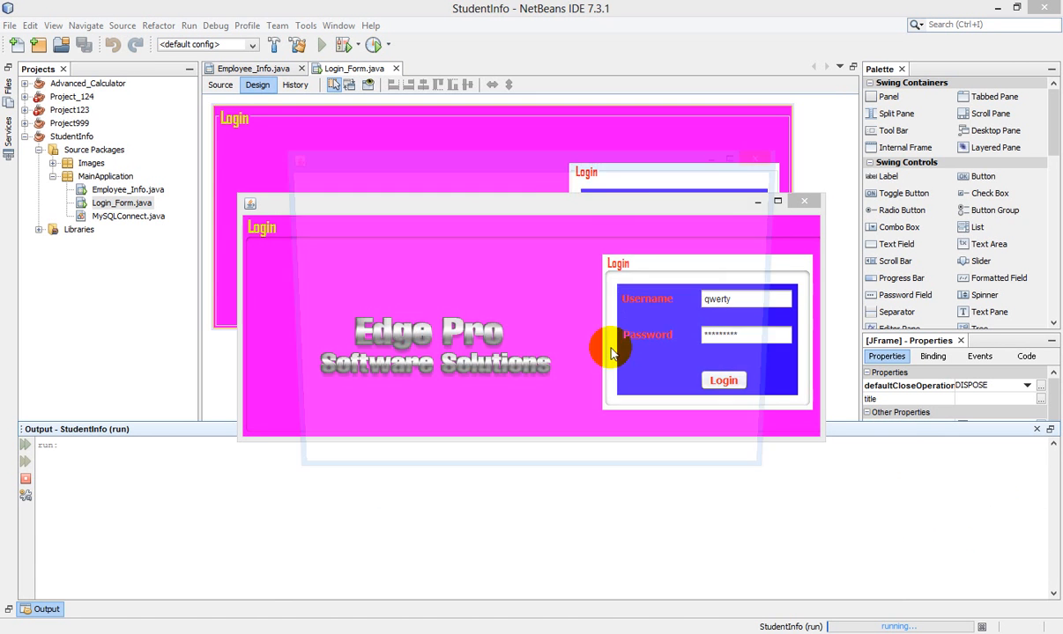
# Reposition the employee info window showing Robert and Julia, then close the running app
pyautogui.click(723, 381)
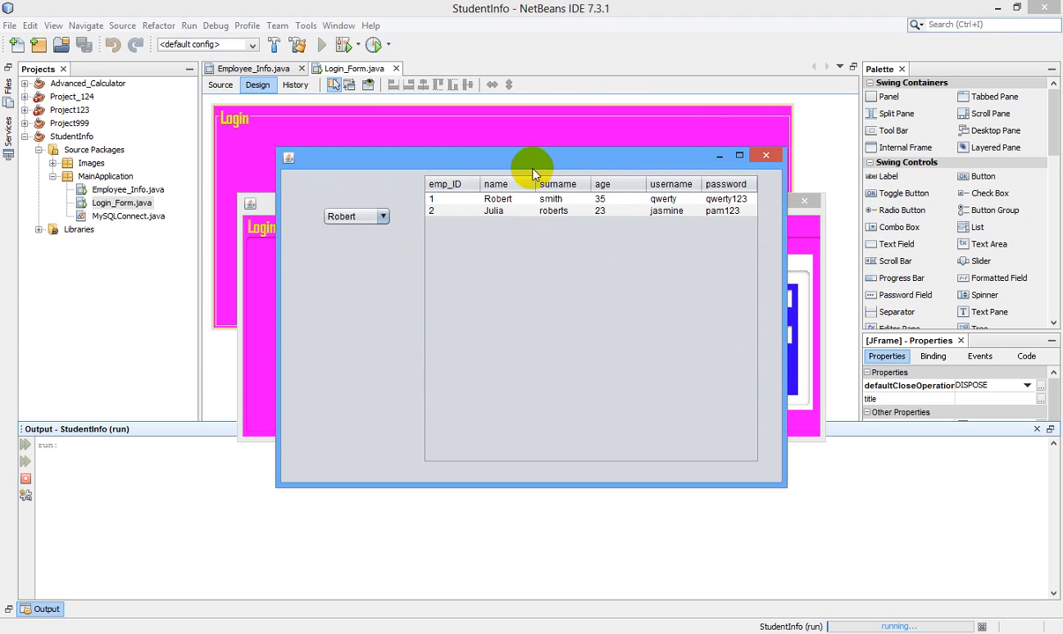
pyautogui.click(738, 155)
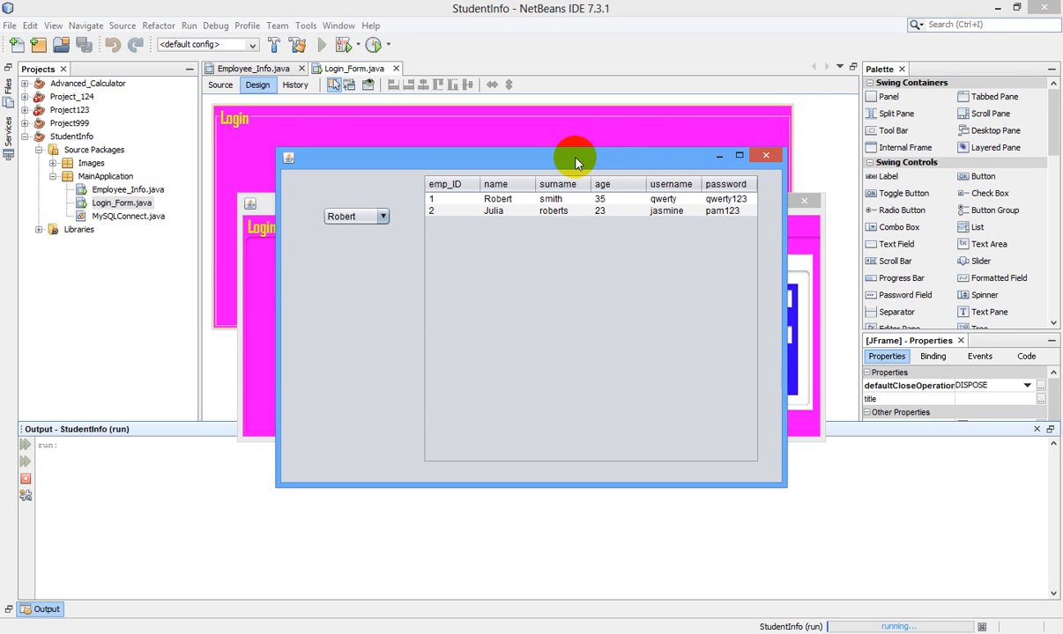
pyautogui.moveTo(578, 156); pyautogui.dragTo(874, 319)
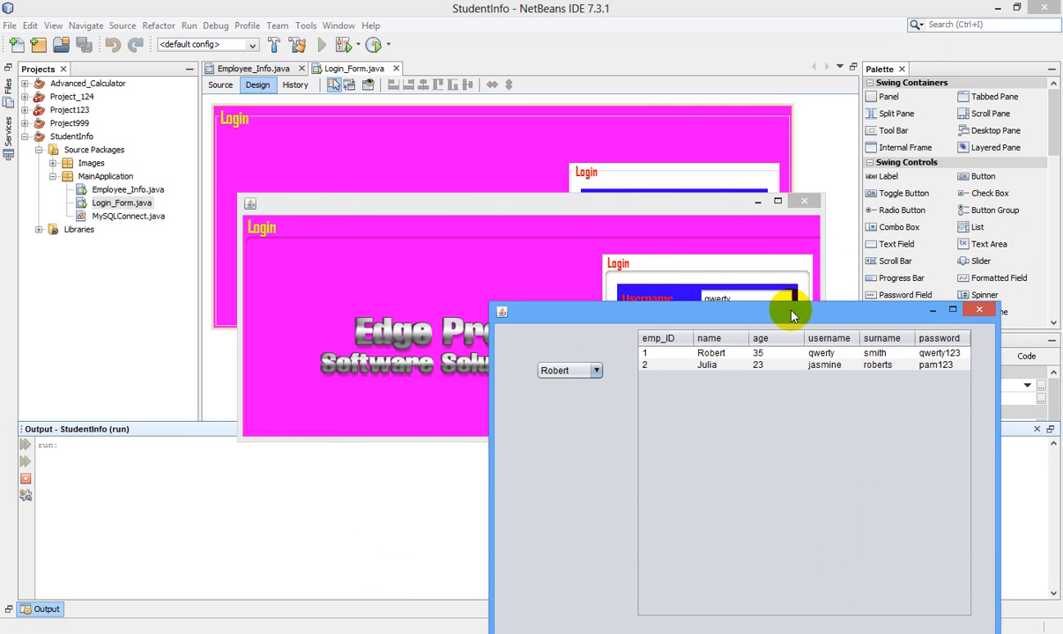
pyautogui.moveTo(844, 296)
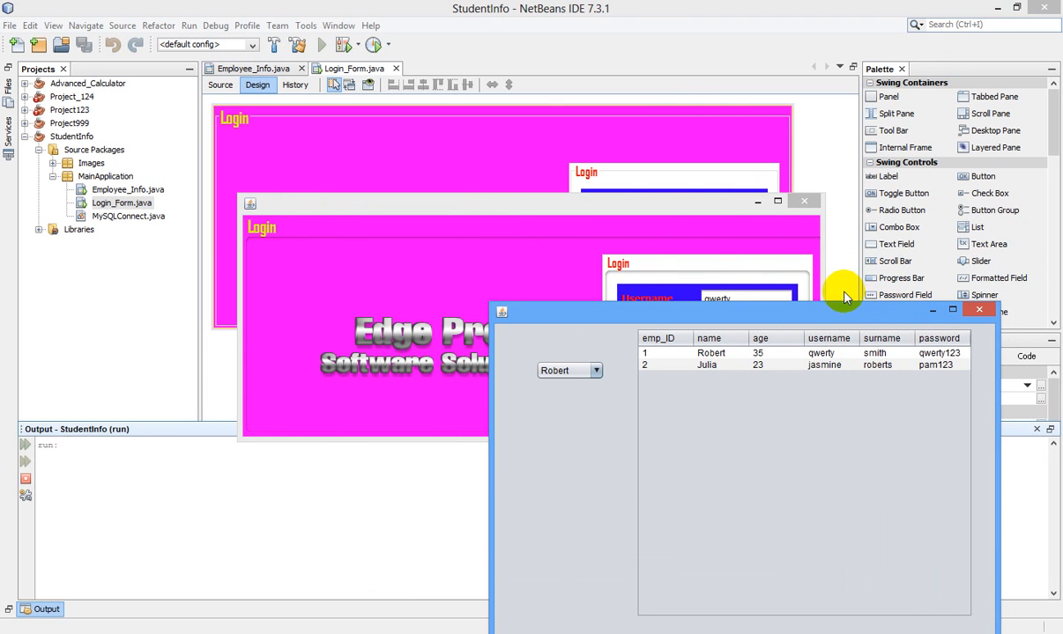
pyautogui.moveTo(285, 307)
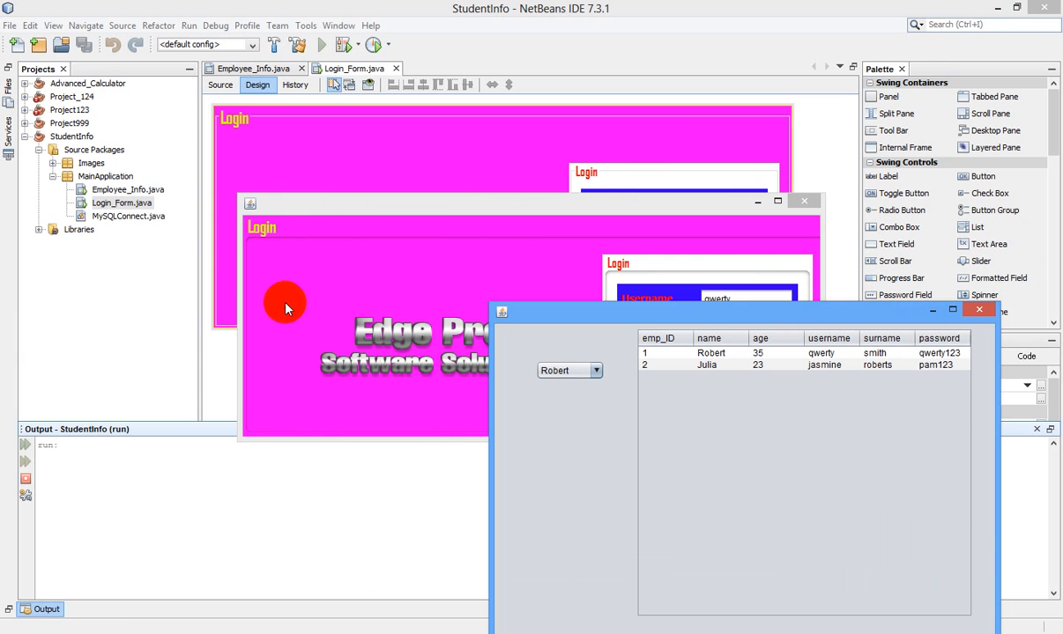
pyautogui.moveTo(561, 342)
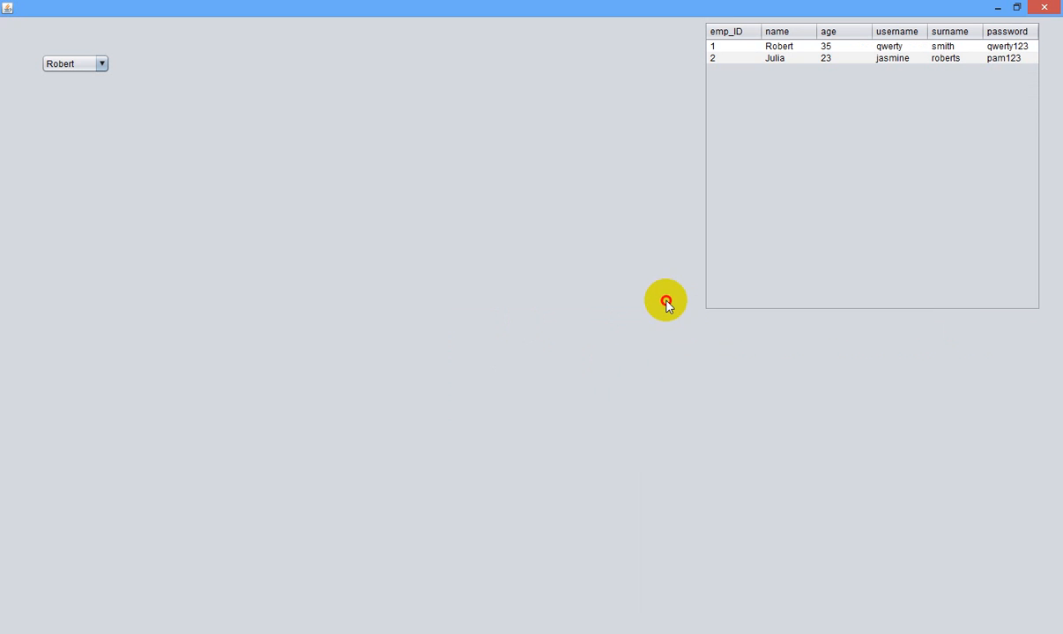
pyautogui.click(1015, 7)
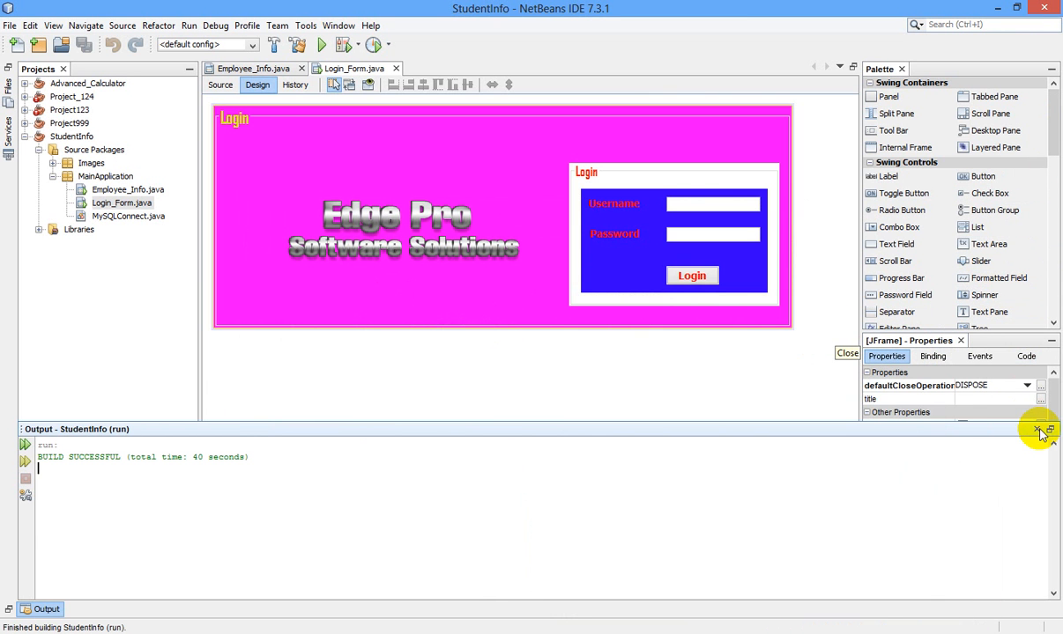
pyautogui.moveTo(1036, 432)
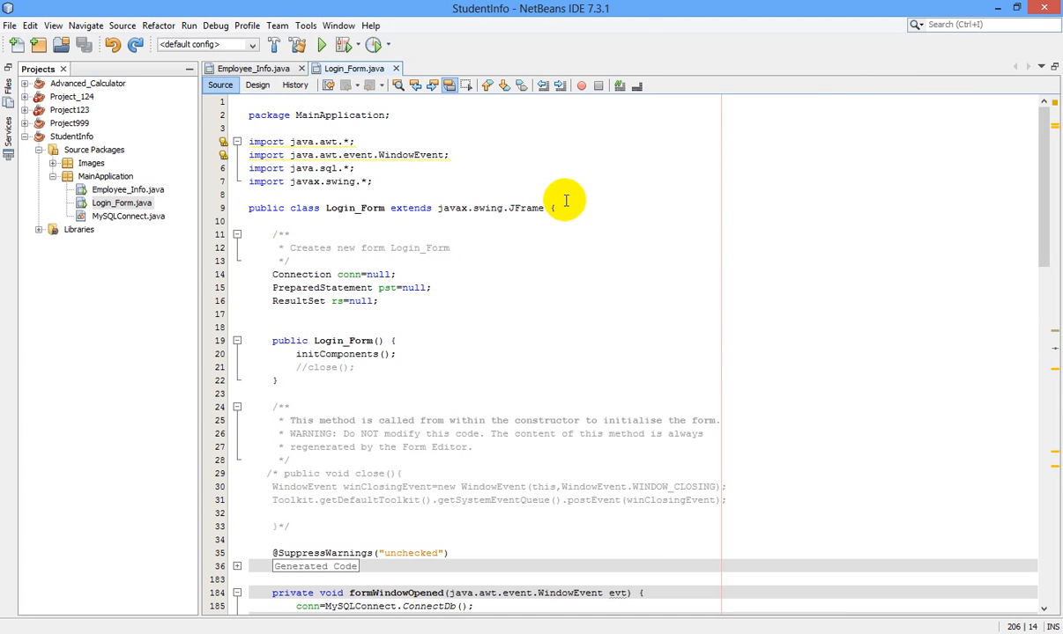
pyautogui.moveTo(326, 368)
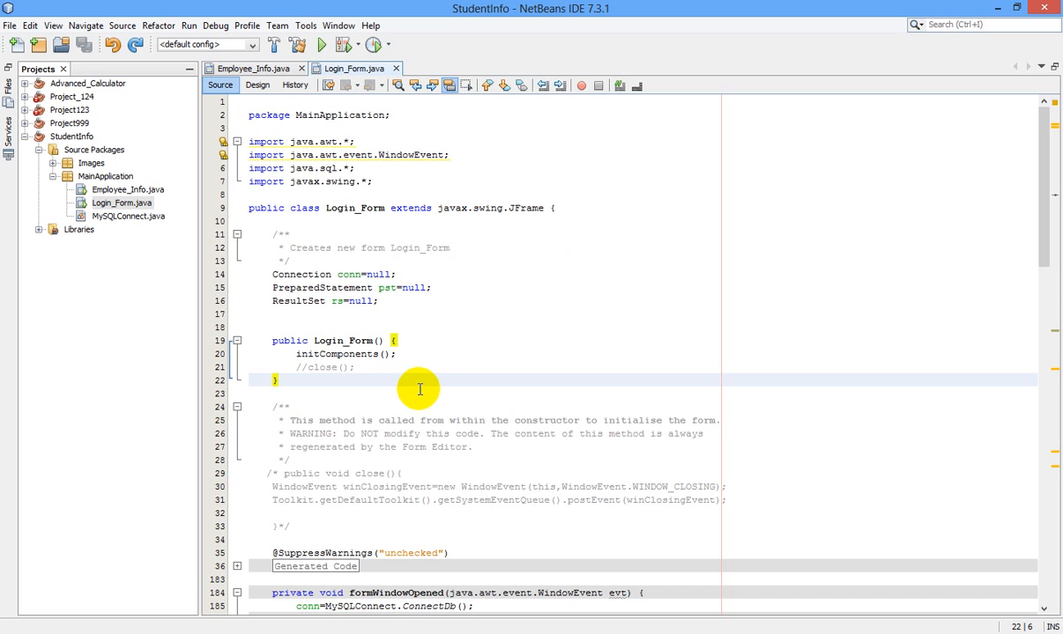
# Write an empty public void close(){ } method below the Login_Form constructor
pyautogui.click(277, 381)
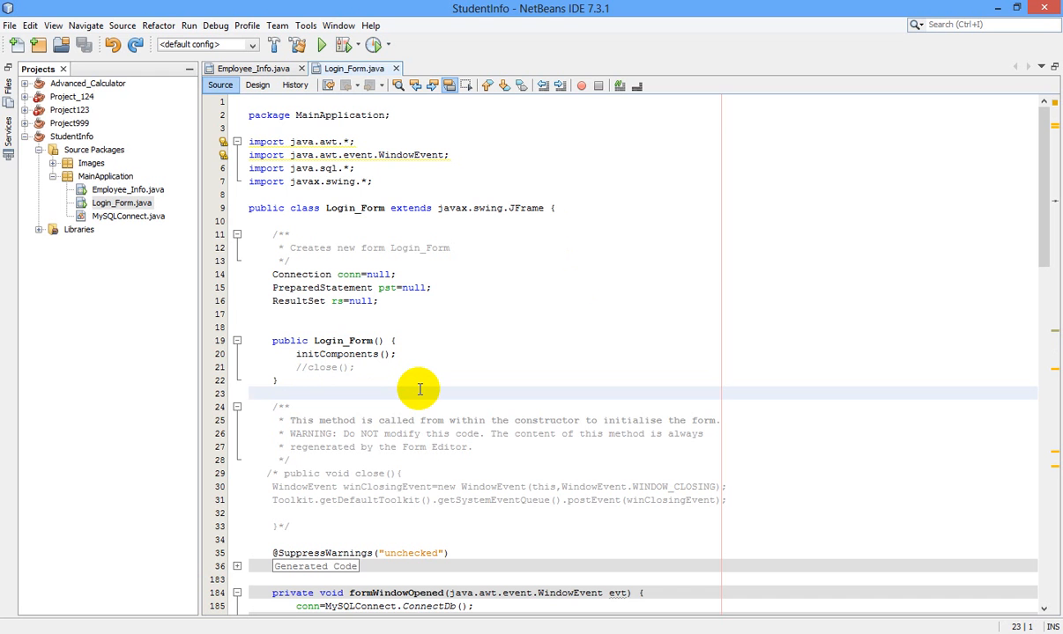
pyautogui.write('public void')
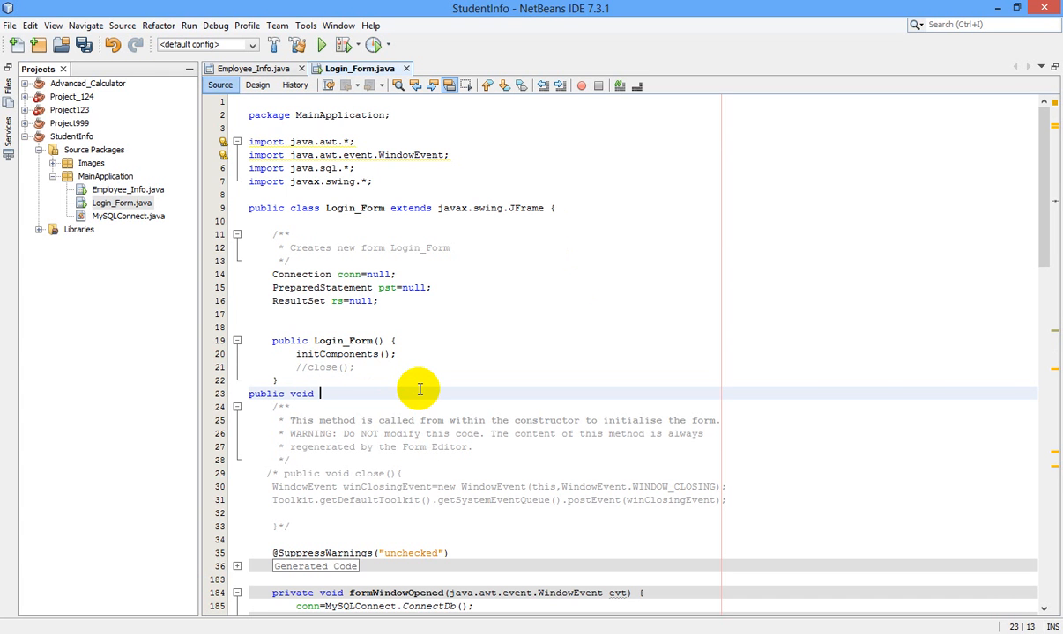
pyautogui.write('close')
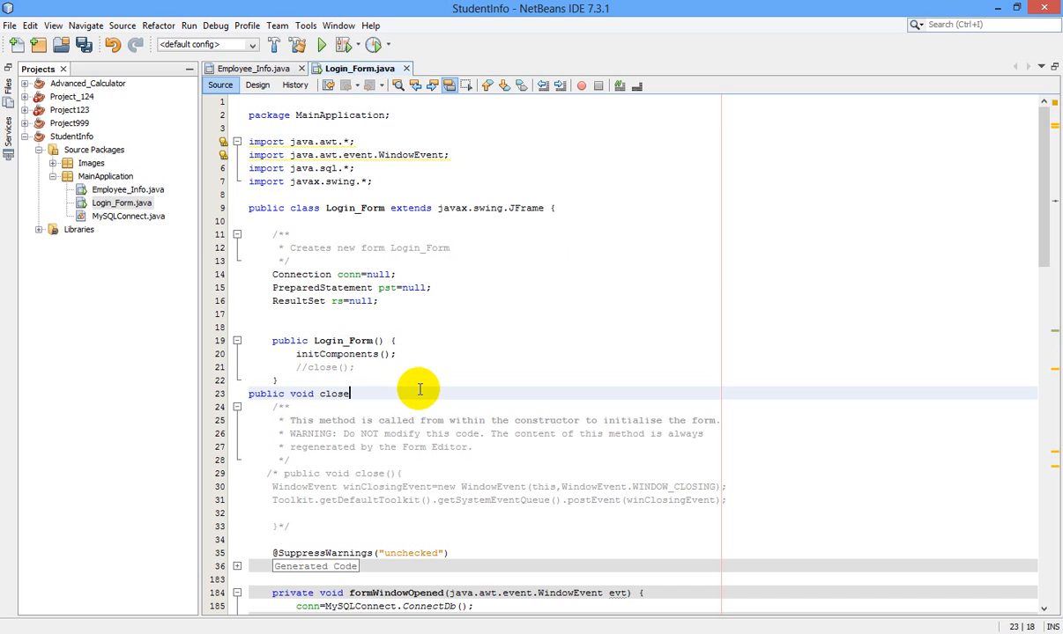
pyautogui.write('()')
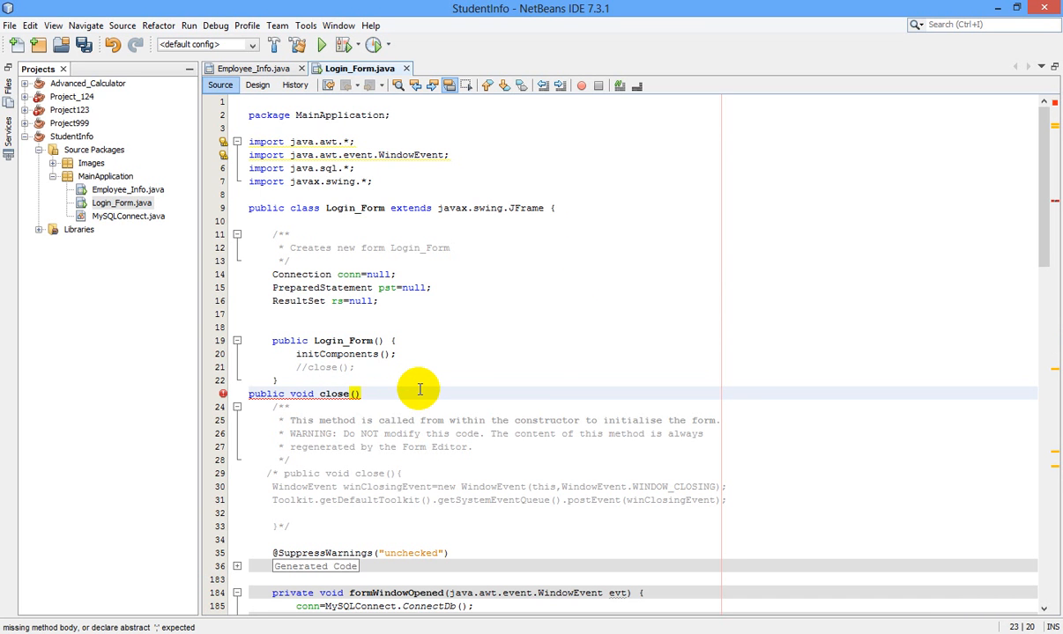
pyautogui.write('{}')
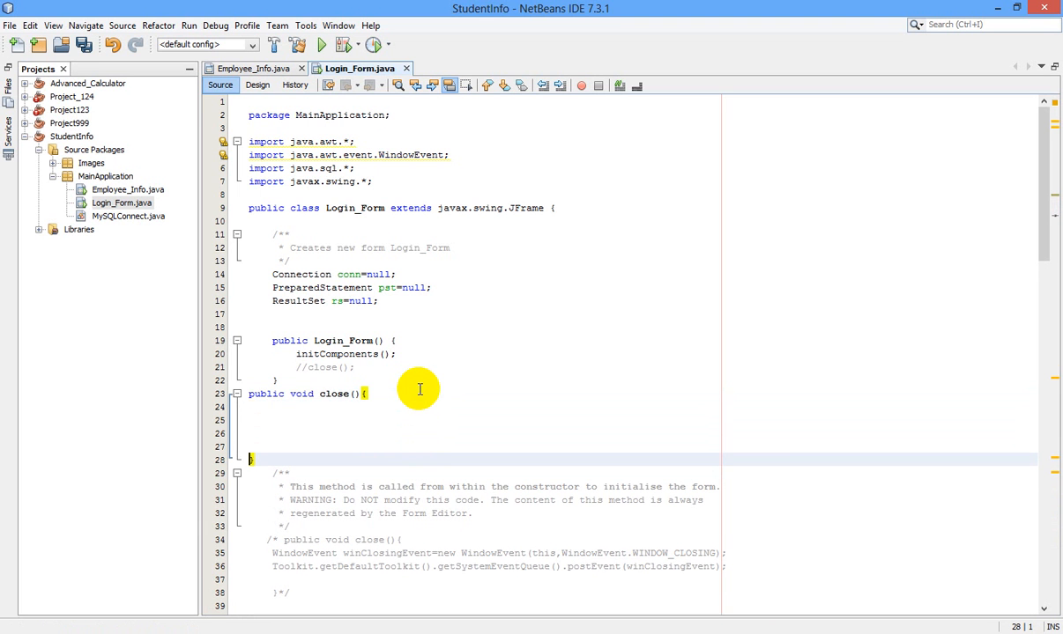
pyautogui.moveTo(285, 409)
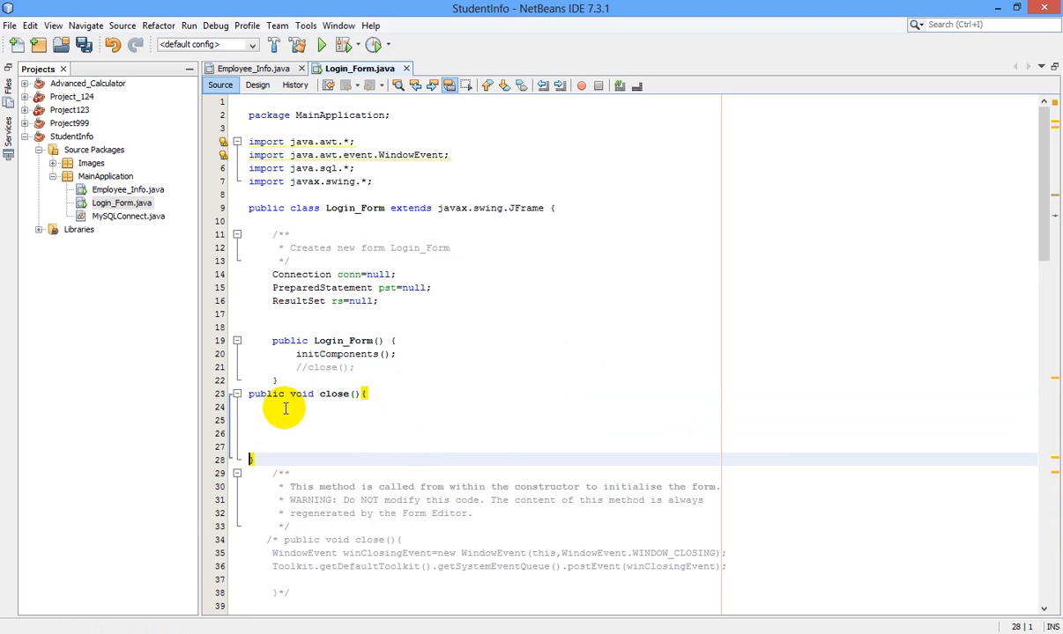
# Declare WindowEvent winClosingEvent = new WindowEvent inside the close() method
pyautogui.click(287, 407)
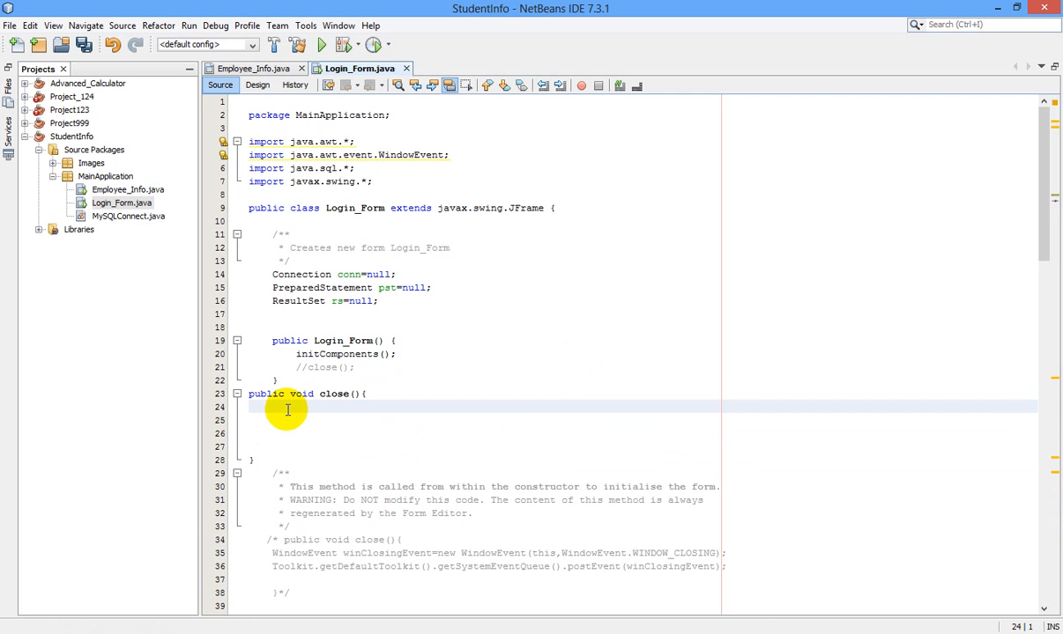
pyautogui.write('Windoe')
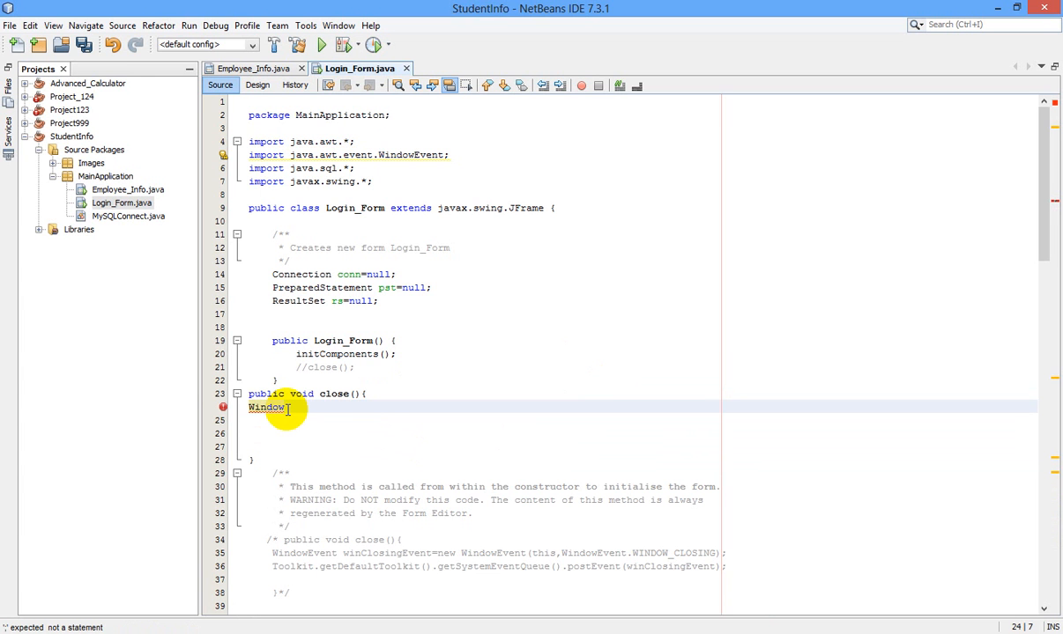
pyautogui.write('Event')
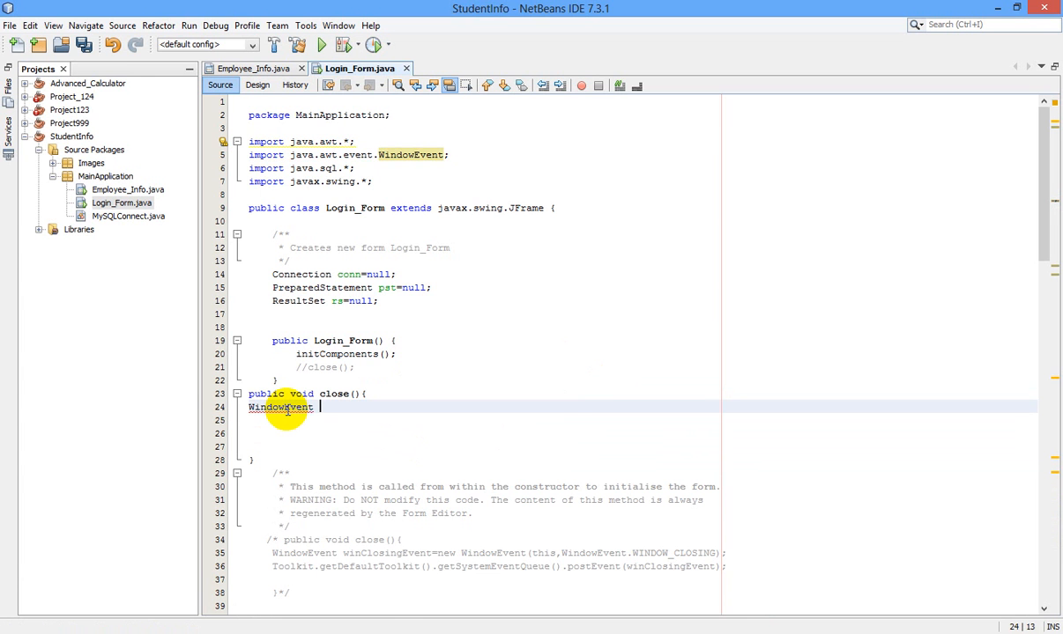
pyautogui.write('winClosing')
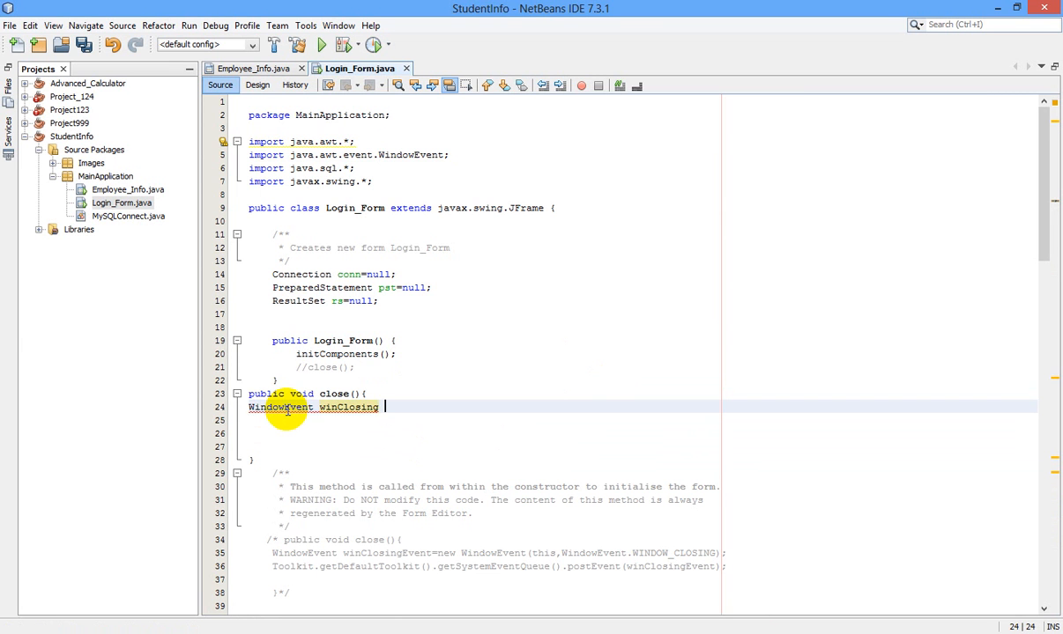
pyautogui.write('Event')
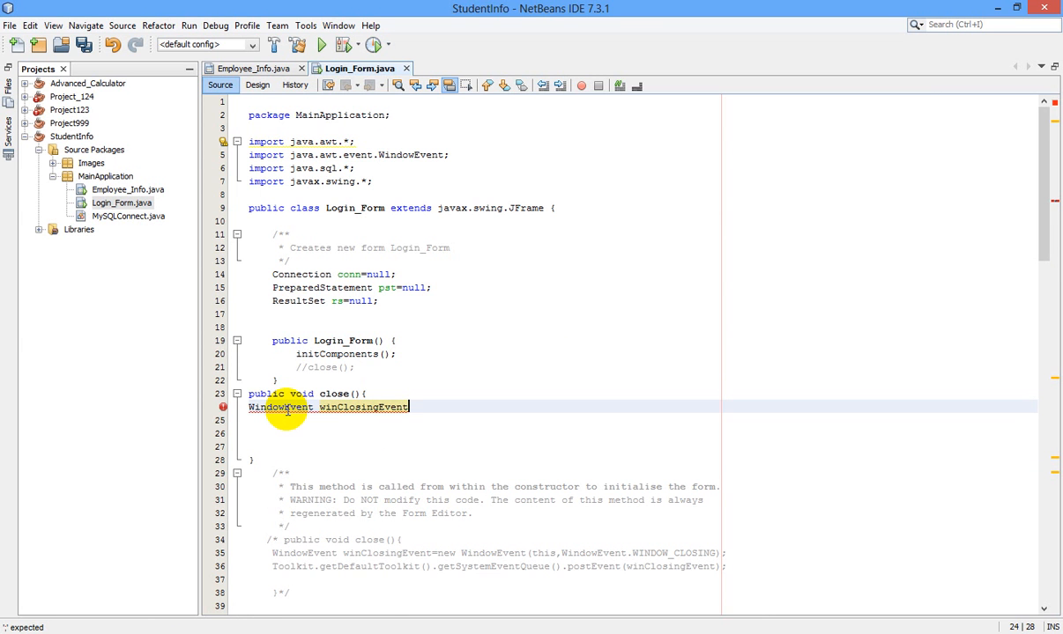
pyautogui.write('=')
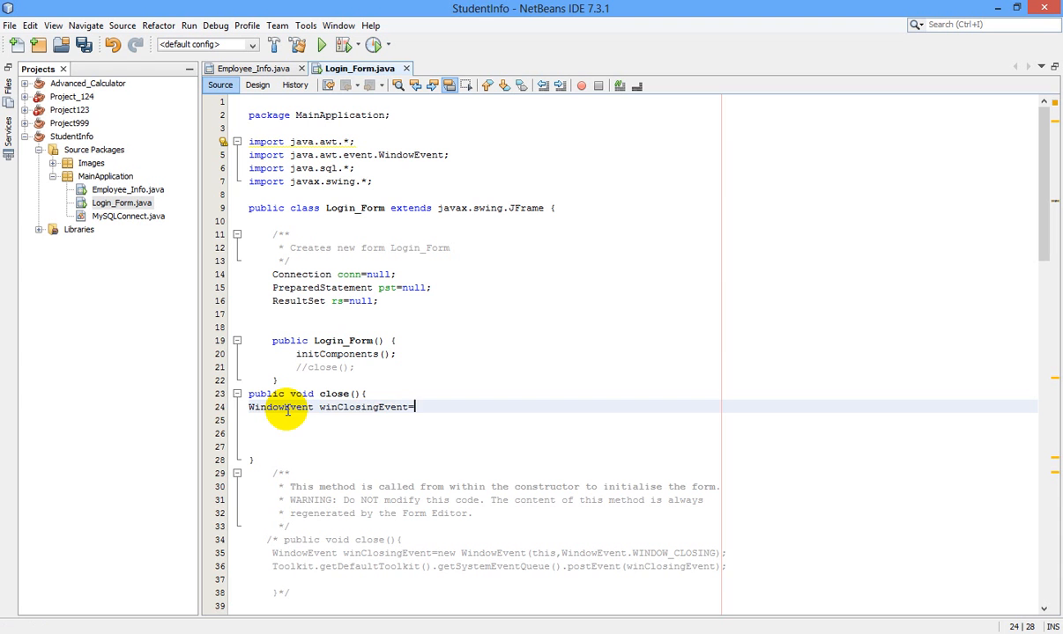
pyautogui.write('new')
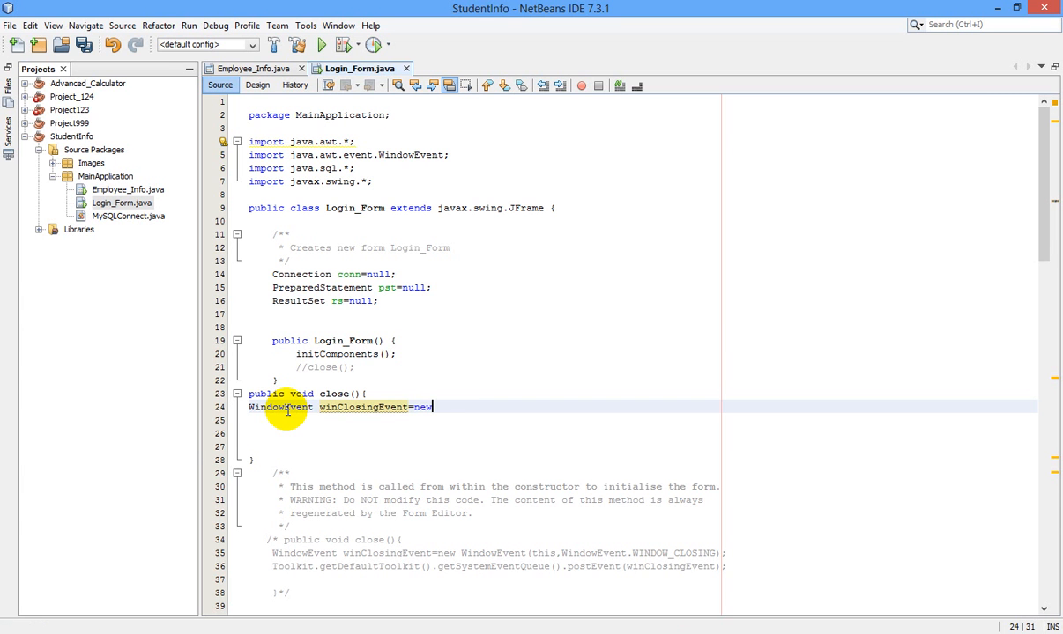
pyautogui.write('WindowEvent')
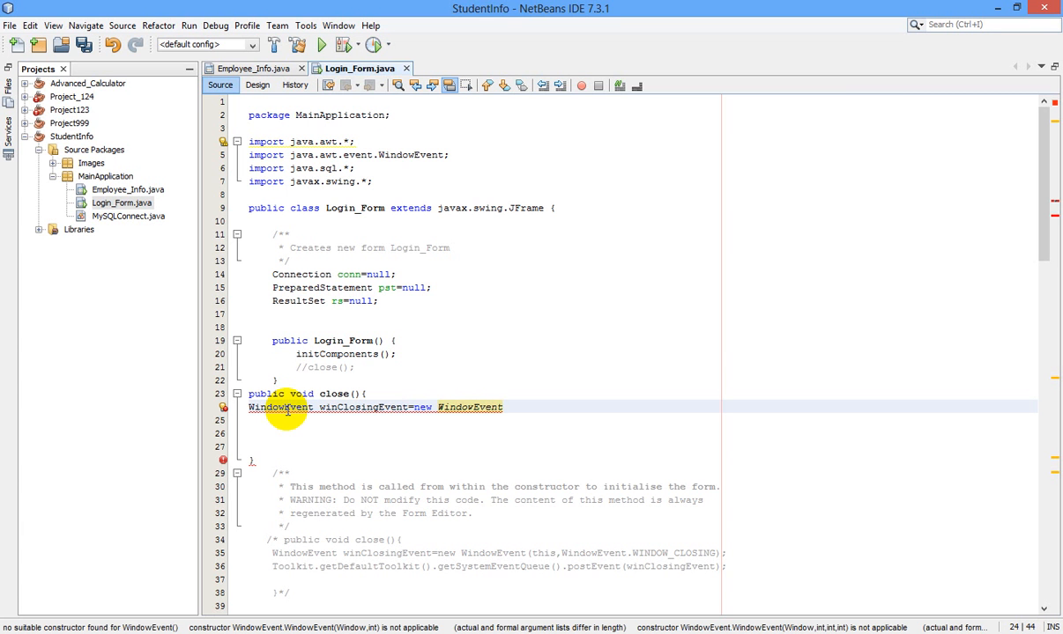
# Complete the constructor arguments as (this, WindowEvent.WINDOW_CLOSING);
pyautogui.write('()')
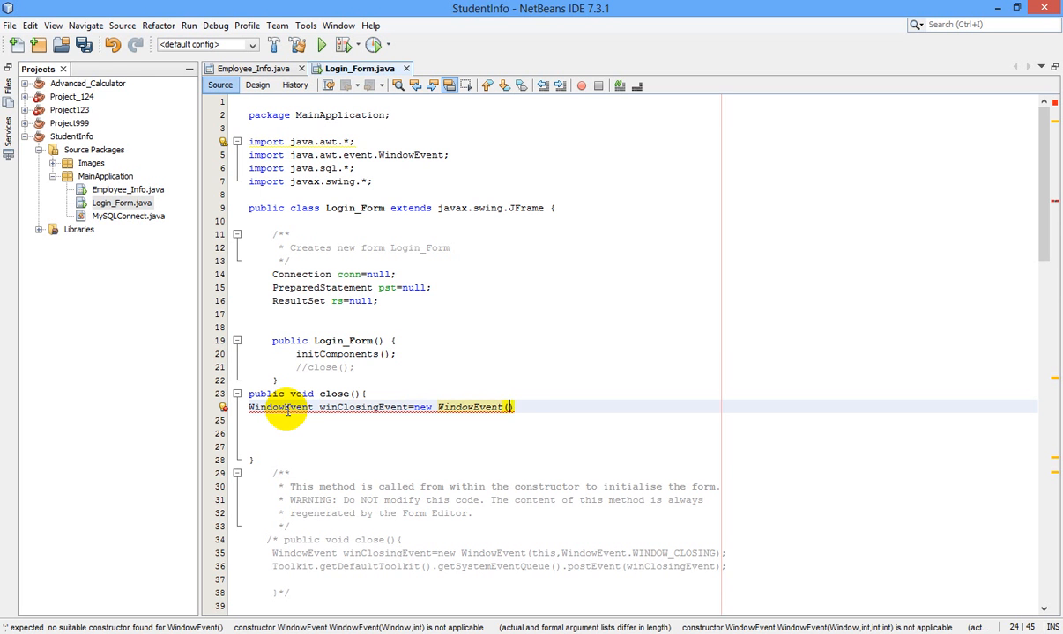
pyautogui.write('this')
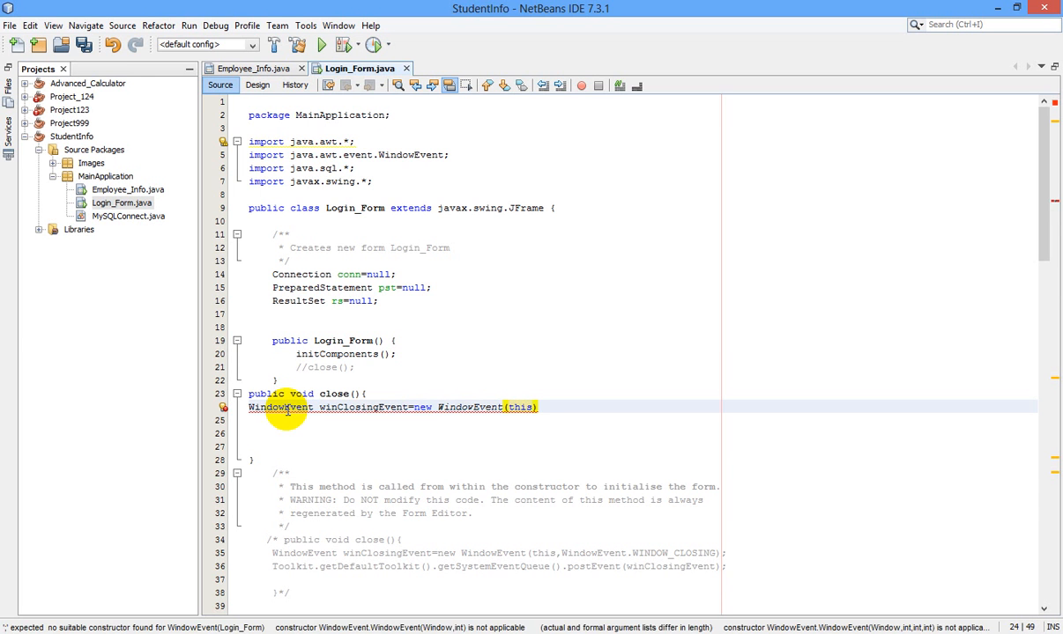
pyautogui.write(',')
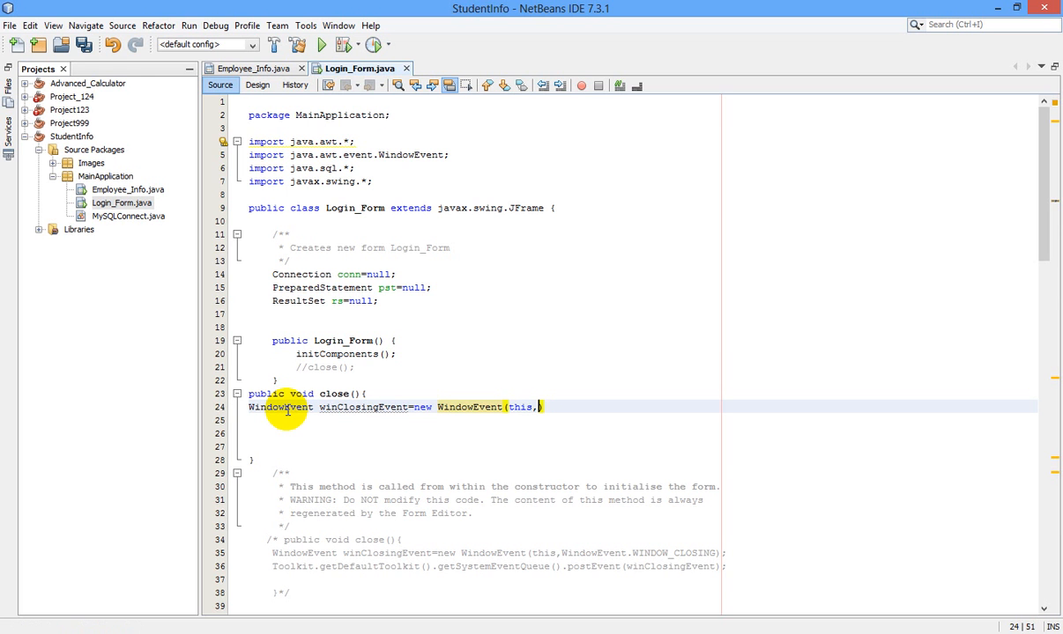
pyautogui.write('Window')
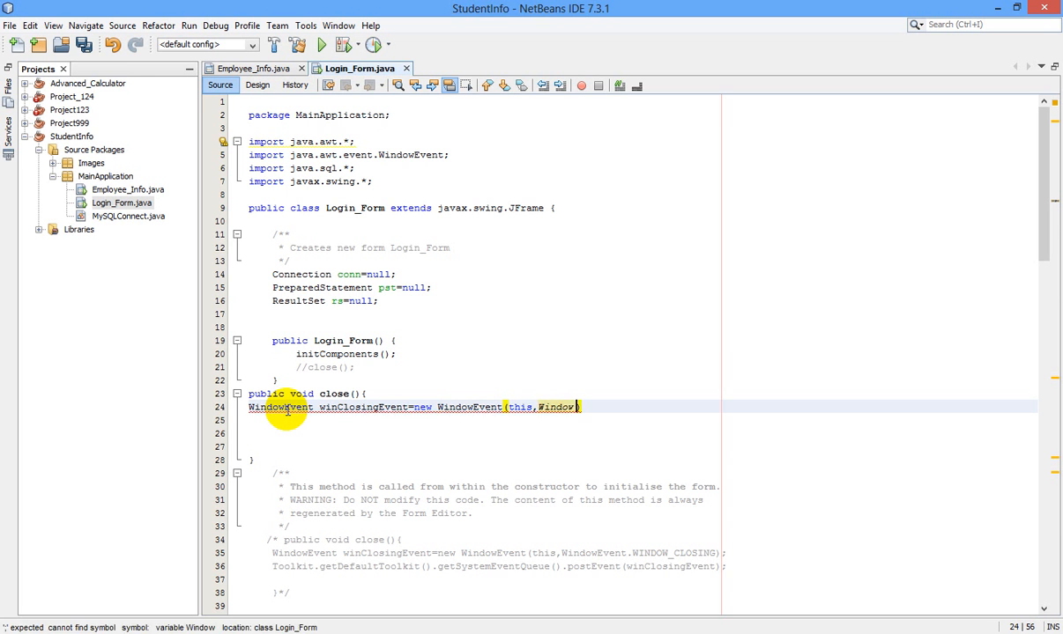
pyautogui.write('Event)')
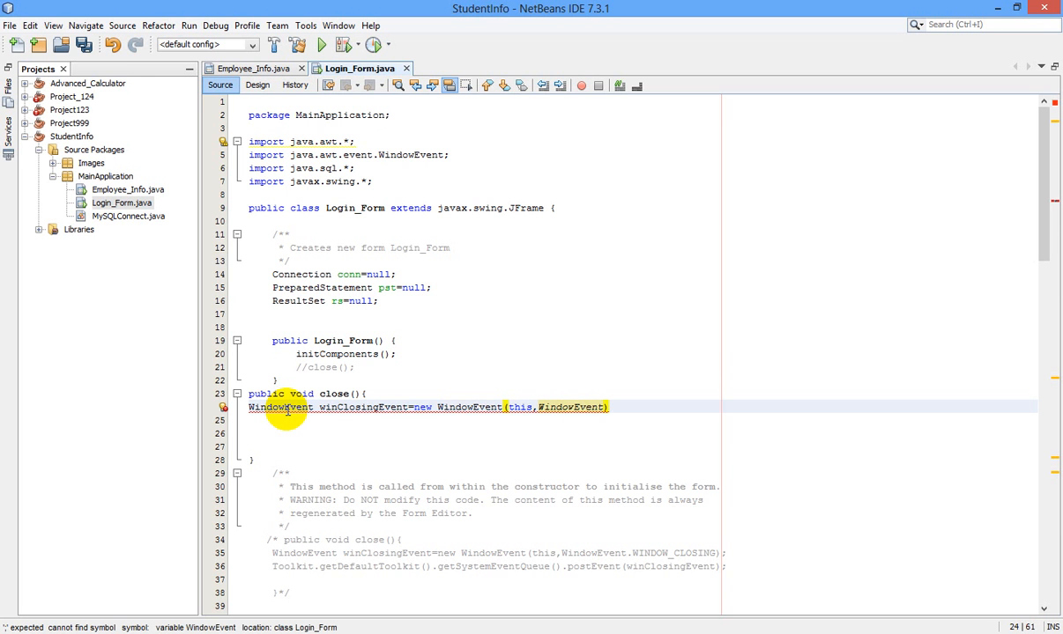
pyautogui.write('.')
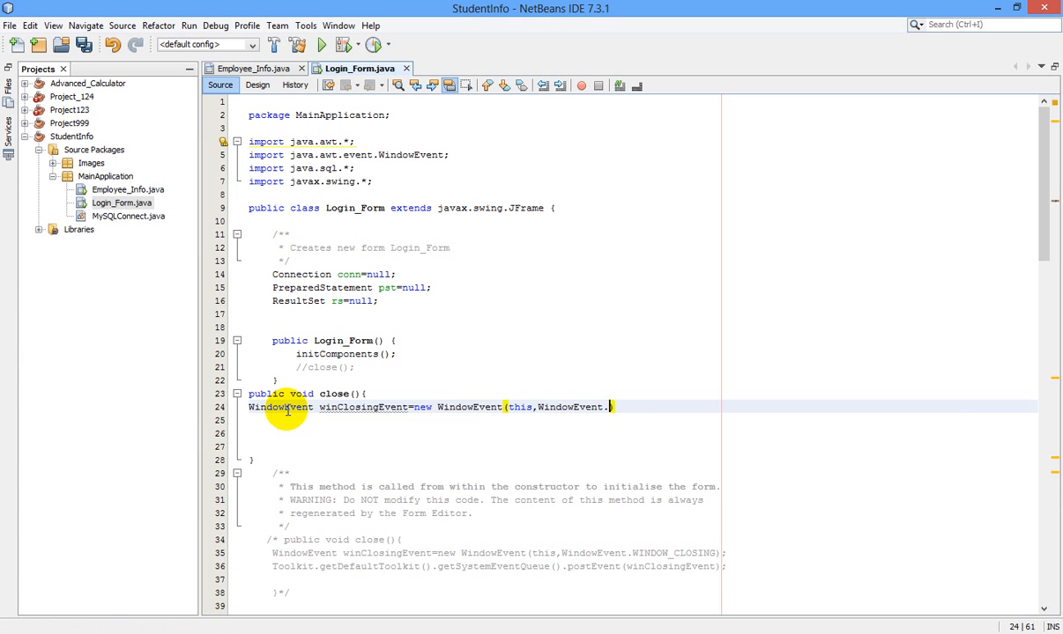
pyautogui.write('.')
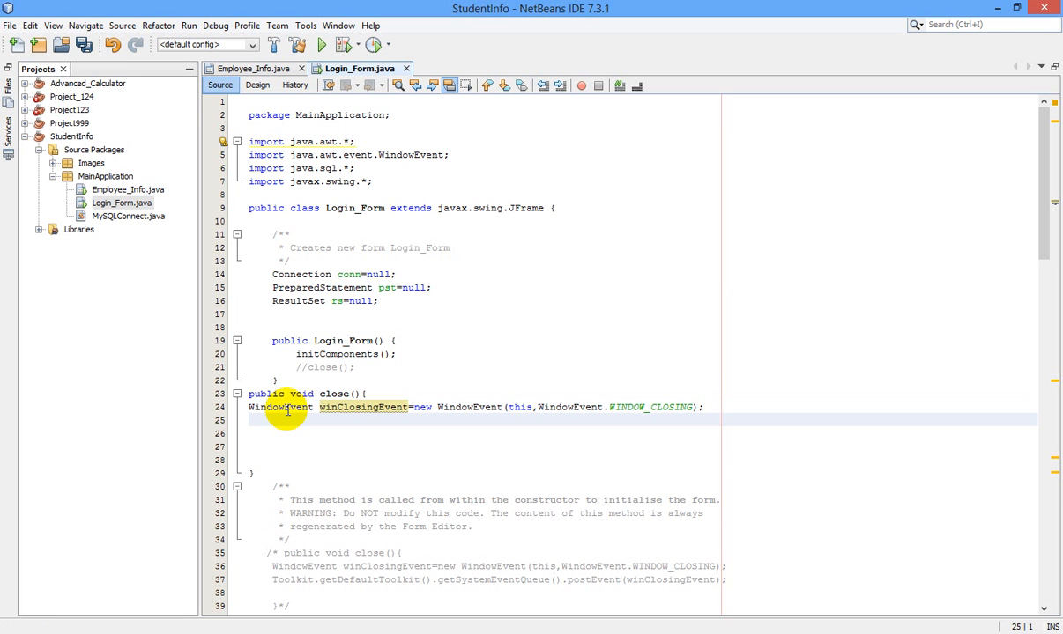
# Add Toolkit.getDefaultToolkit().getSystemEventQueue().postEvent(winClosingEvent); to close()
pyautogui.write('T')
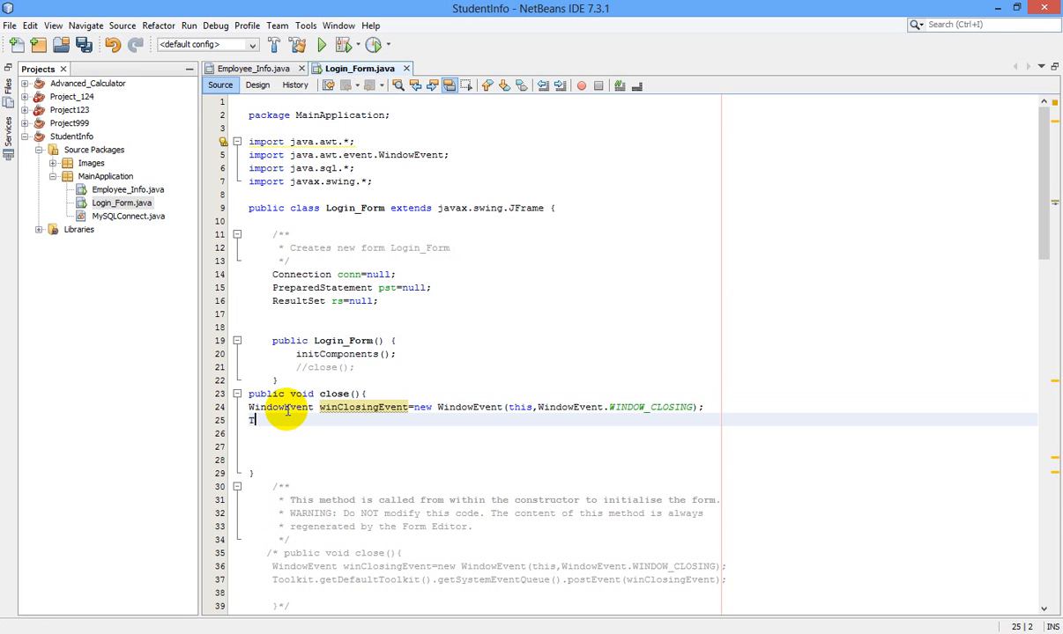
pyautogui.write('Toolkit')
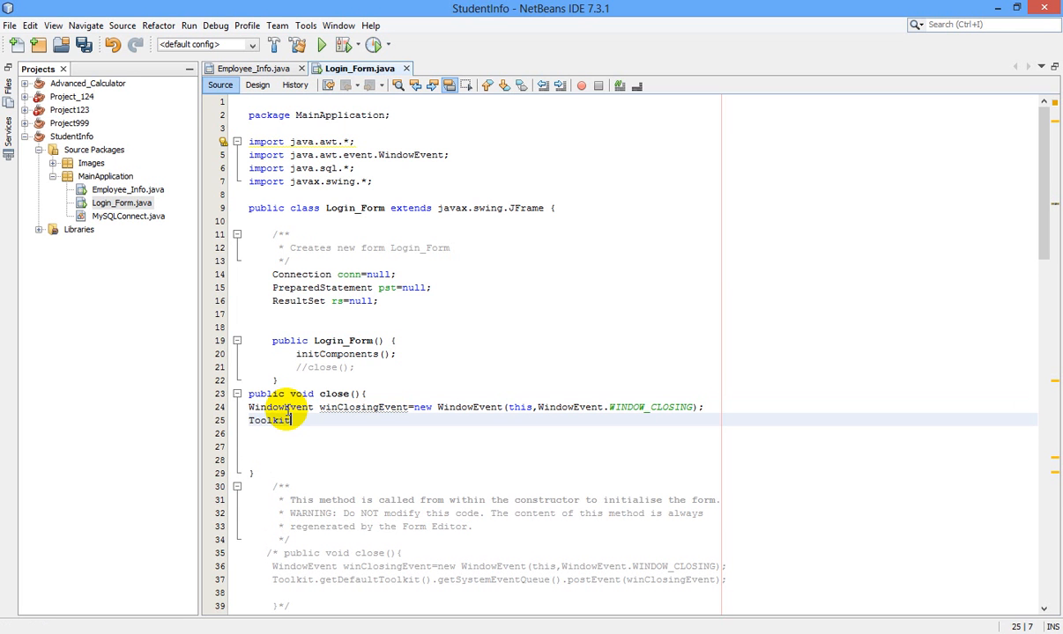
pyautogui.write('.ge')
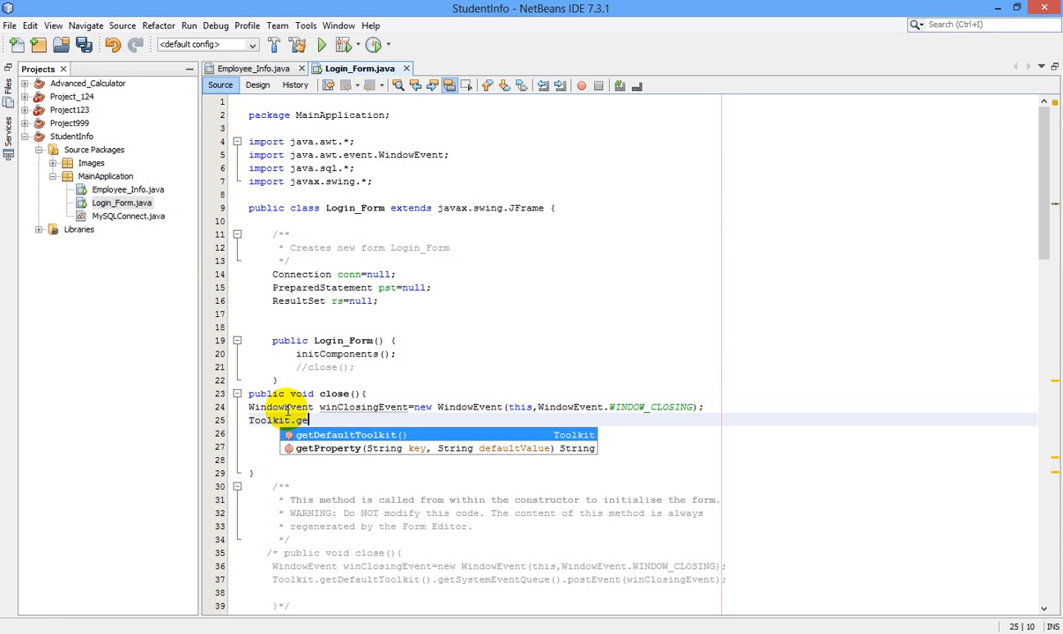
pyautogui.write('tDefaultToolkit()')
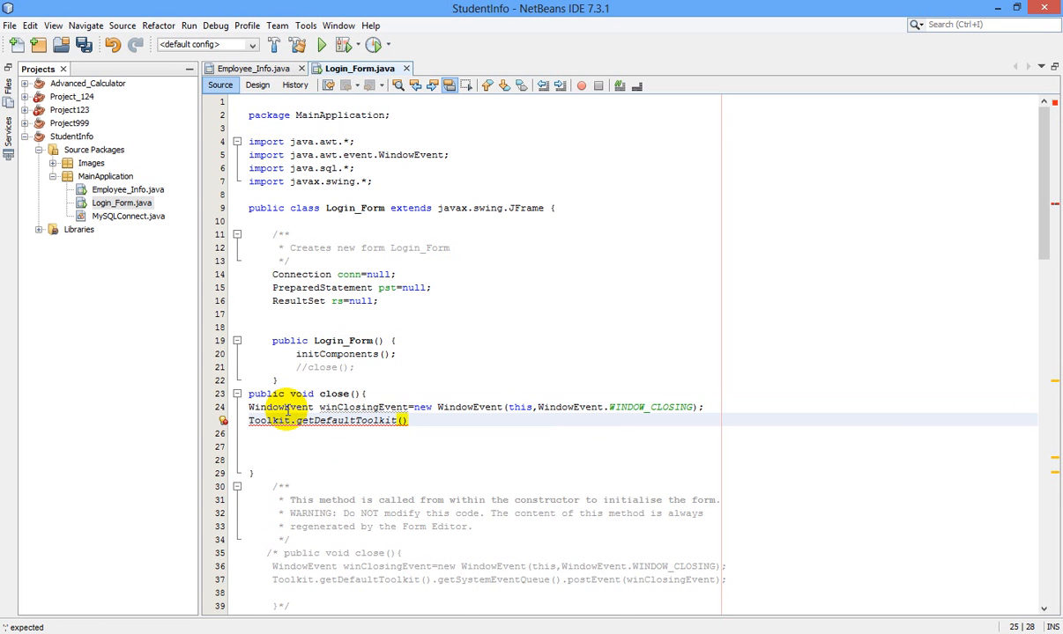
pyautogui.write('.')
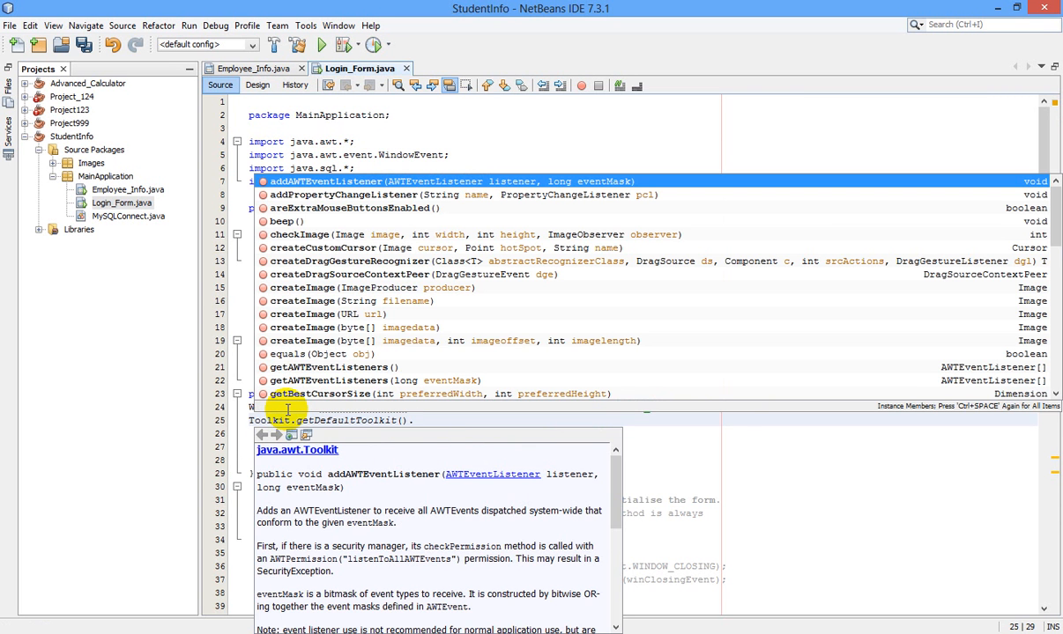
pyautogui.write('getSystemEventQueue().')
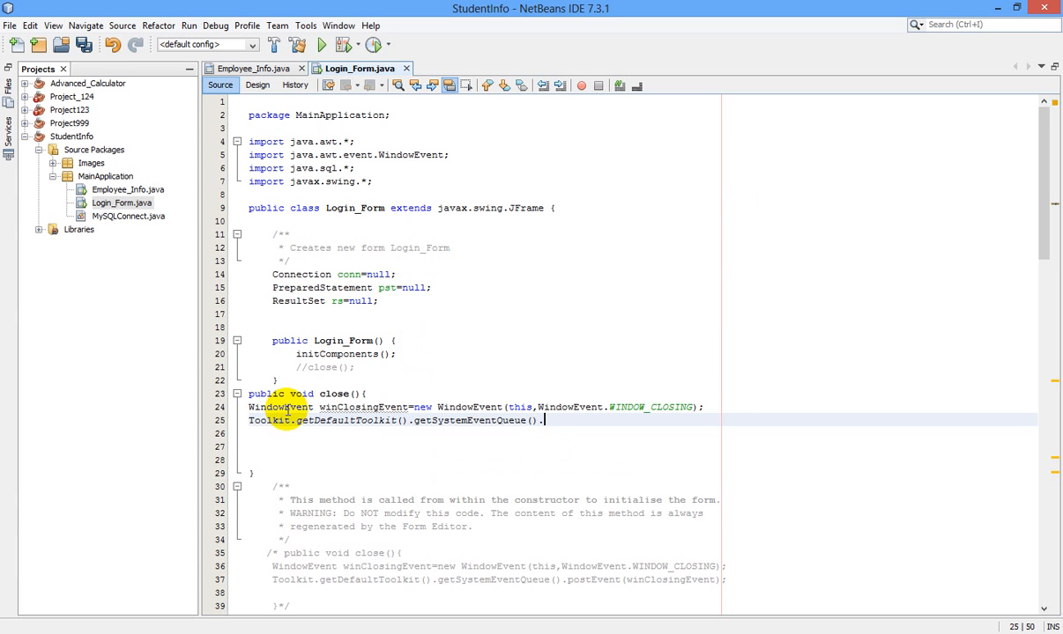
pyautogui.write('postEvent(winClosingEvent);')
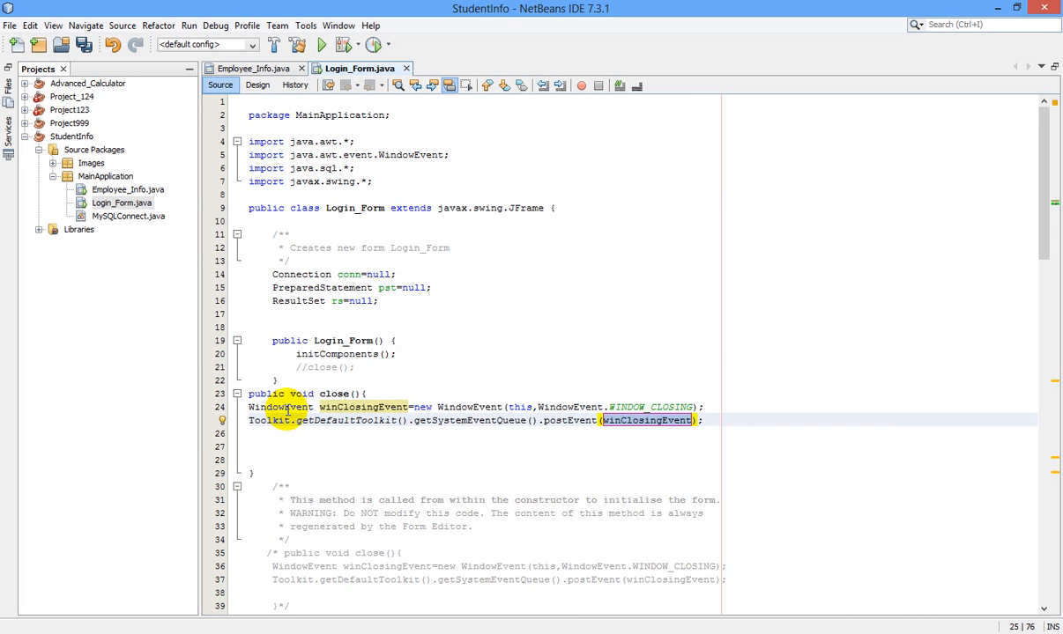
pyautogui.moveTo(444, 490)
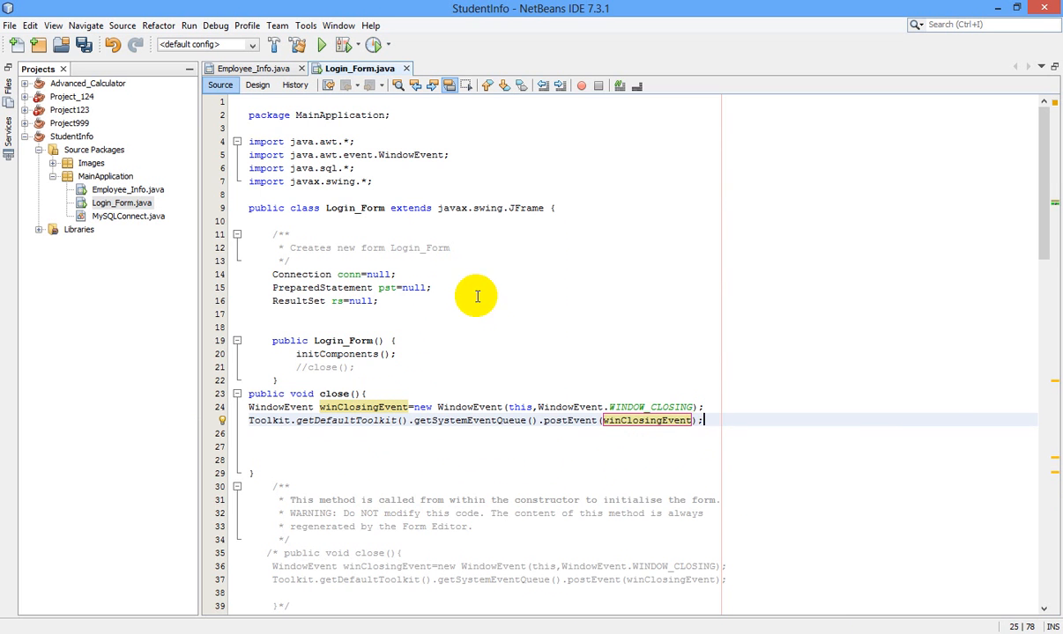
# From the Design view, jump to the Login button's mouseClicked handler via Events > Mouse
pyautogui.click(258, 84)
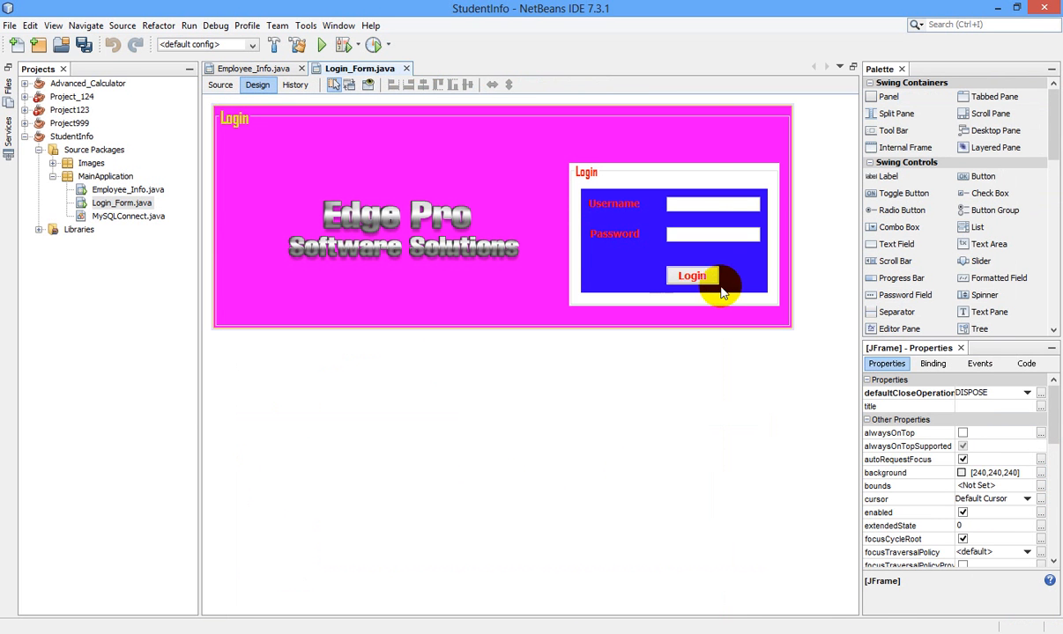
pyautogui.rightClick(691, 275)
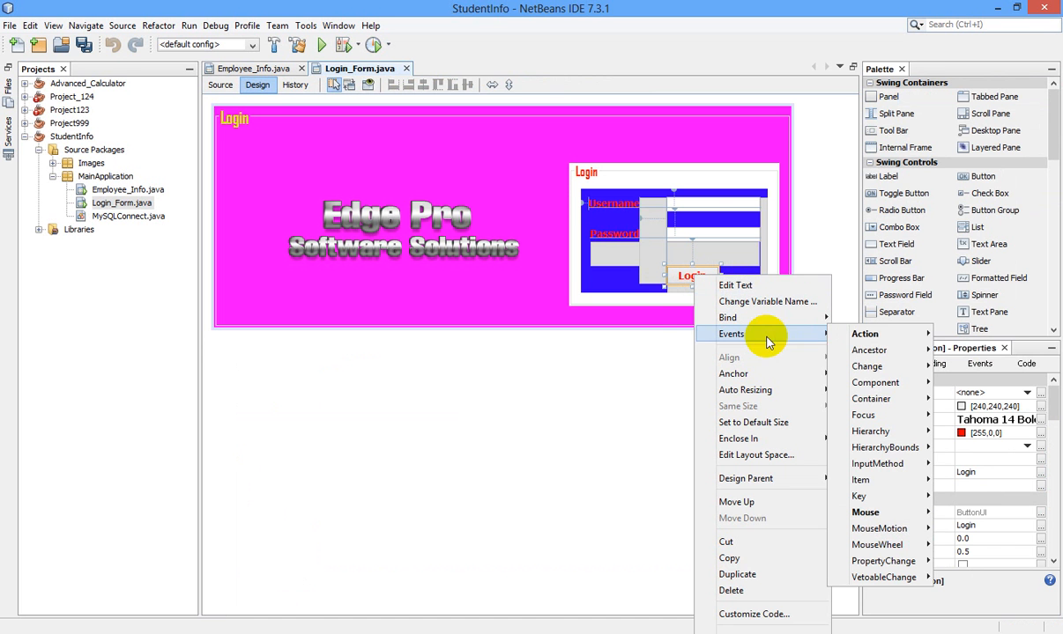
pyautogui.click(866, 511)
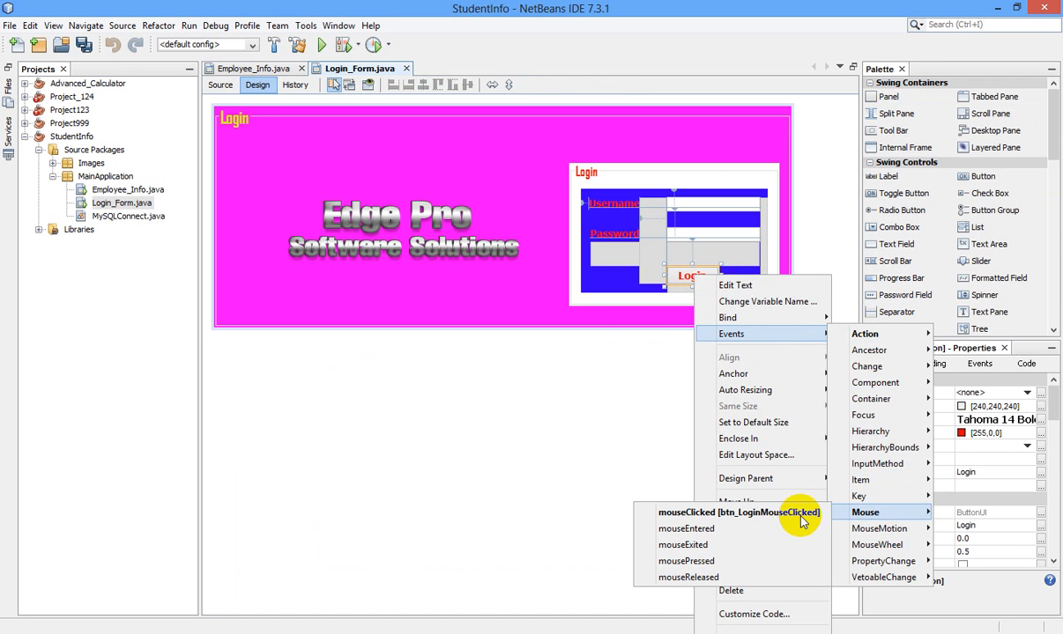
pyautogui.click(739, 511)
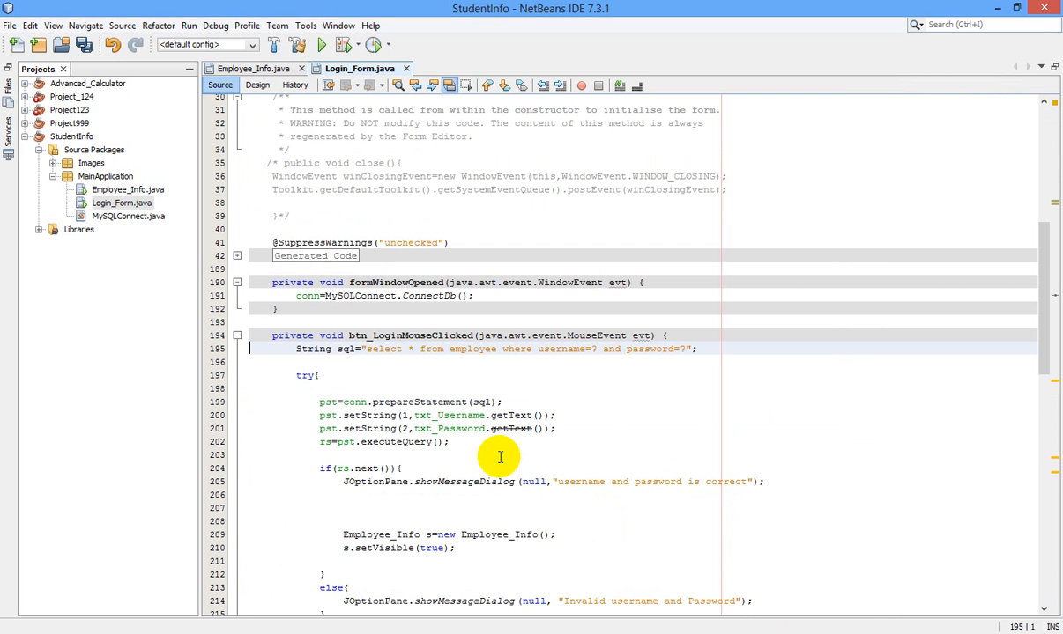
pyautogui.moveTo(655, 382)
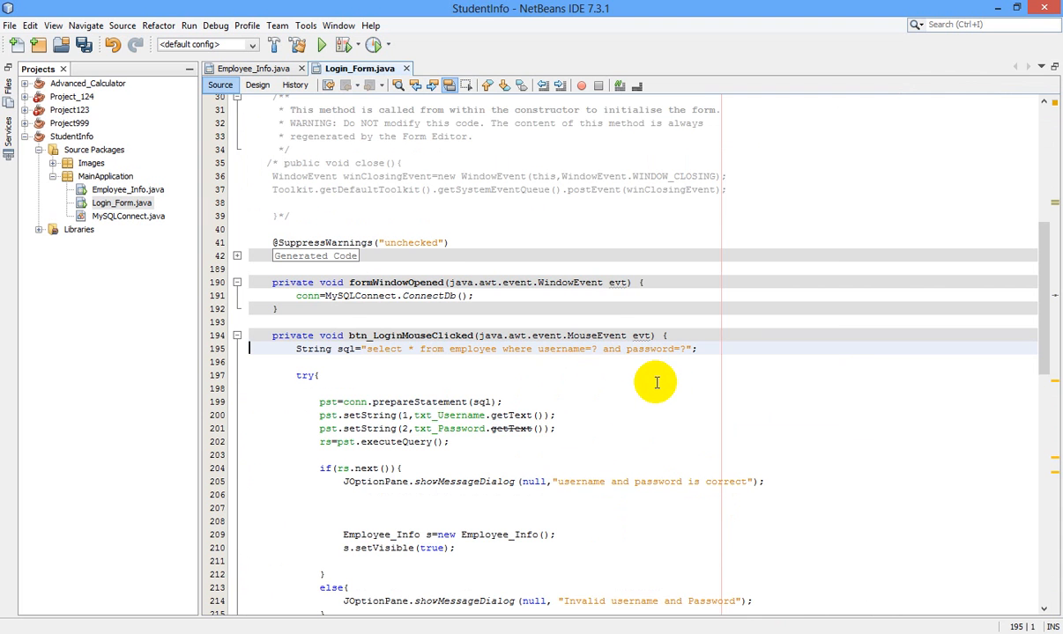
pyautogui.scroll(-3)
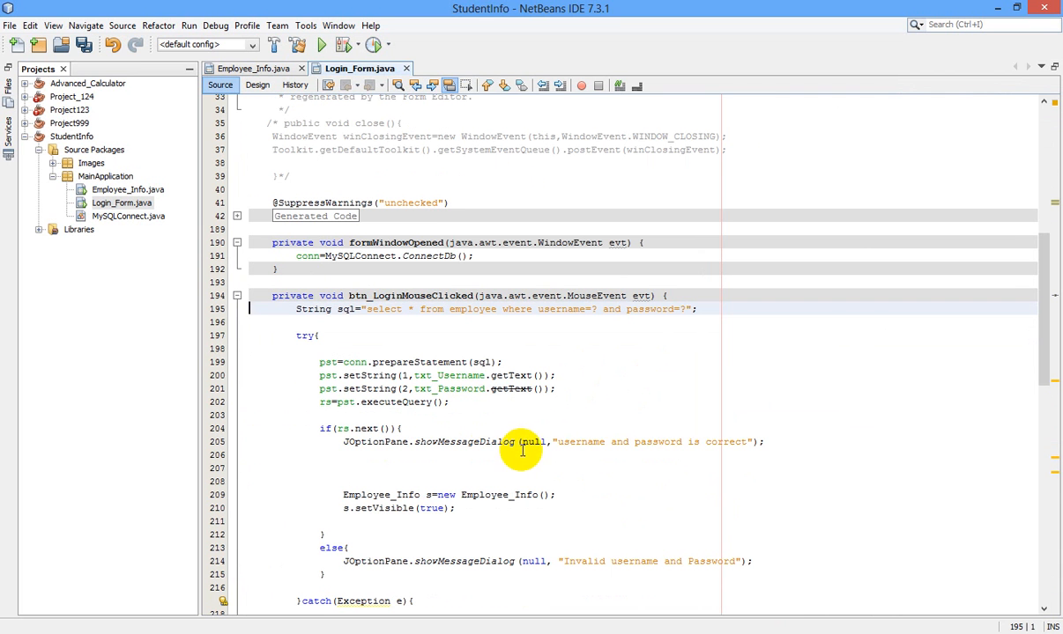
pyautogui.moveTo(599, 462)
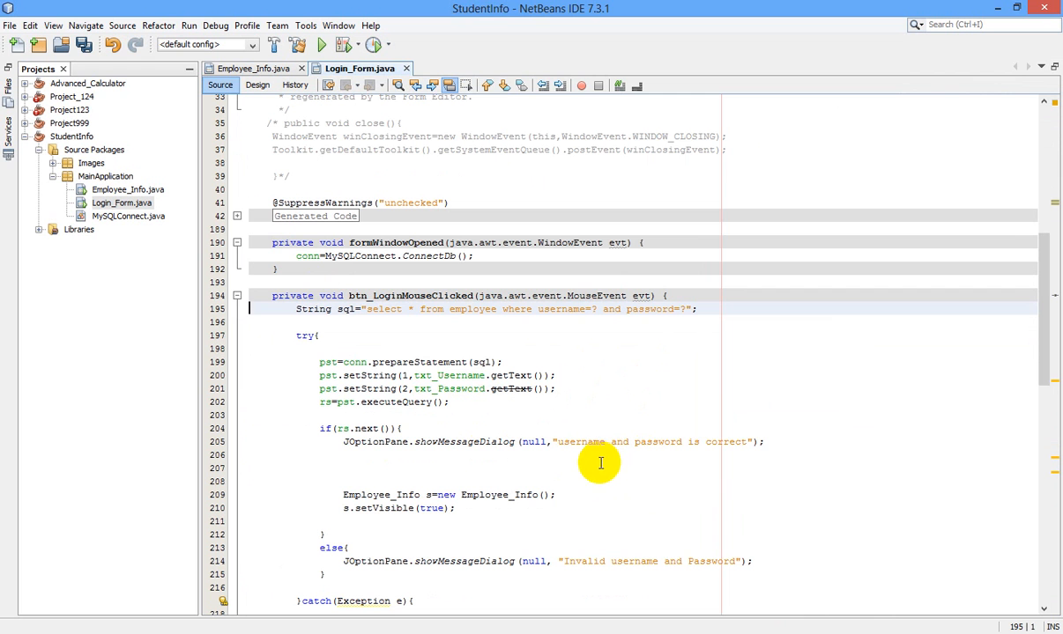
pyautogui.moveTo(705, 466)
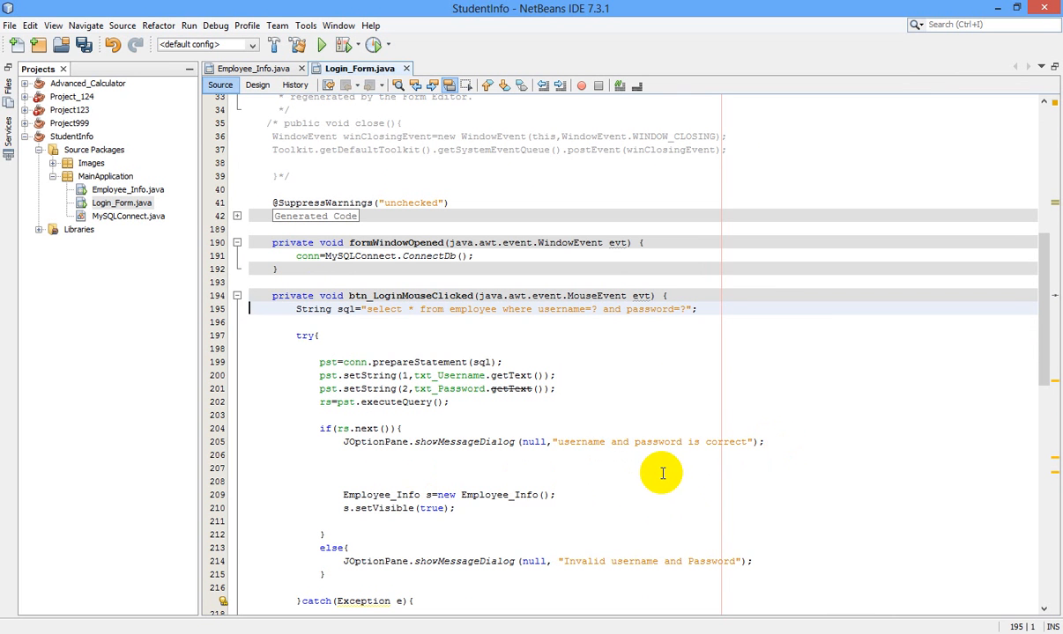
pyautogui.moveTo(603, 430)
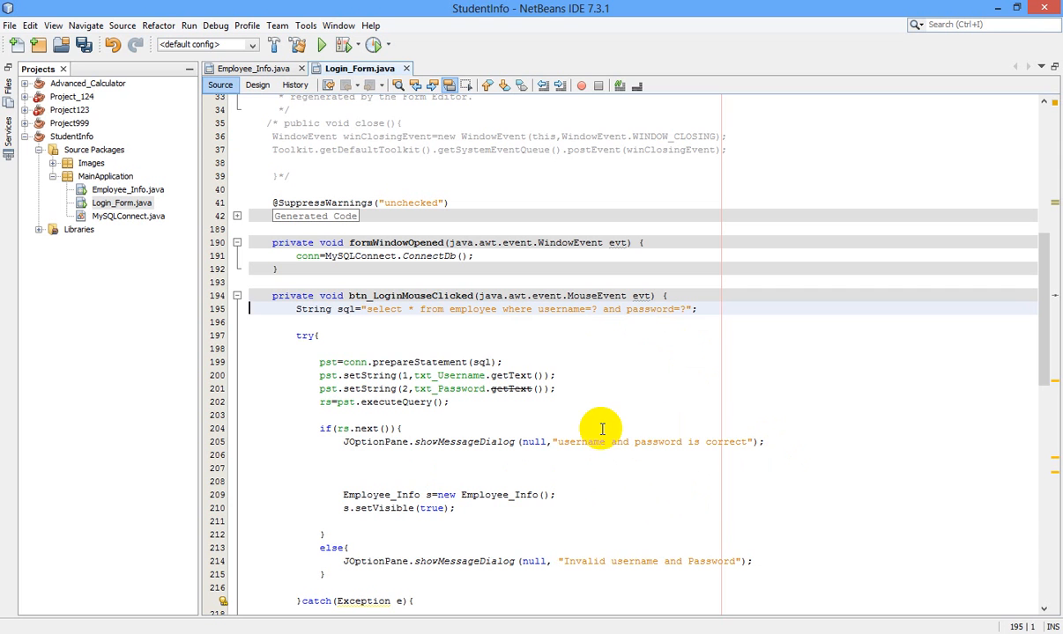
pyautogui.moveTo(650, 424)
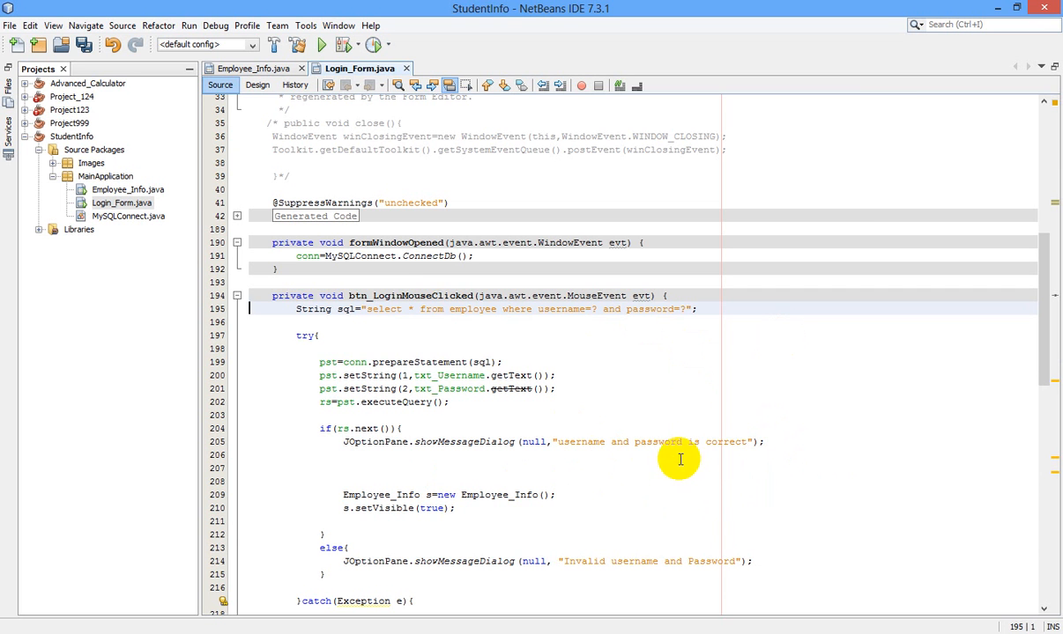
pyautogui.moveTo(425, 468)
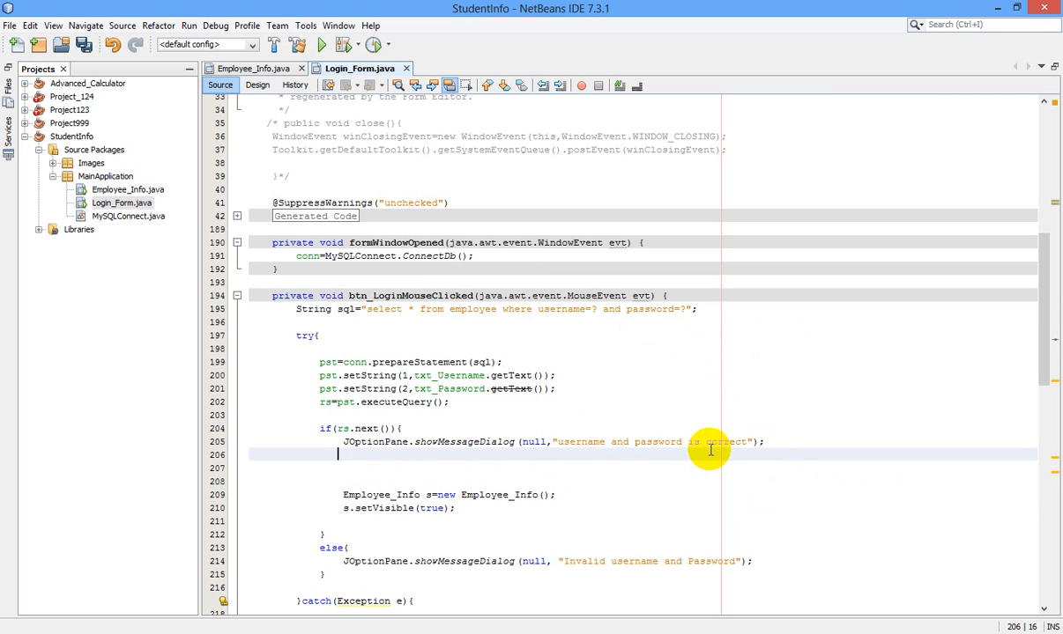
pyautogui.moveTo(740, 449)
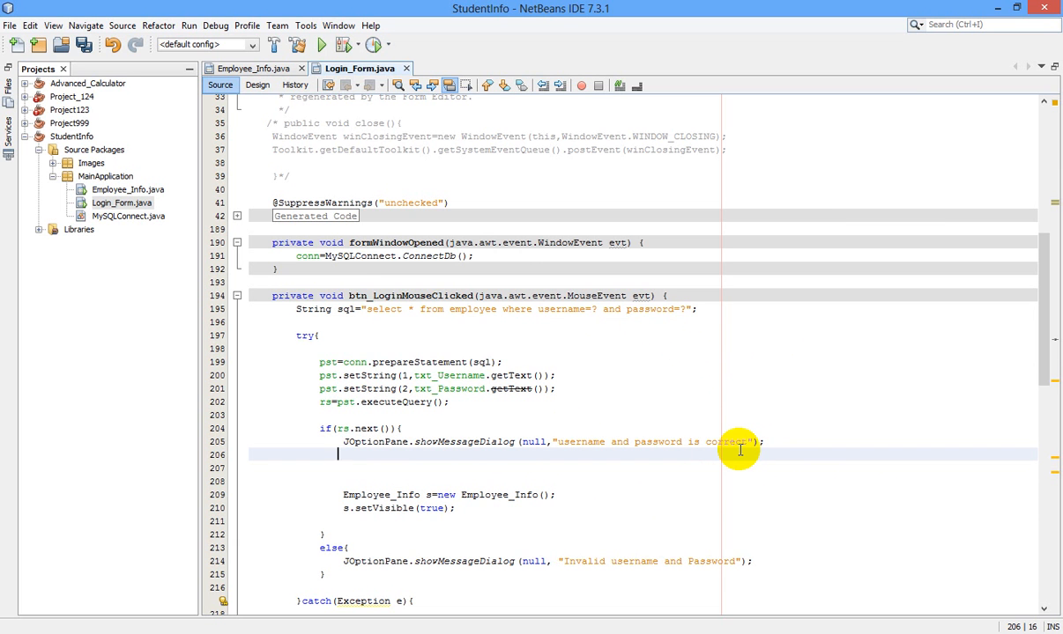
pyautogui.write('close')
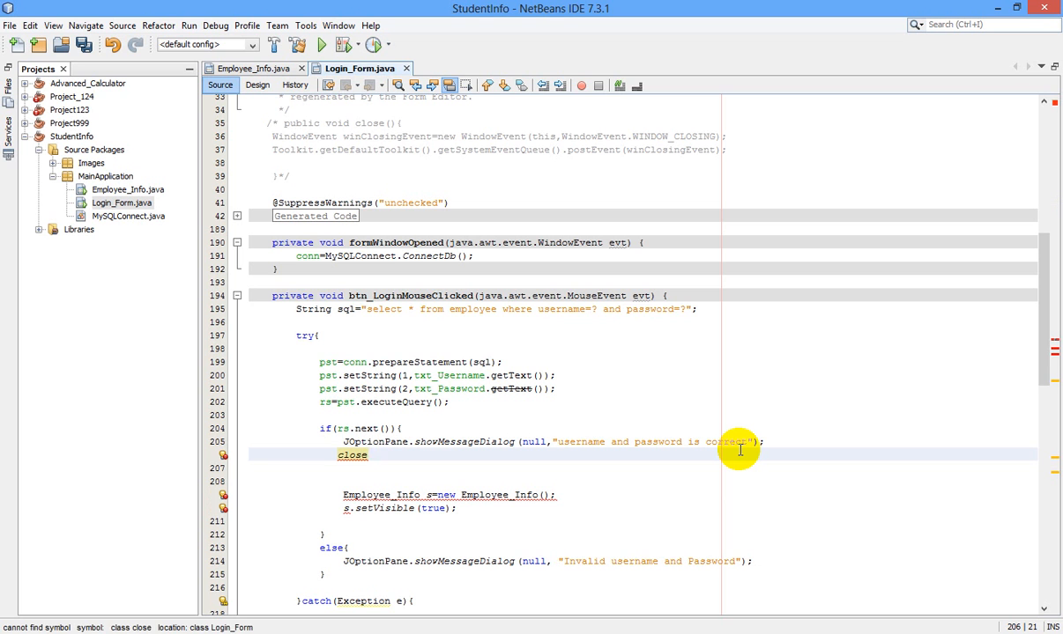
pyautogui.write('();')
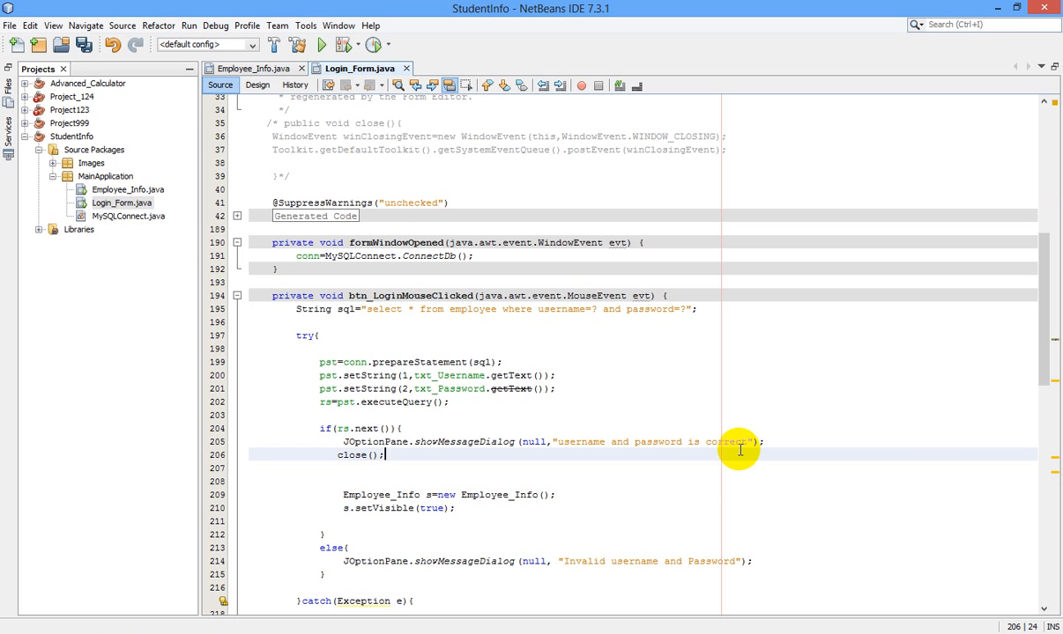
pyautogui.moveTo(924, 451)
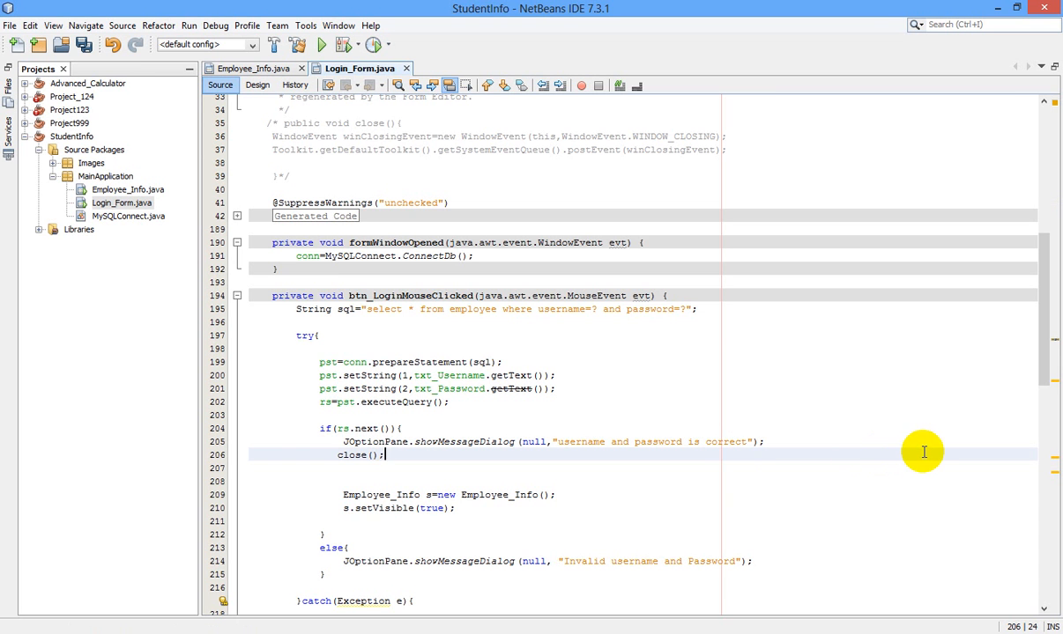
pyautogui.moveTo(391, 458)
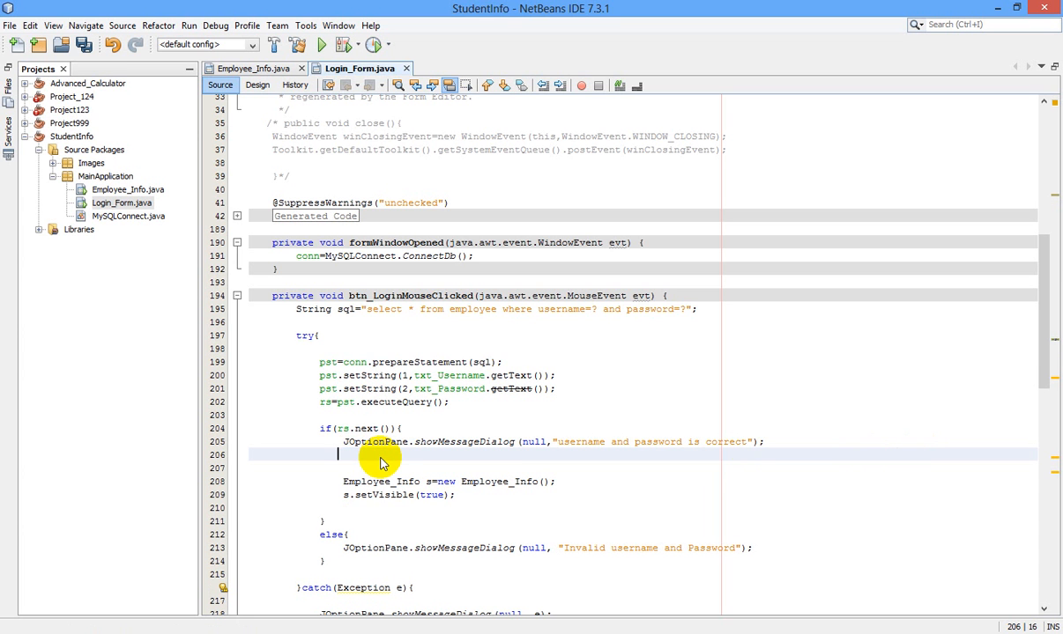
pyautogui.moveTo(809, 462)
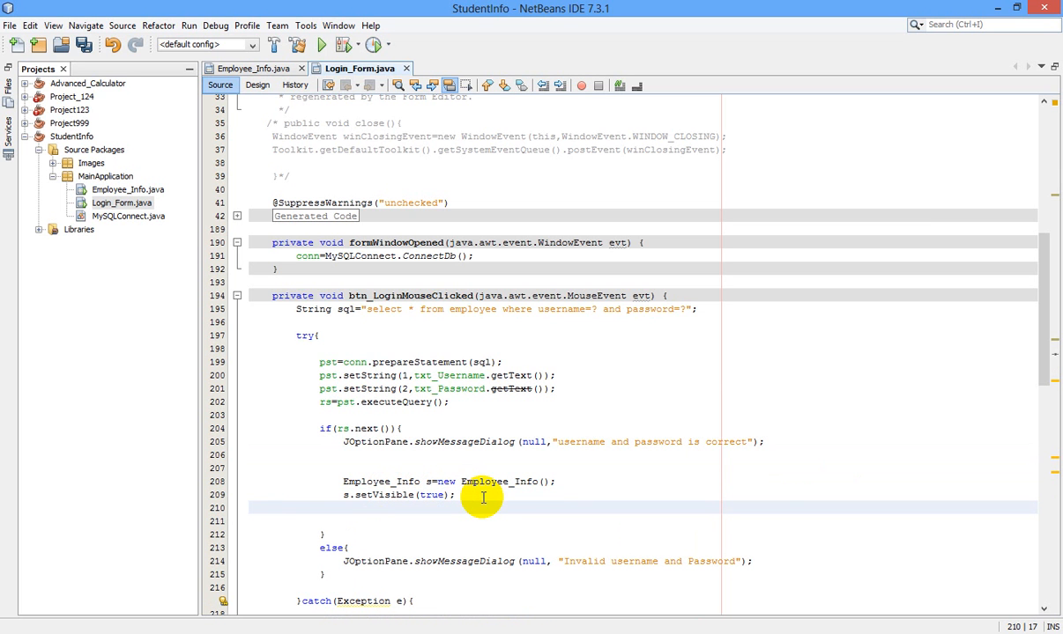
pyautogui.write('close')
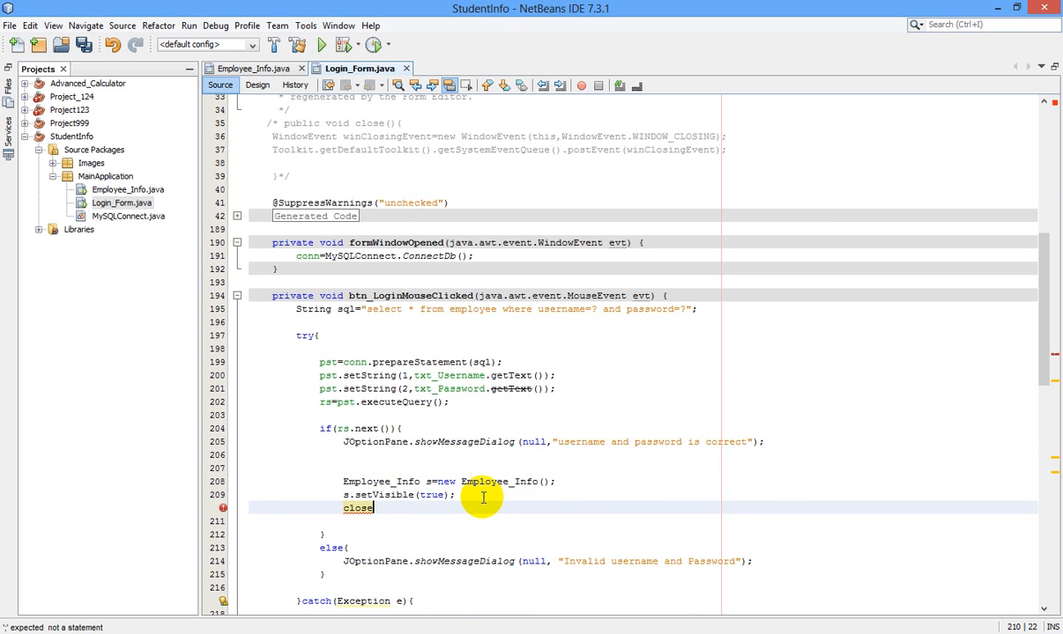
pyautogui.write('()')
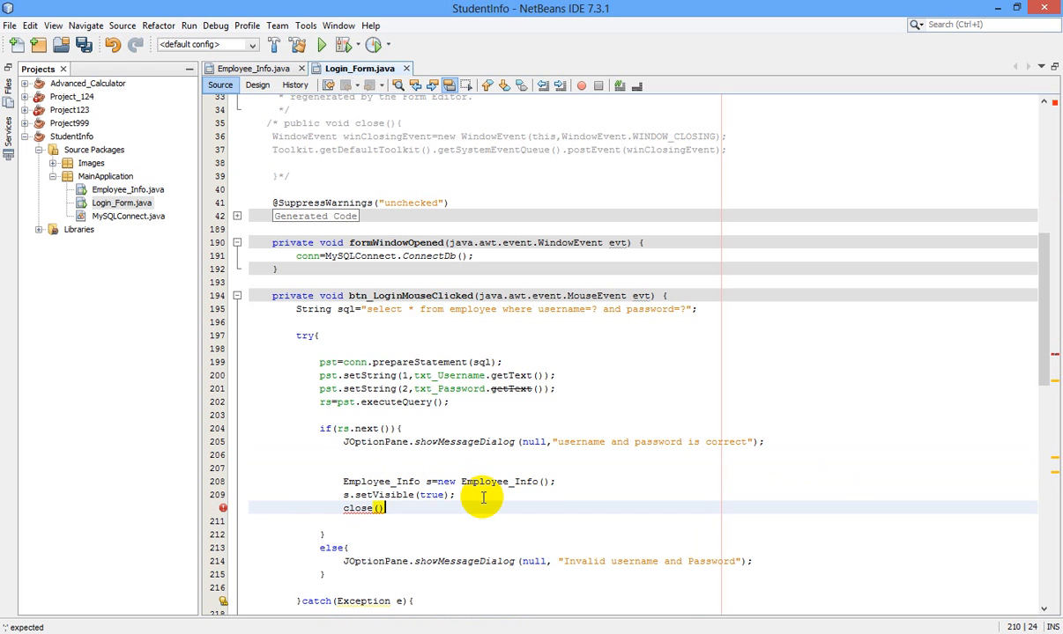
pyautogui.write(';')
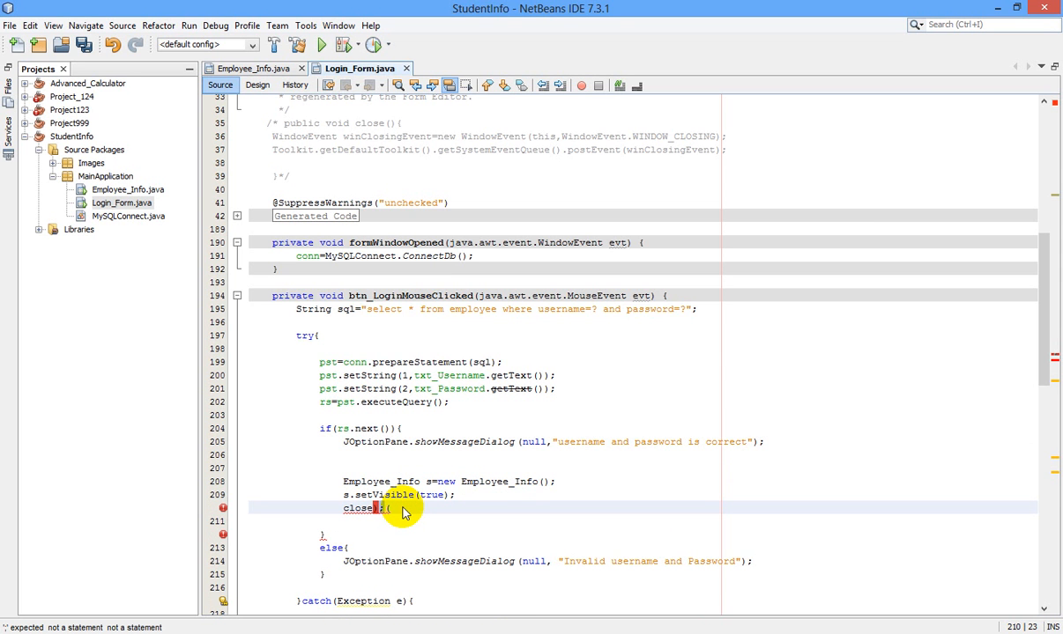
pyautogui.write(';')
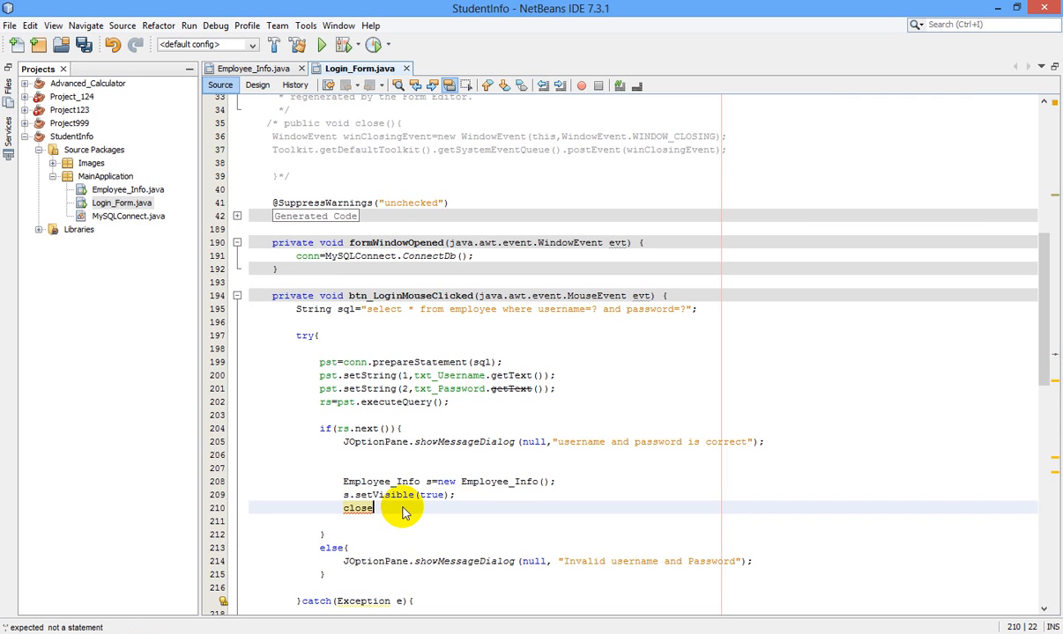
pyautogui.press('Backspace')
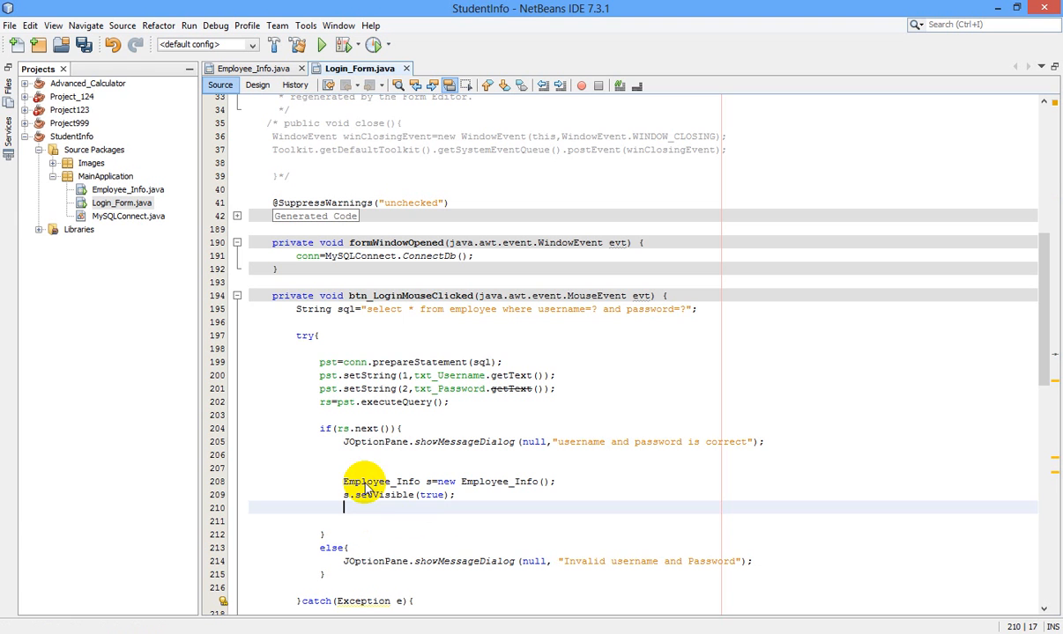
pyautogui.click(370, 469)
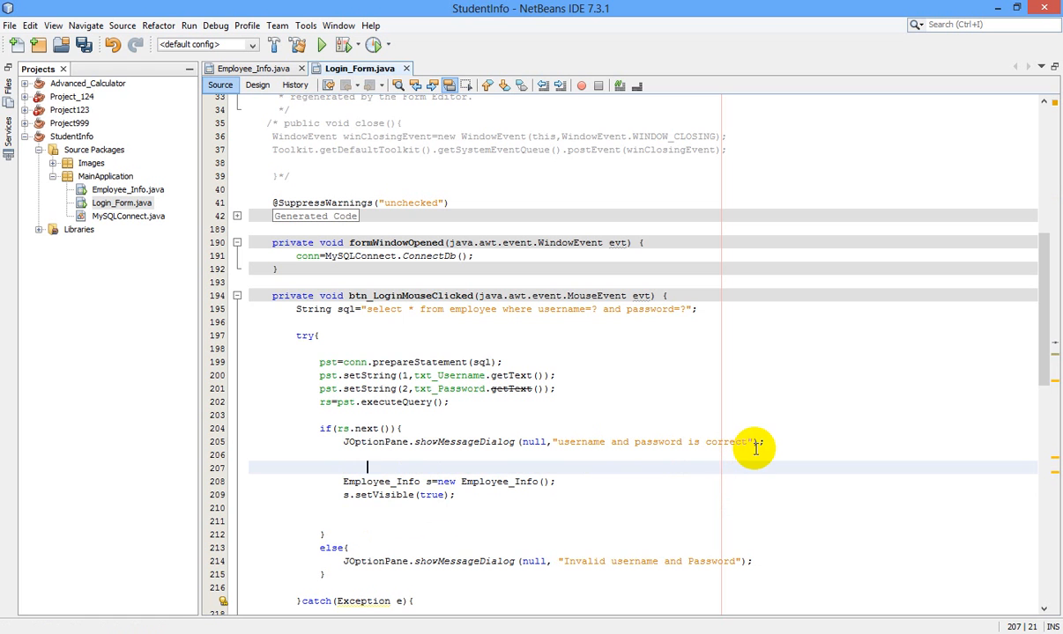
pyautogui.moveTo(487, 468)
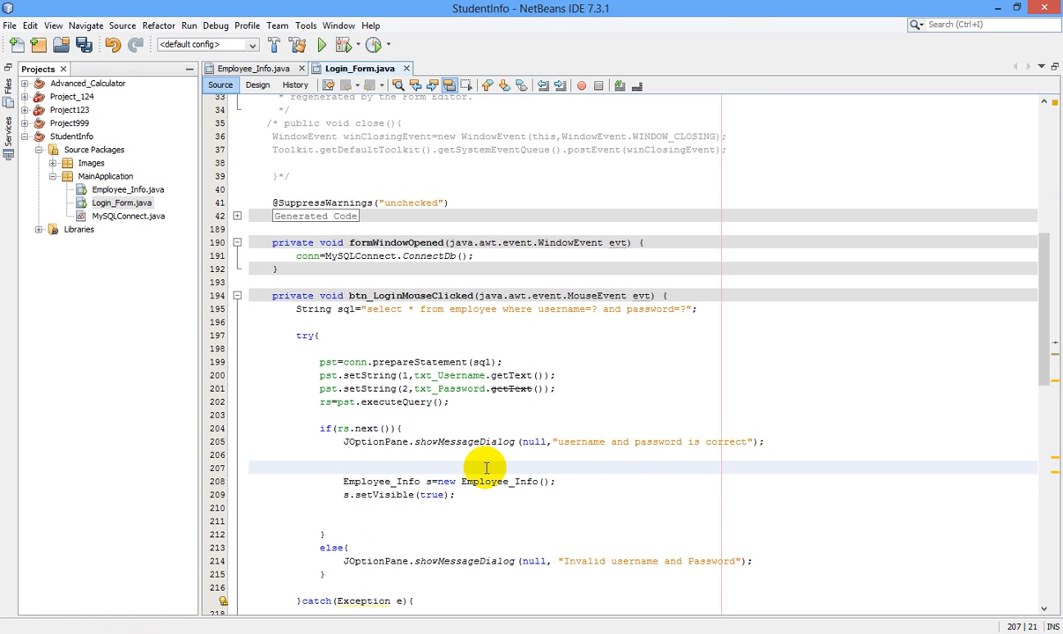
pyautogui.moveTo(296, 84)
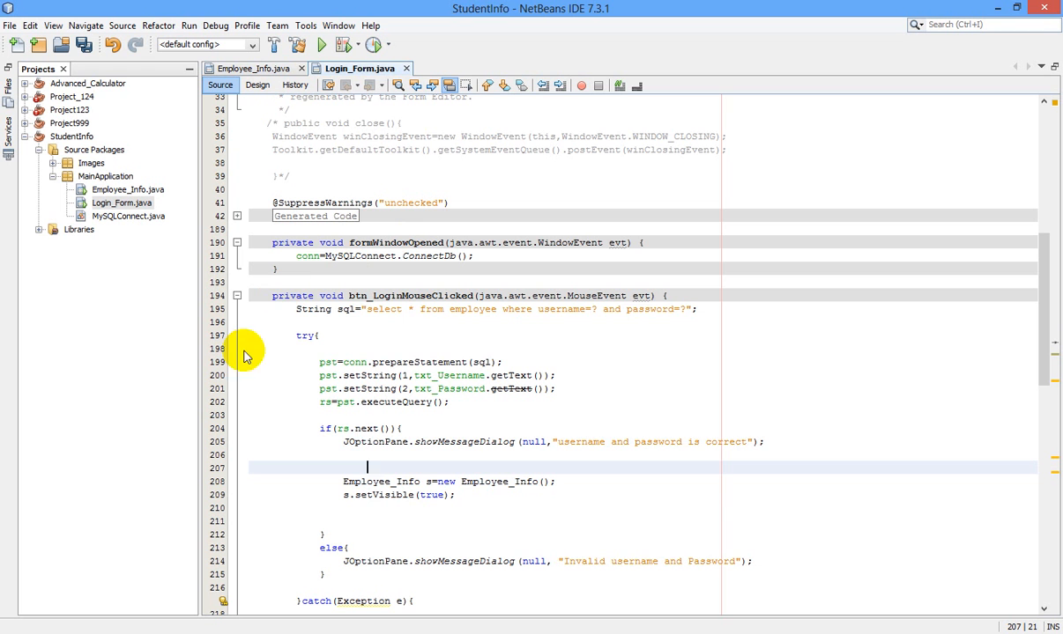
pyautogui.moveTo(730, 440)
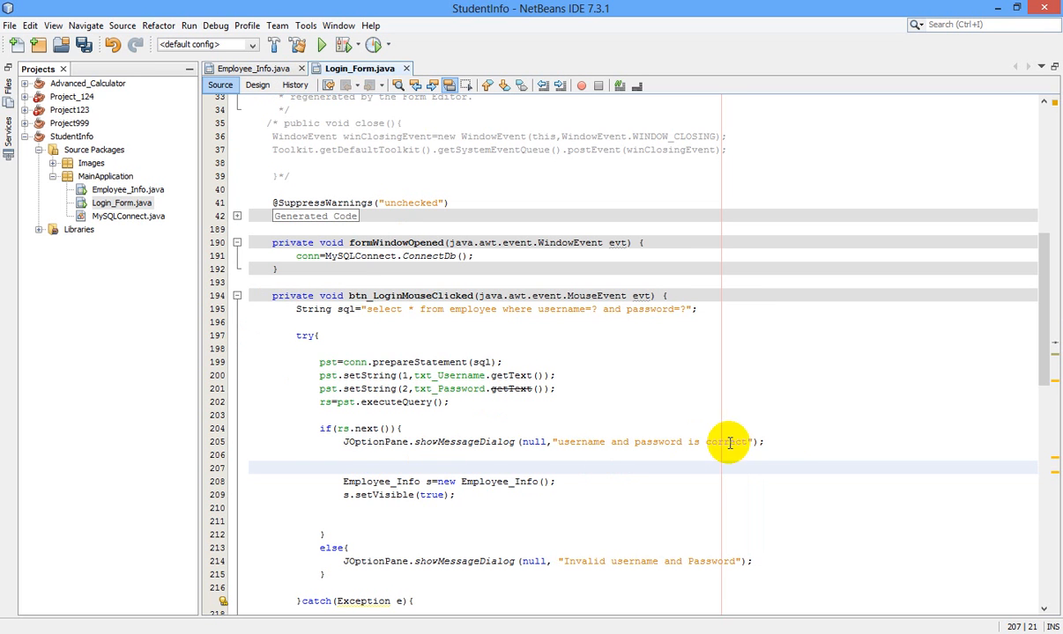
pyautogui.moveTo(358, 132)
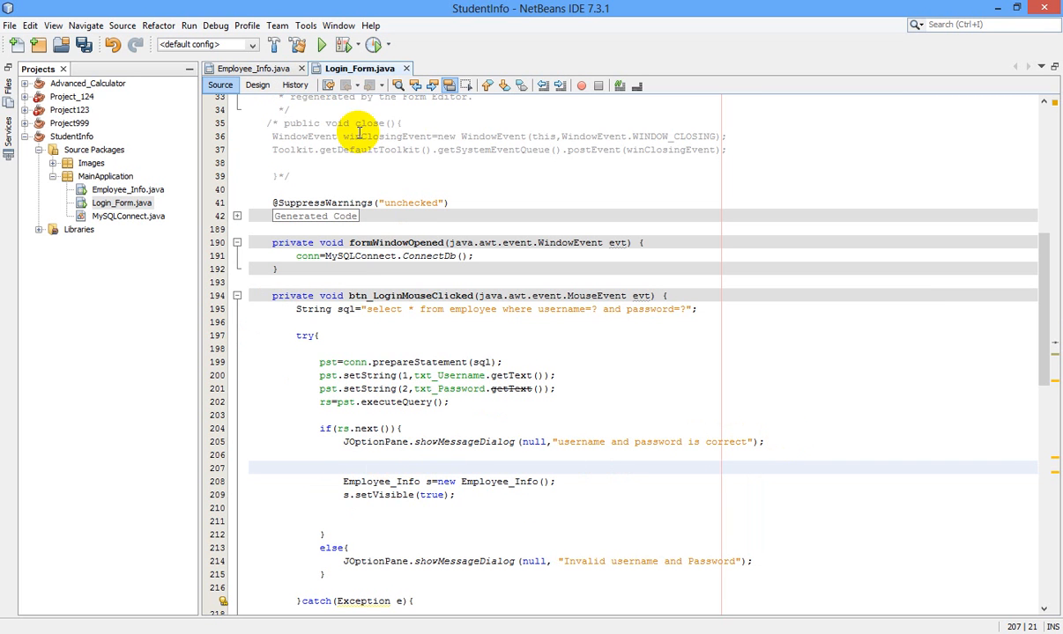
# Insert close(); after the correct-credentials message in btn_LoginMouseClicked, fixing a mistyped character
pyautogui.write('clos')
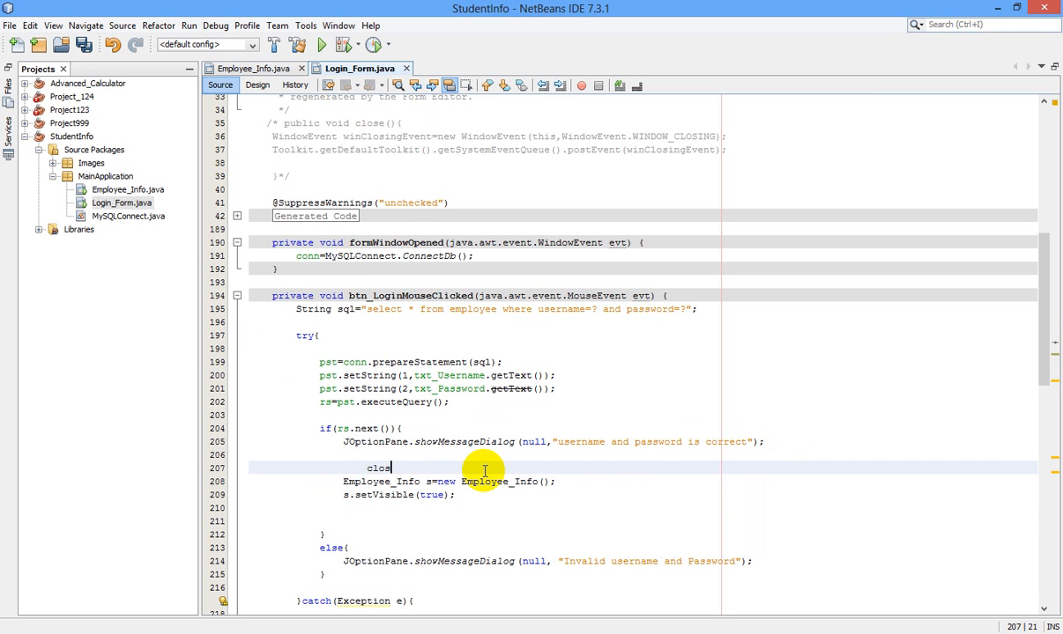
pyautogui.write('e)_')
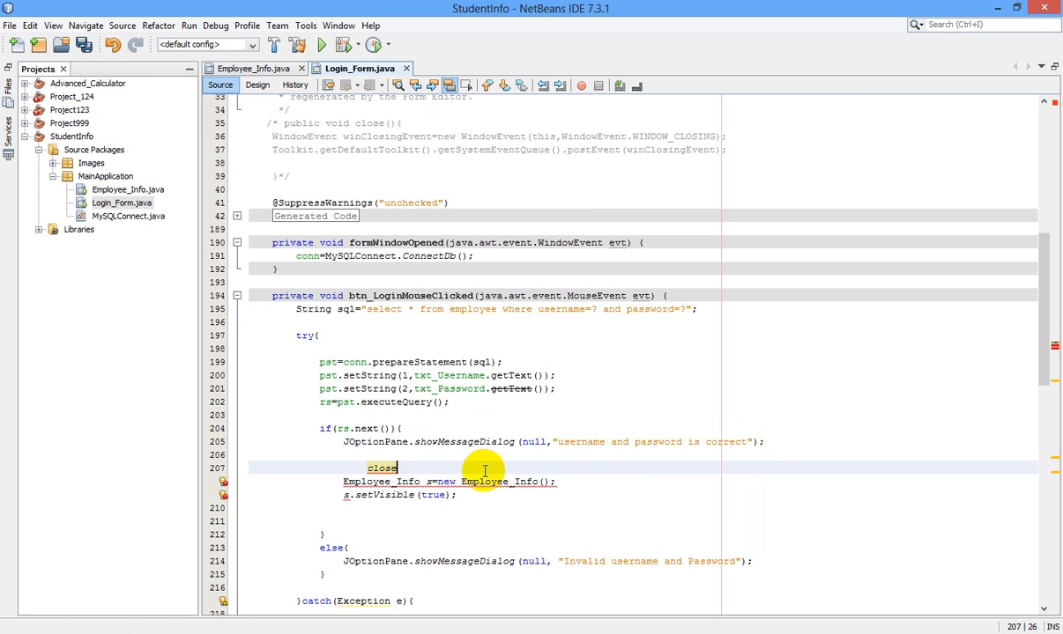
pyautogui.write('()')
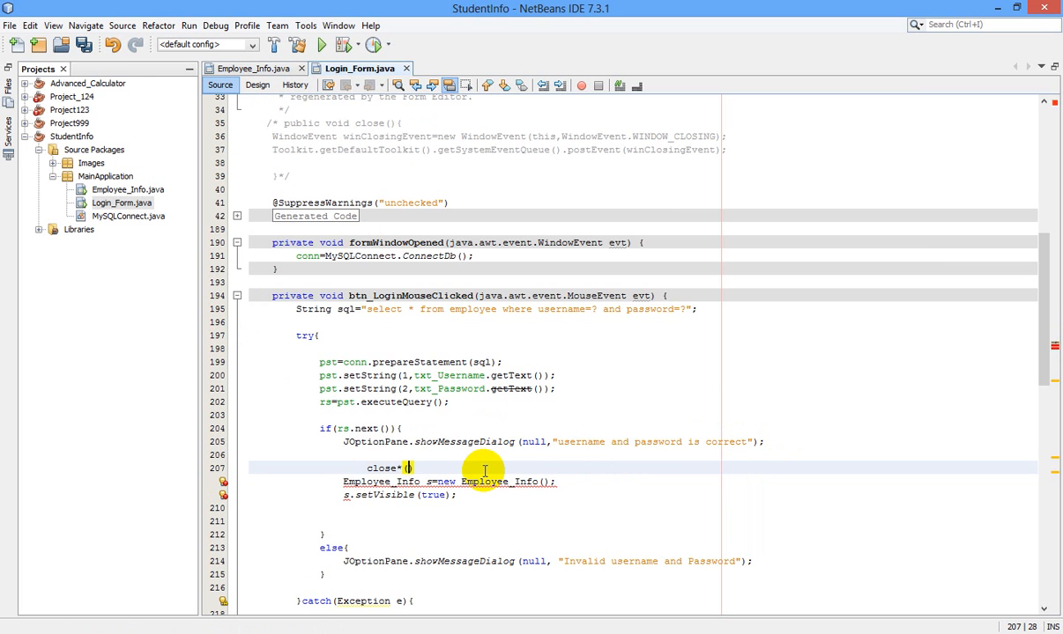
pyautogui.press('BackSpace')
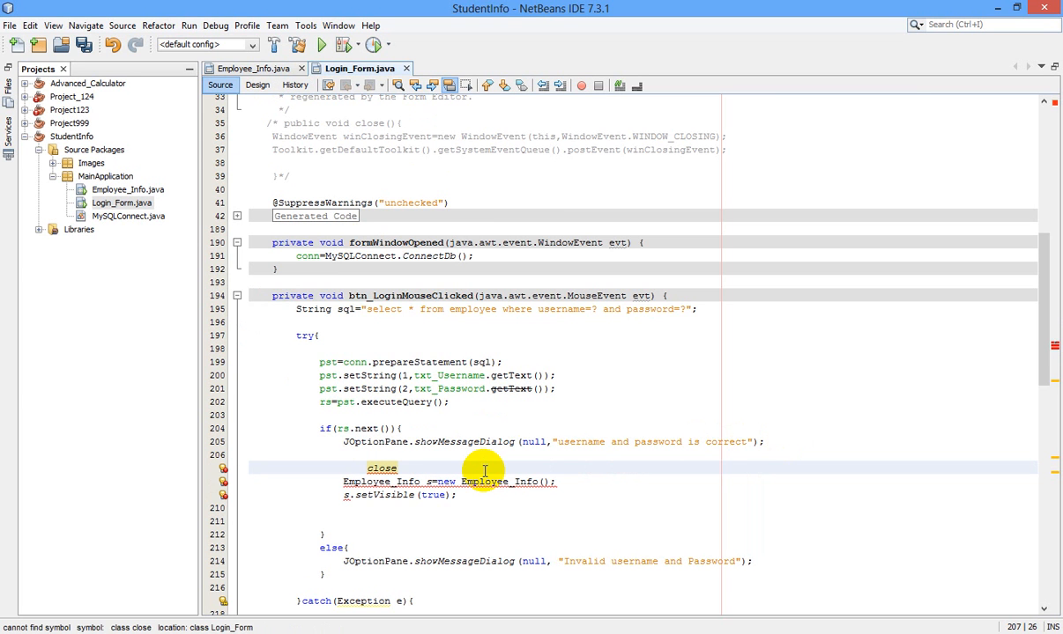
pyautogui.write('();')
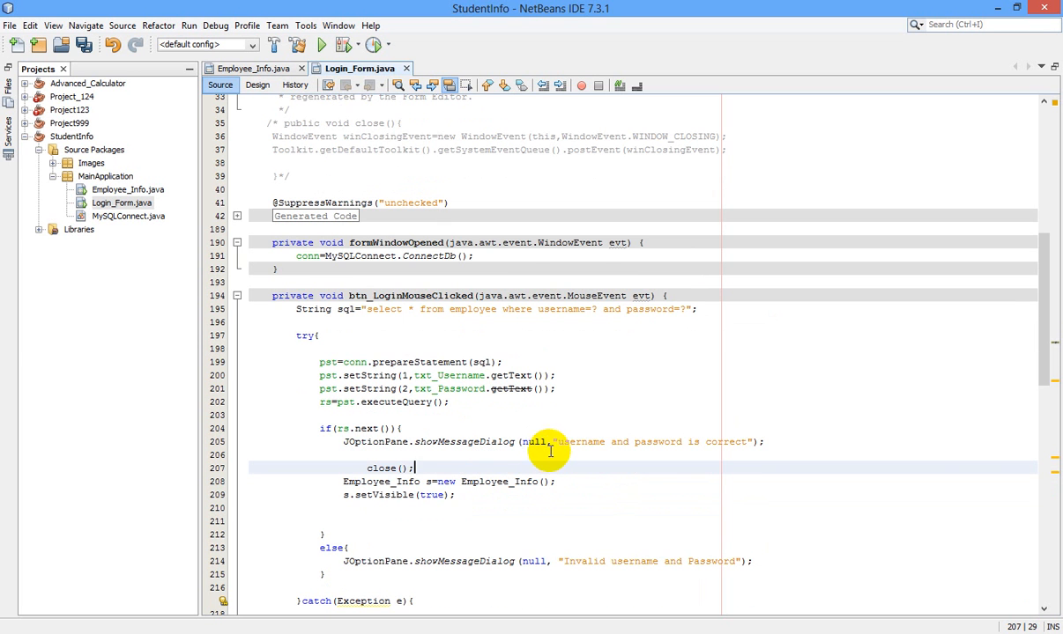
pyautogui.scroll(3)
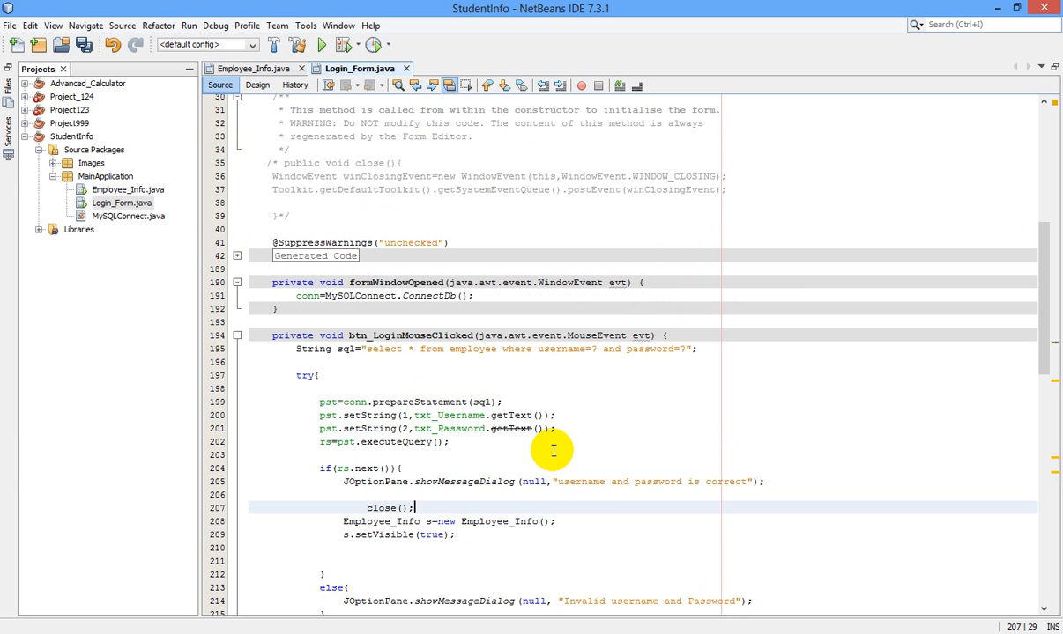
pyautogui.moveTo(423, 504)
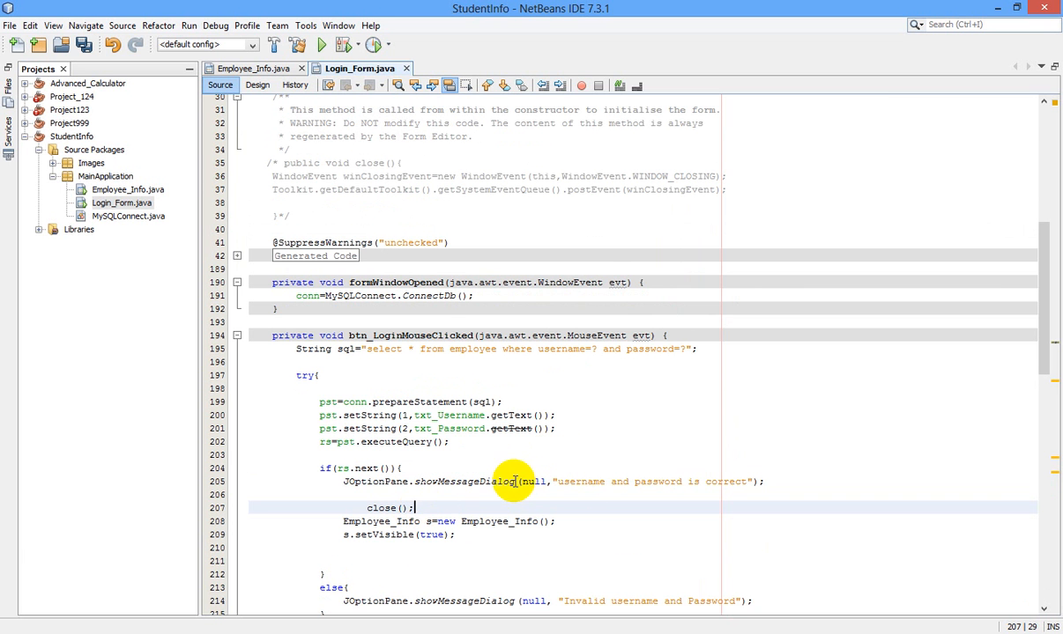
pyautogui.scroll(3)
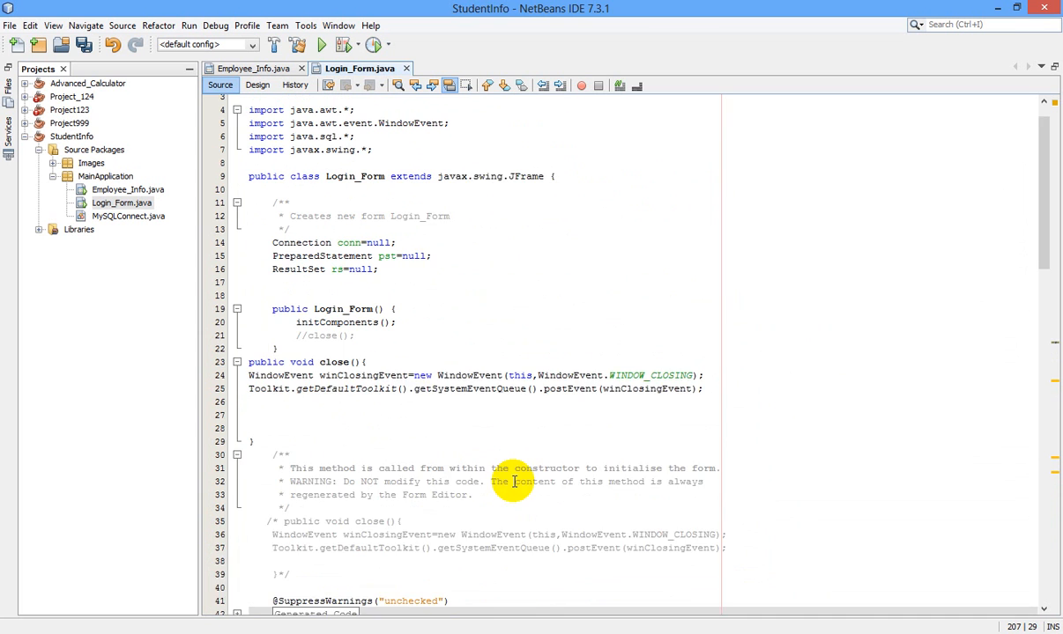
pyautogui.scroll(3)
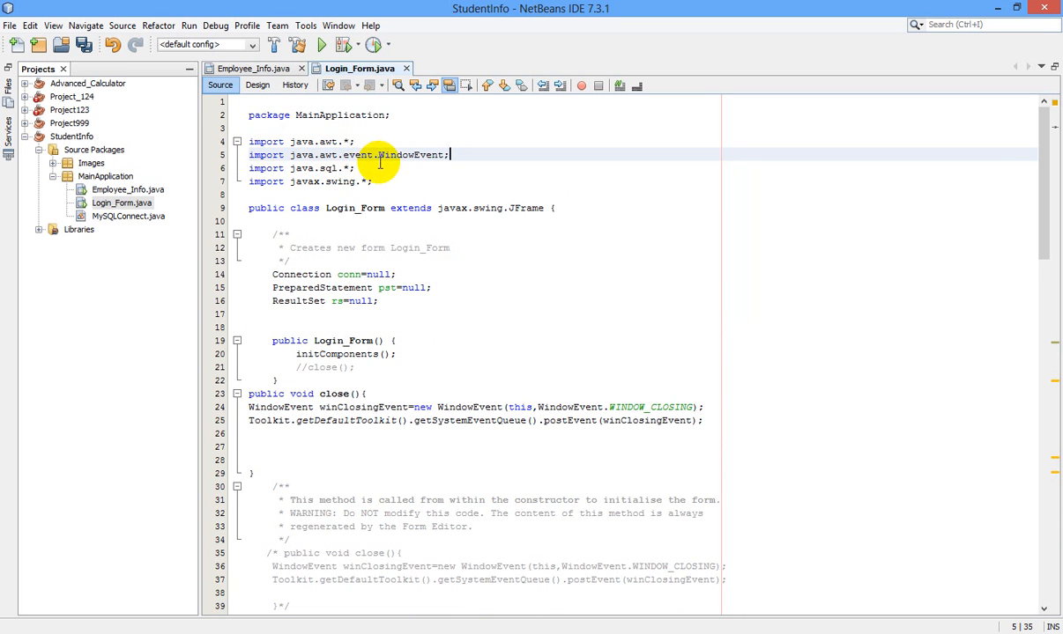
pyautogui.moveTo(465, 151)
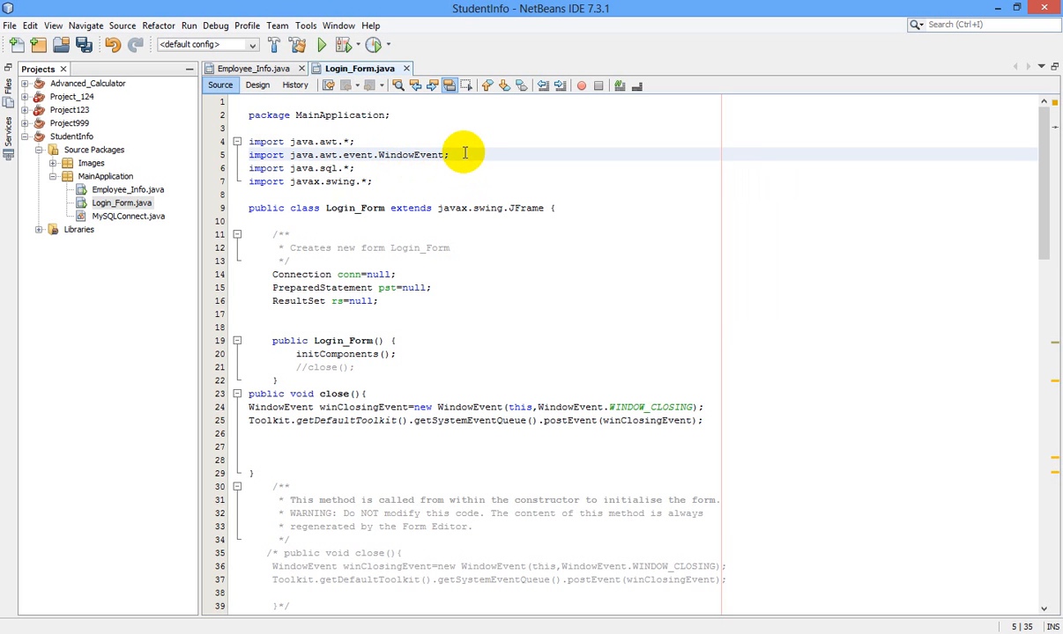
pyautogui.click(435, 155)
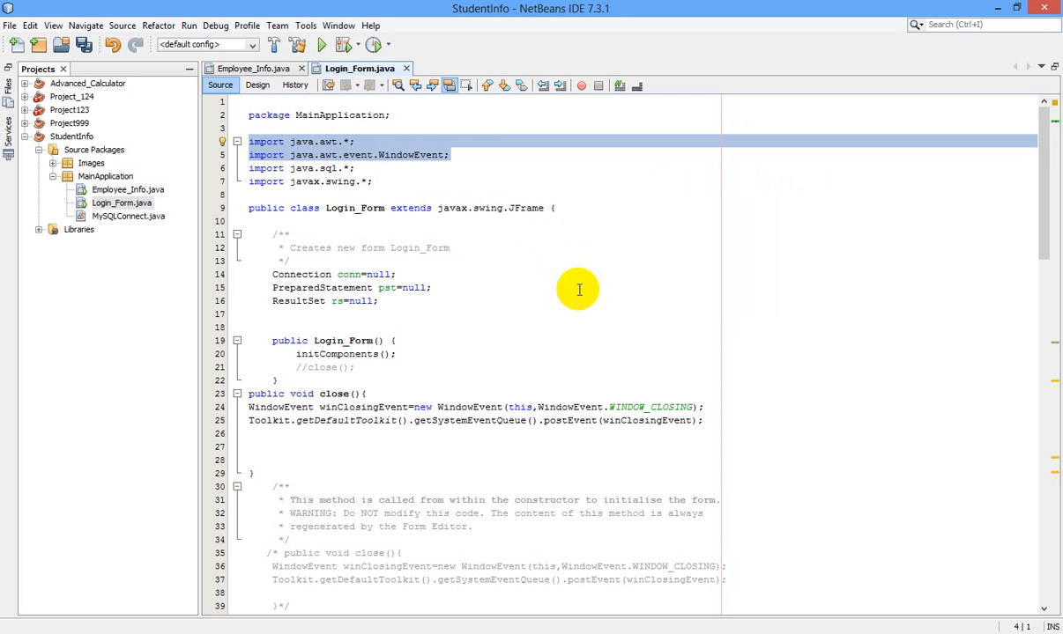
pyautogui.moveTo(732, 372)
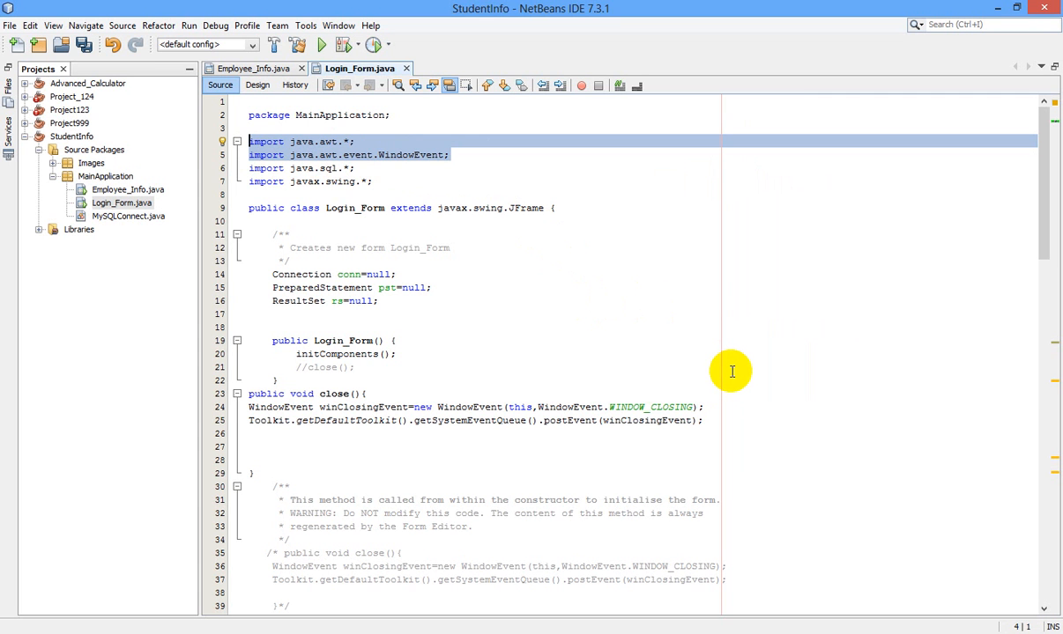
pyautogui.moveTo(782, 363)
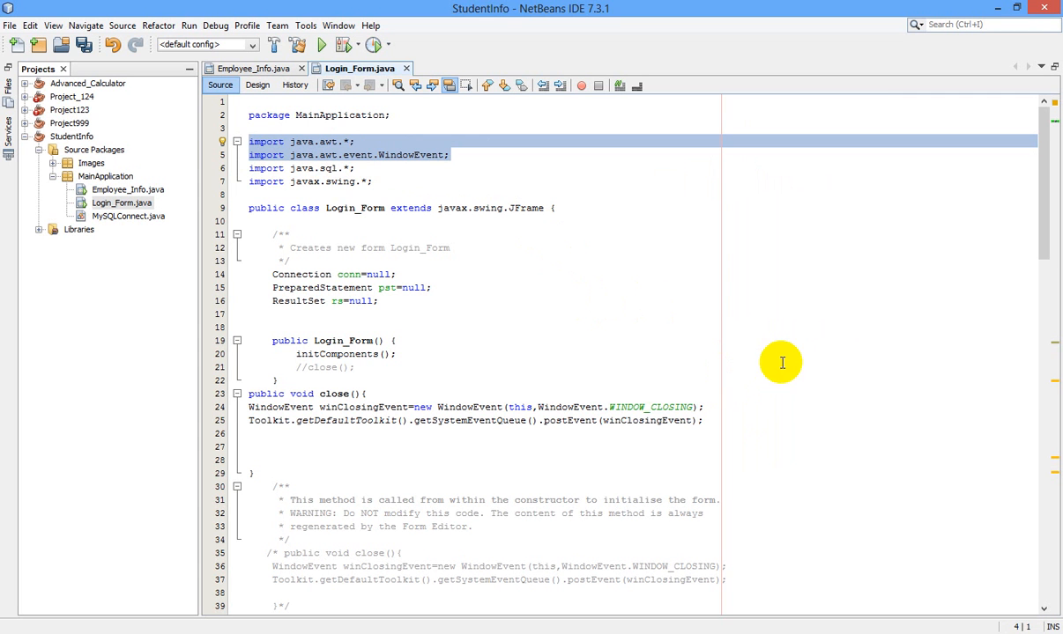
pyautogui.scroll(-3)
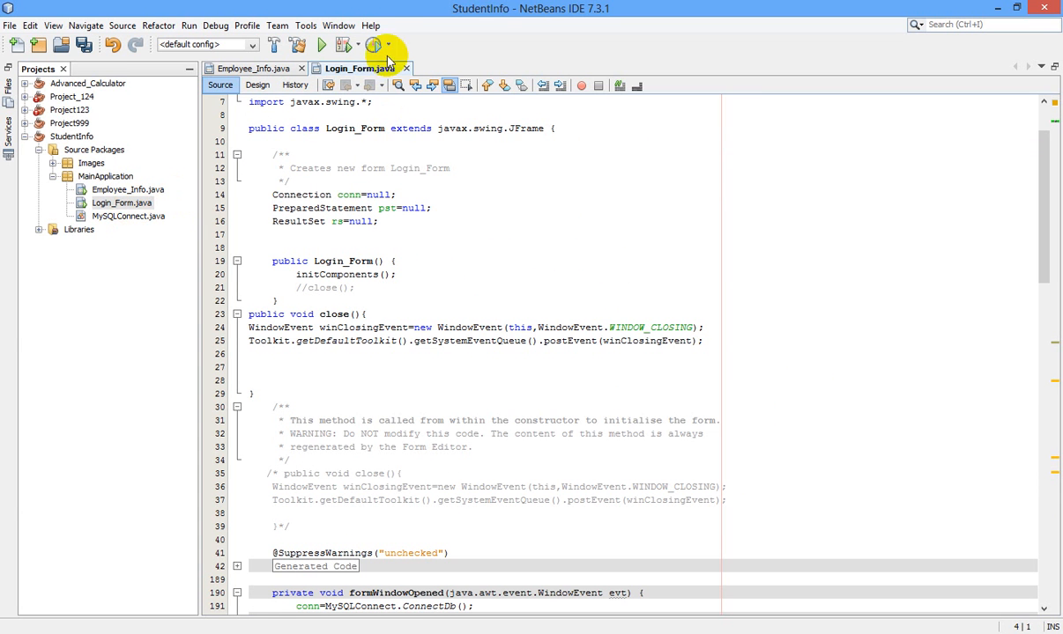
# Run StudentInfo and submit the login form with username qwerty and the password
pyautogui.click(321, 46)
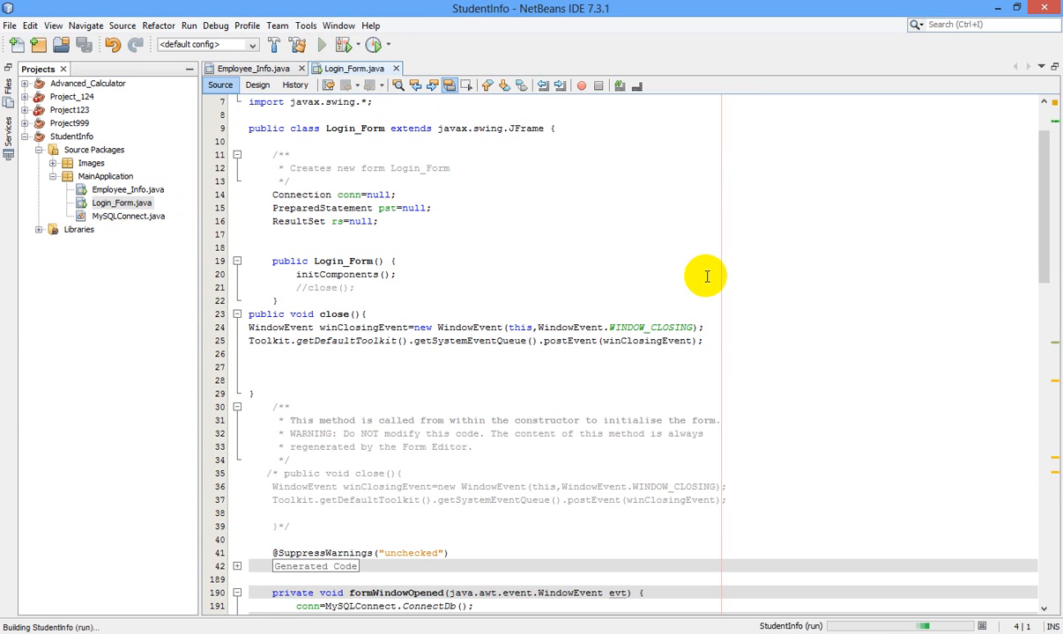
pyautogui.click(320, 46)
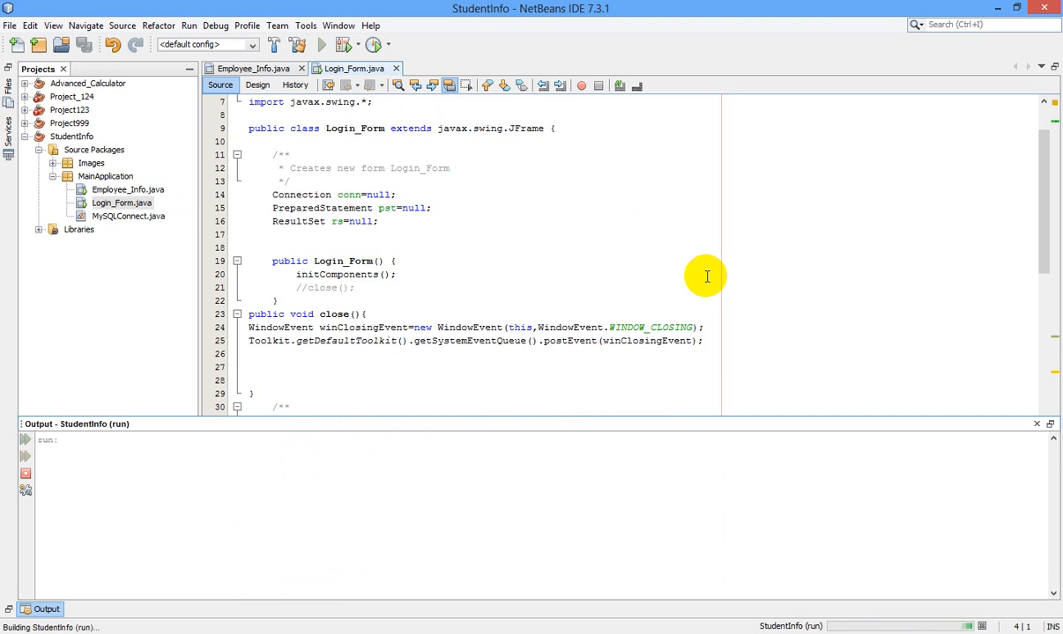
pyautogui.click(320, 46)
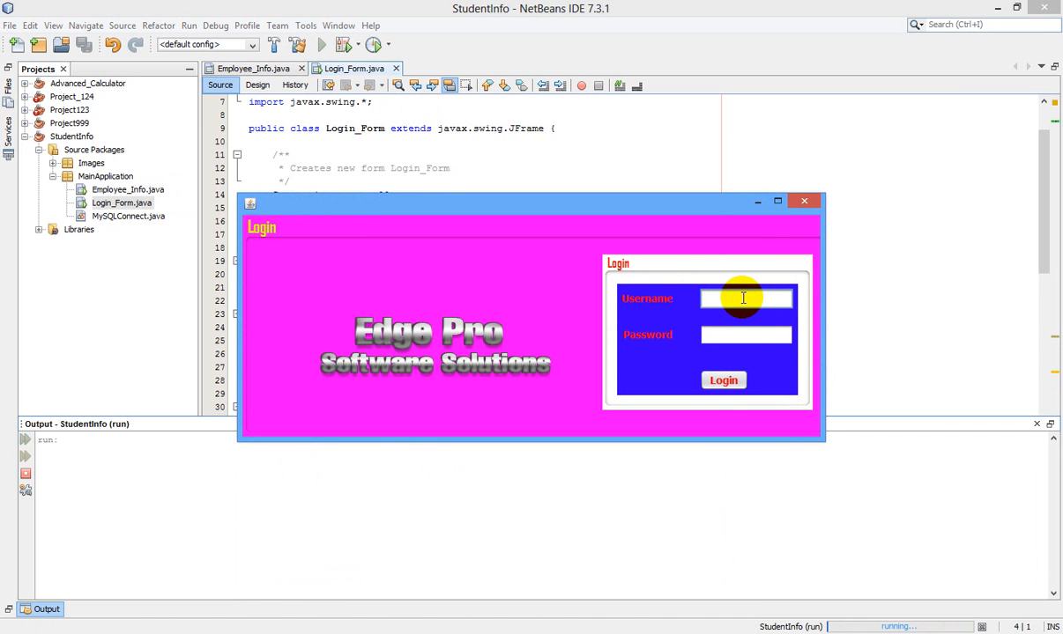
pyautogui.write('qwerty')
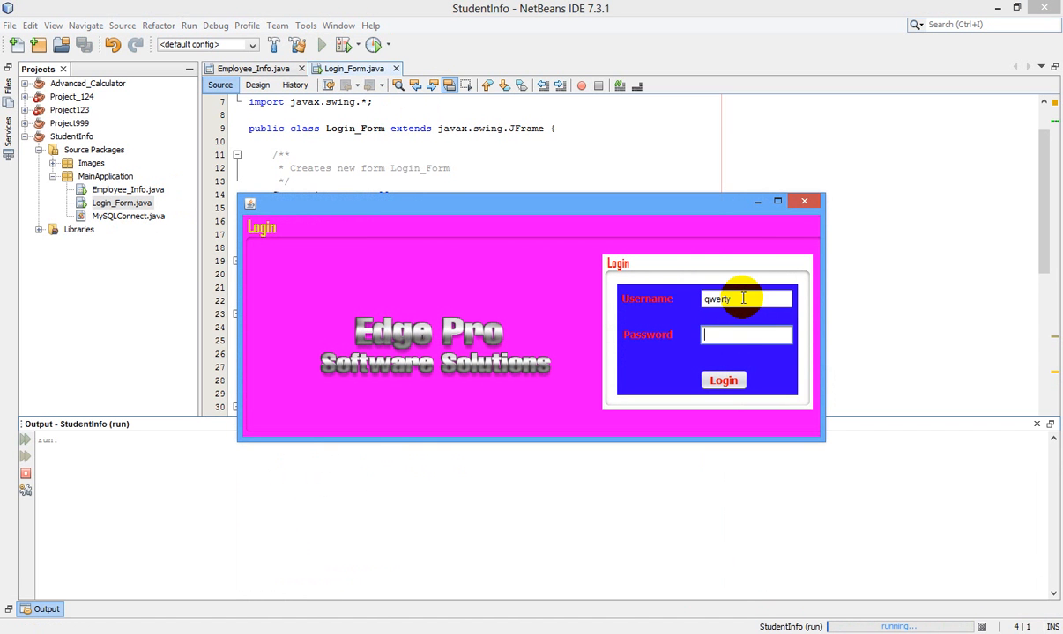
pyautogui.write('*')
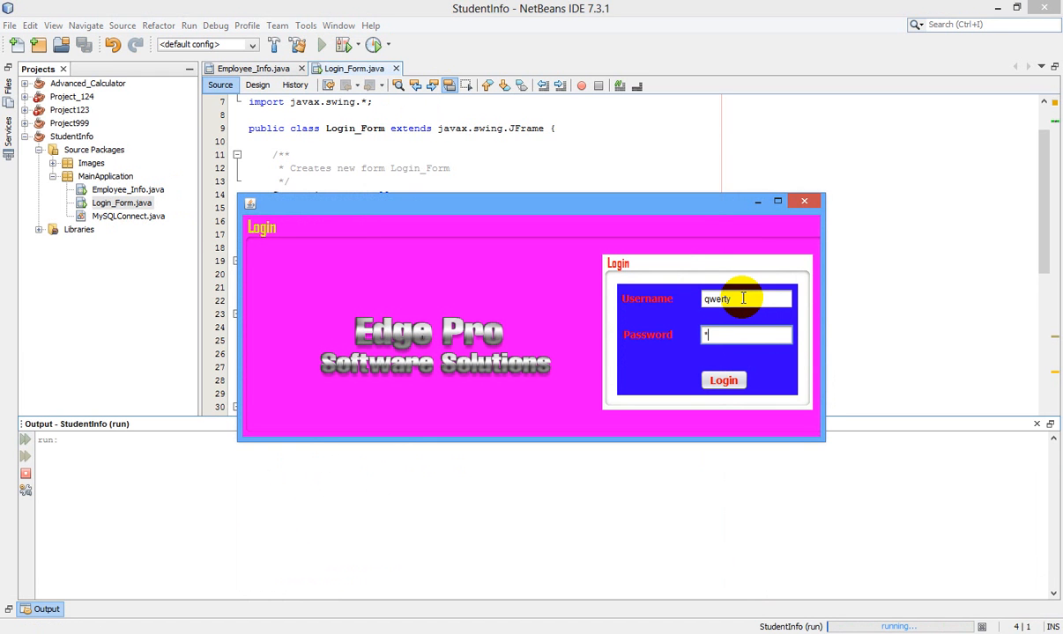
pyautogui.write('***')
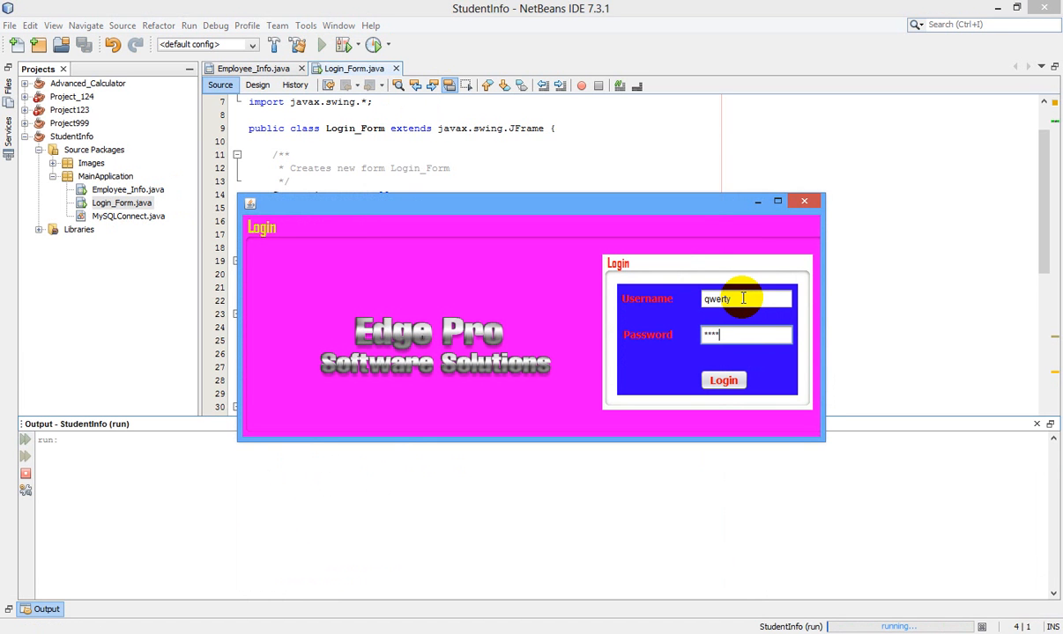
pyautogui.write('**')
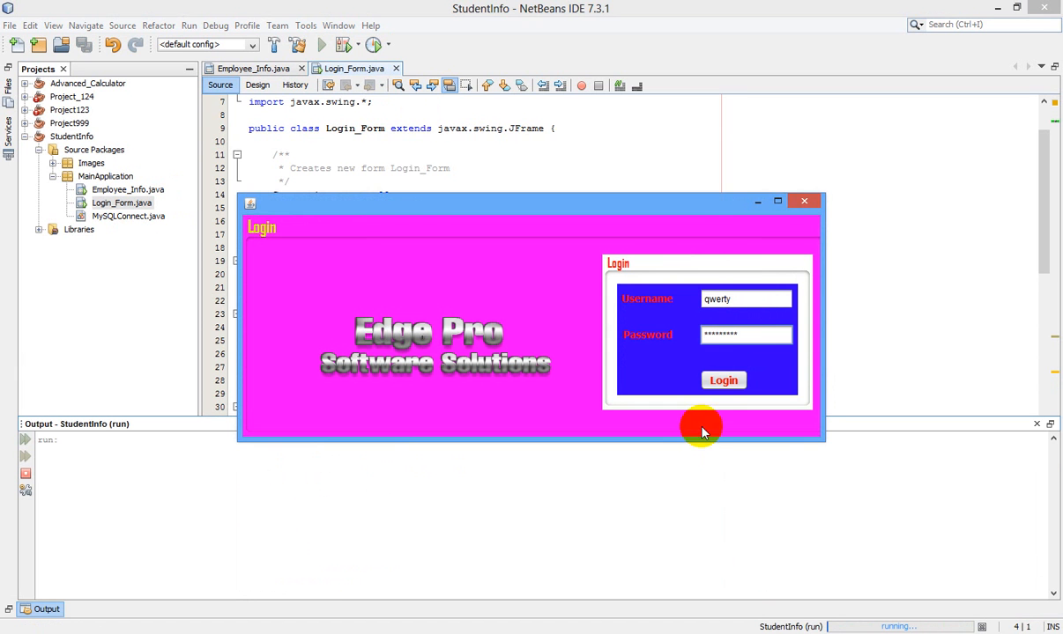
pyautogui.click(723, 381)
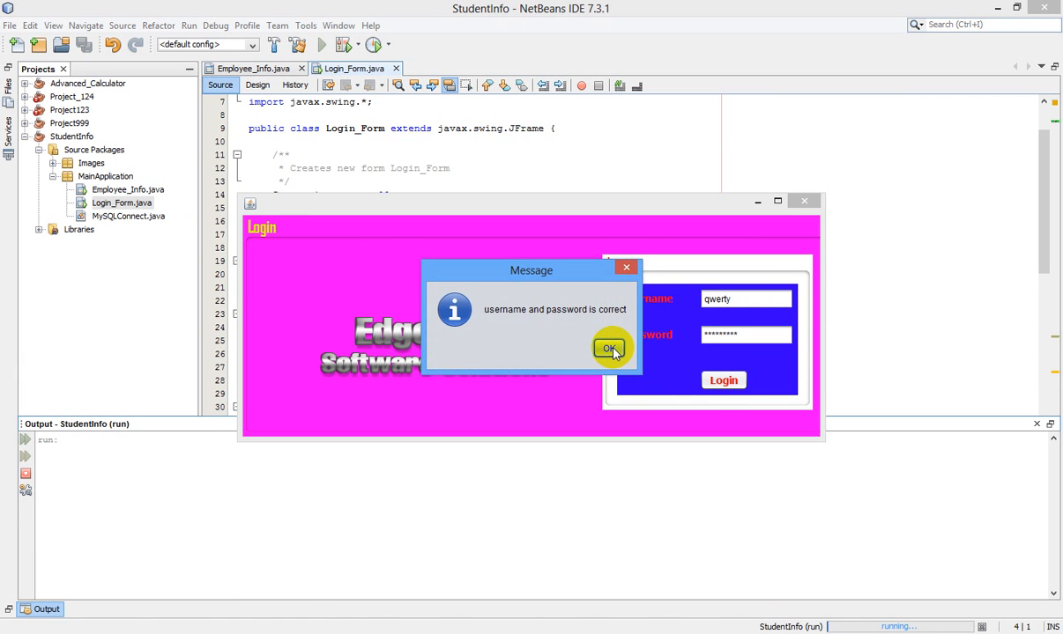
# OK the login confirmation, confirm Employee_Info opens alone, then close it
pyautogui.click(610, 349)
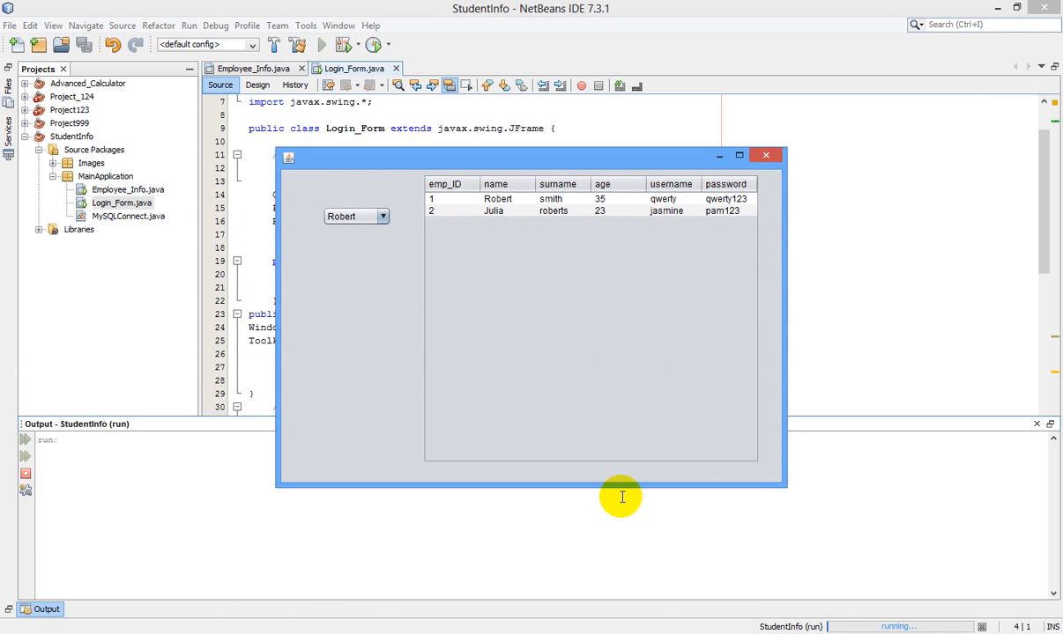
pyautogui.moveTo(890, 289)
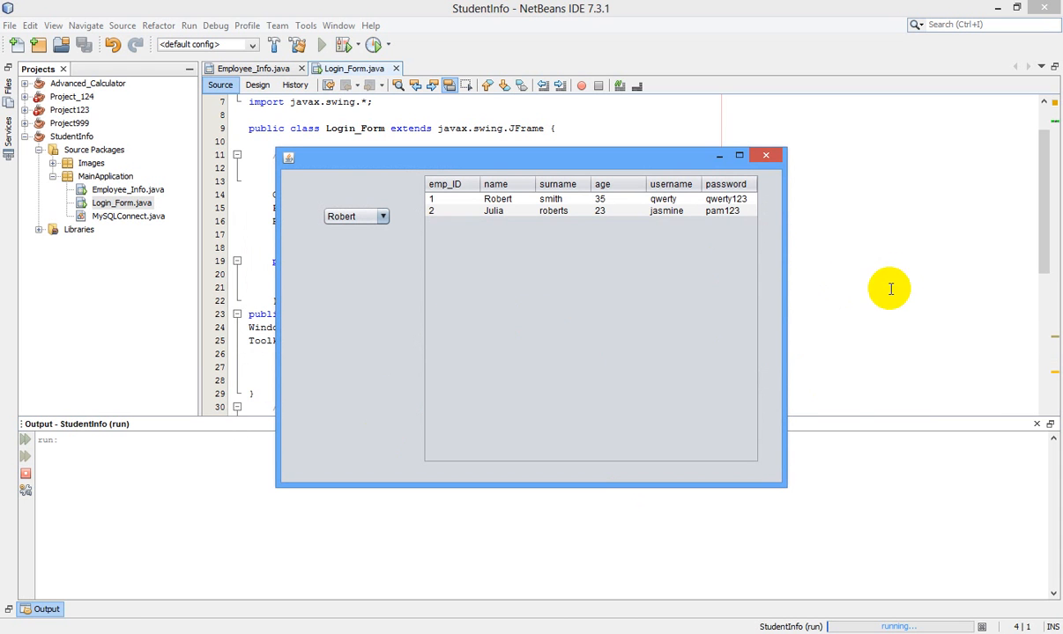
pyautogui.moveTo(846, 217)
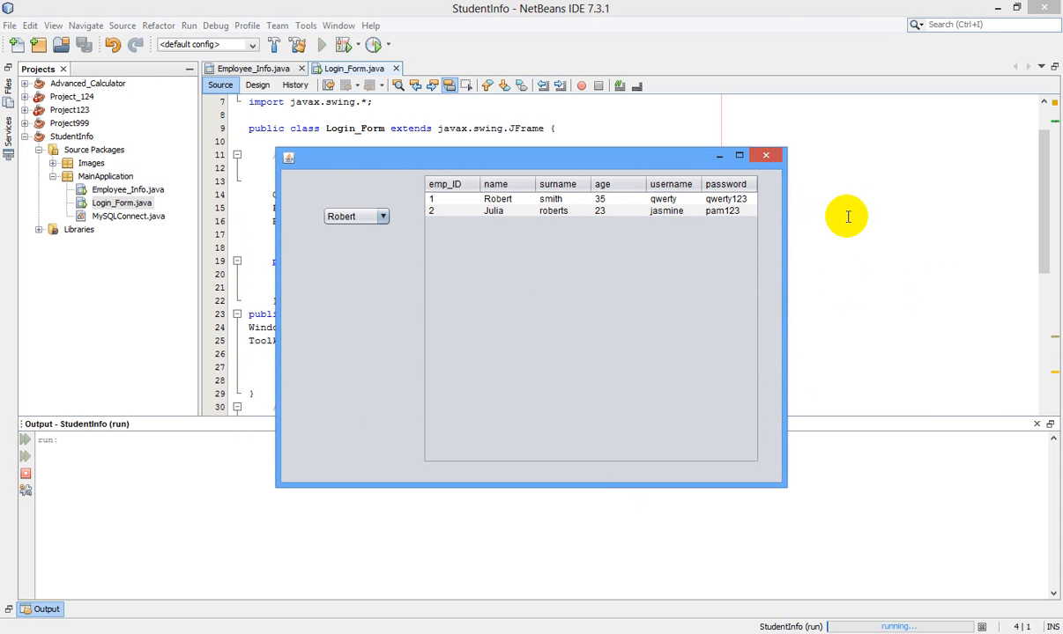
pyautogui.moveTo(687, 240)
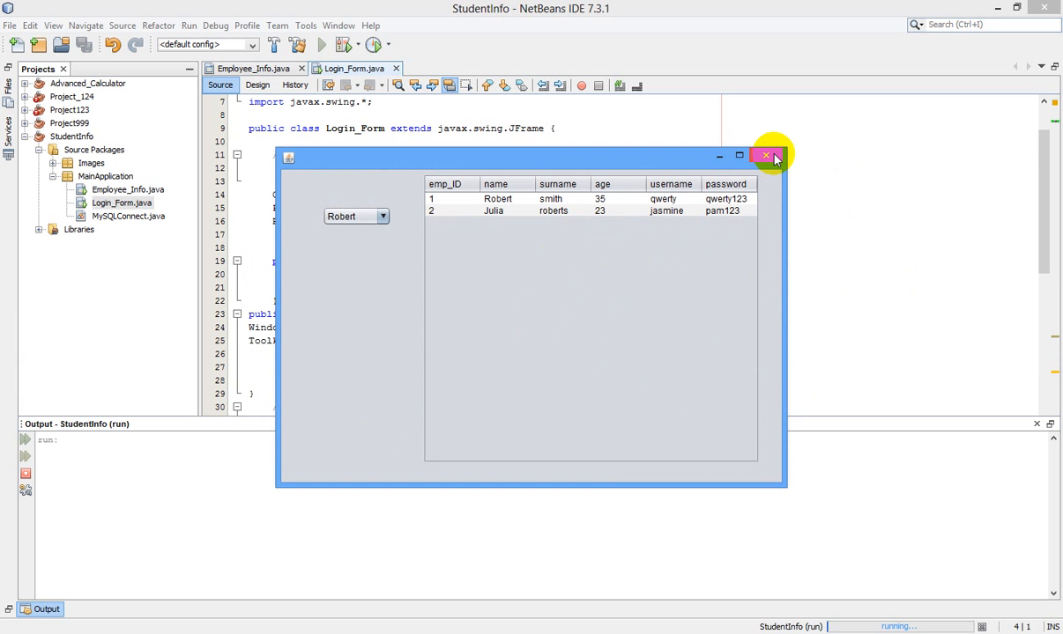
pyautogui.click(765, 156)
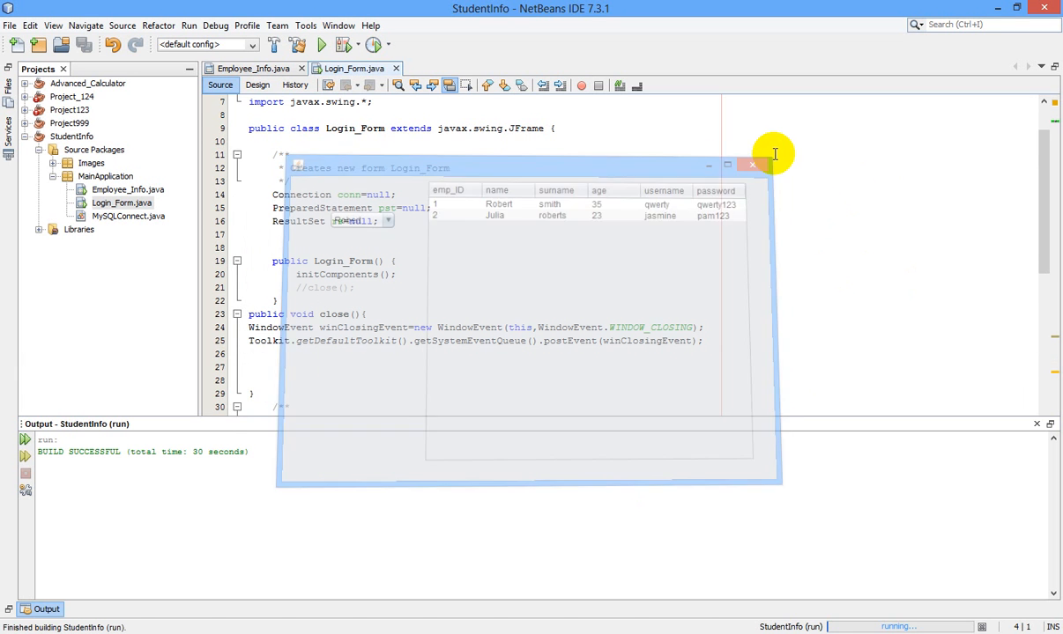
pyautogui.click(751, 166)
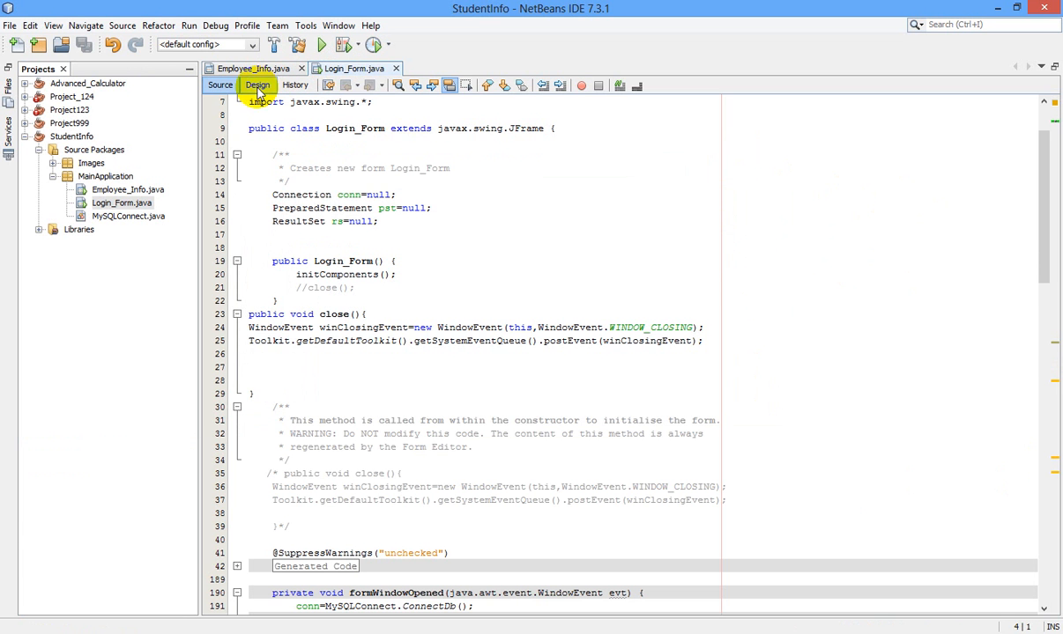
# Select Login_Form.java in Projects, then show the Employee_Info form design with its four-column table
pyautogui.click(257, 84)
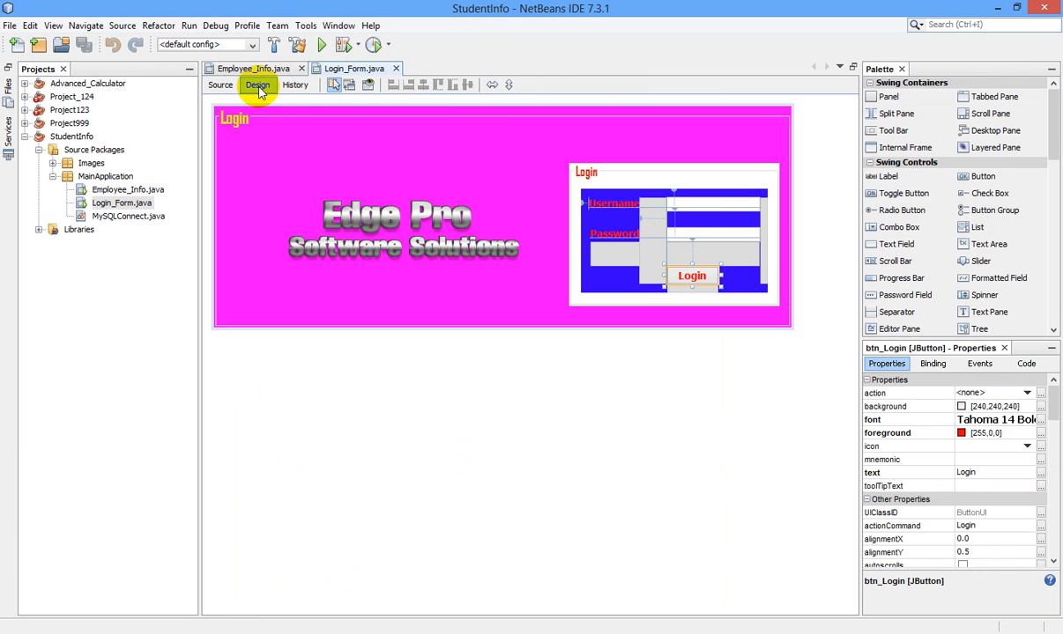
pyautogui.moveTo(668, 338)
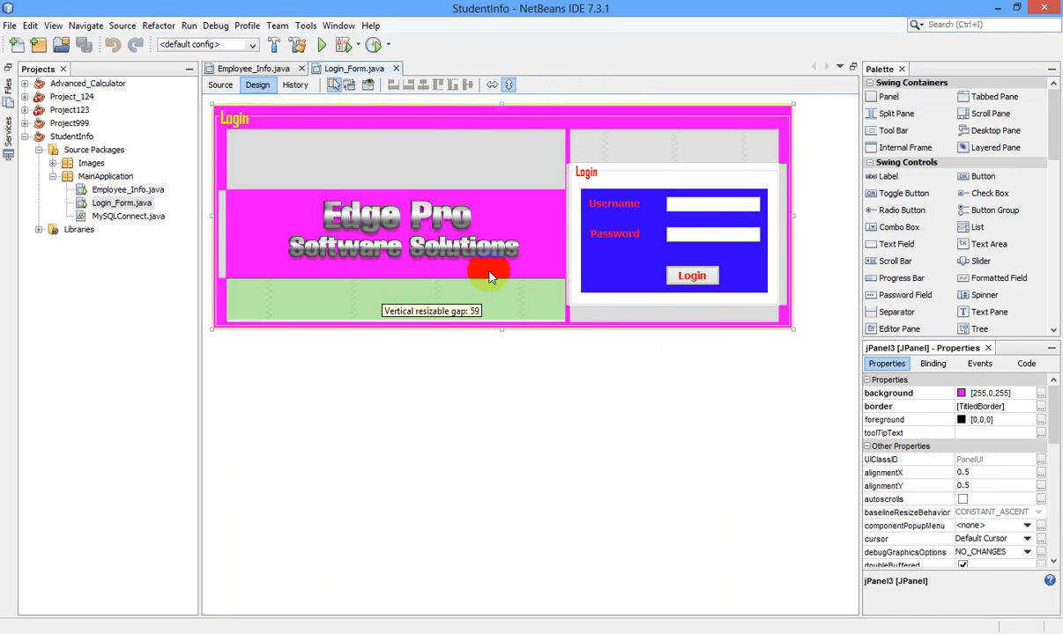
pyautogui.moveTo(530, 106)
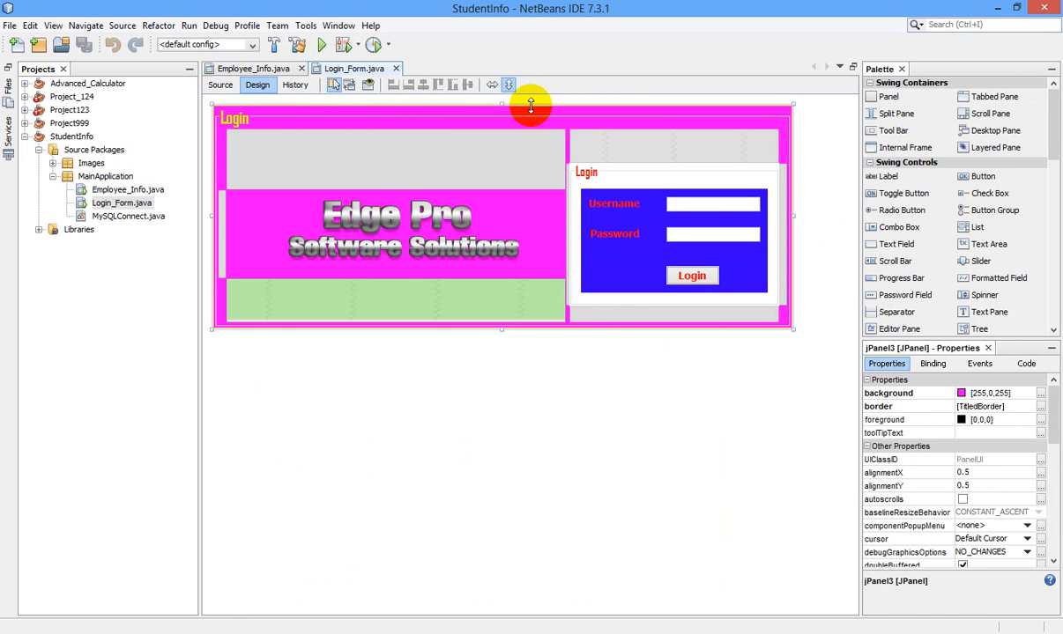
pyautogui.moveTo(153, 293)
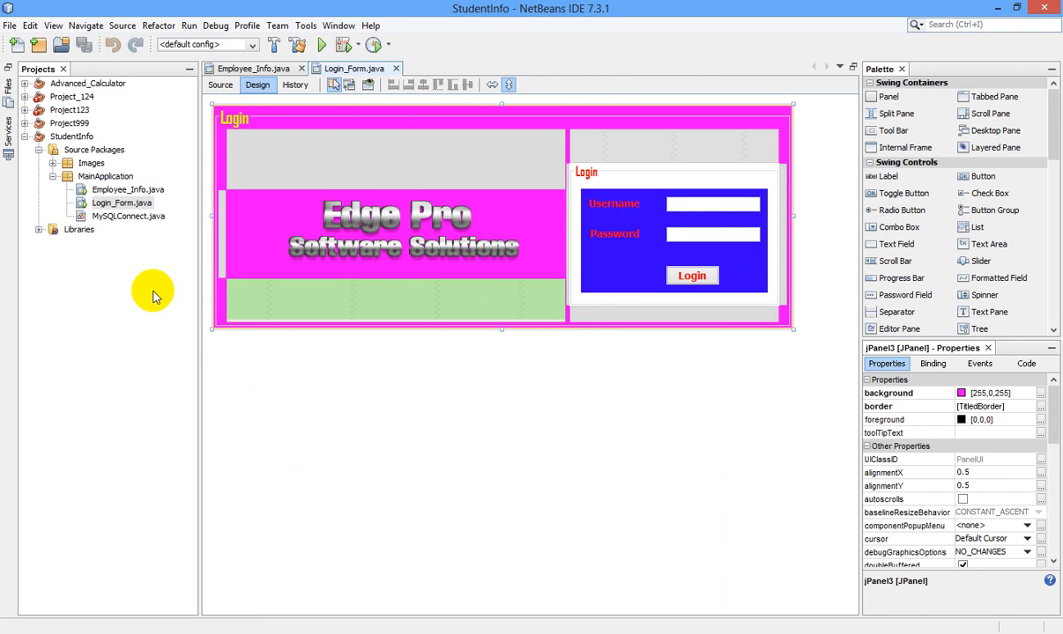
pyautogui.click(123, 202)
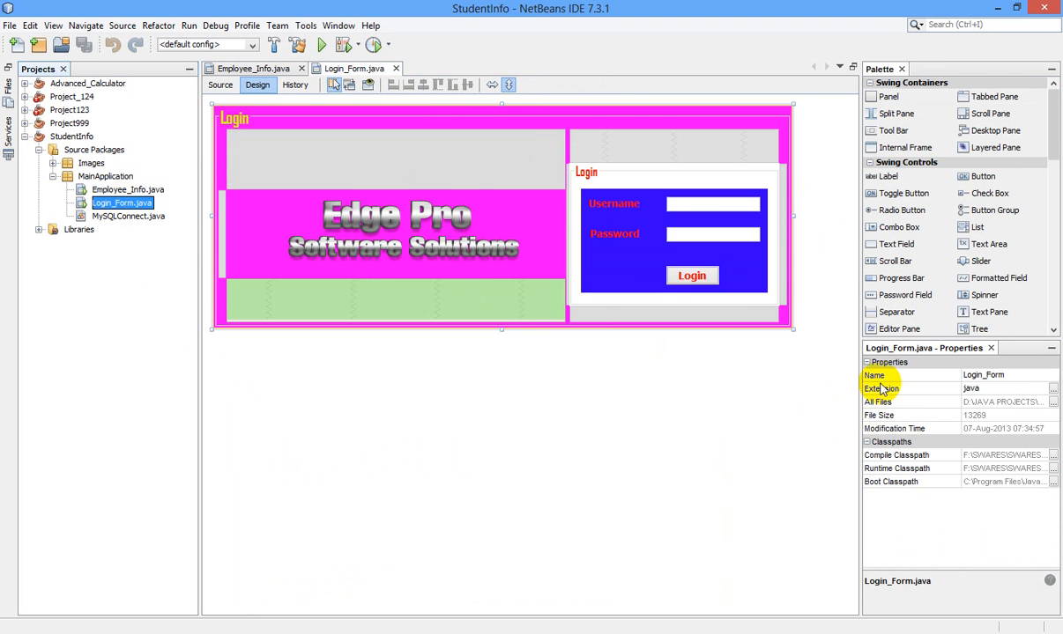
pyautogui.click(867, 363)
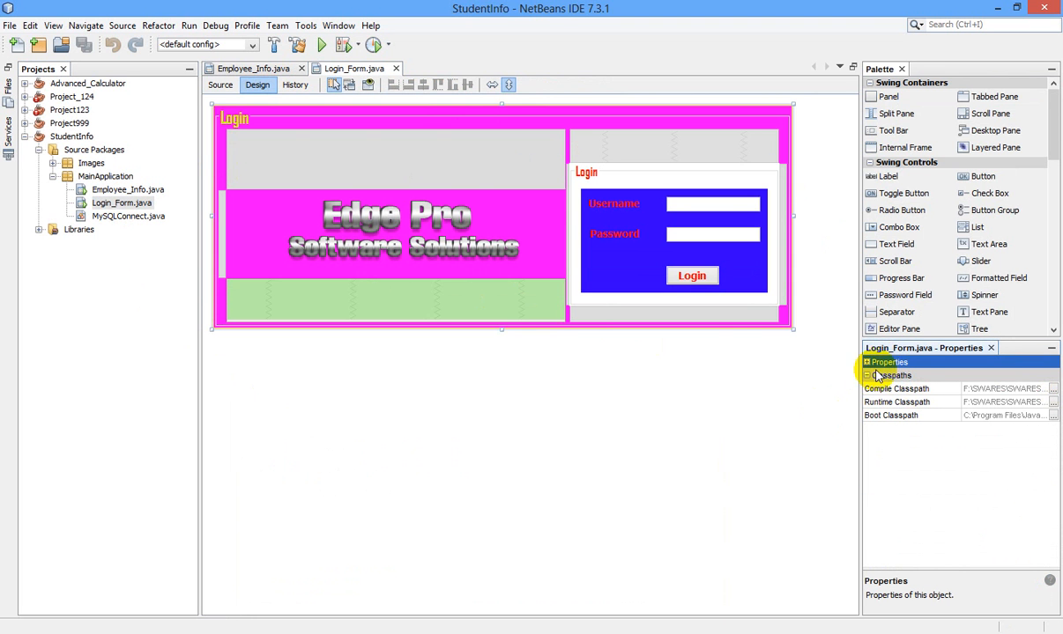
pyautogui.click(864, 363)
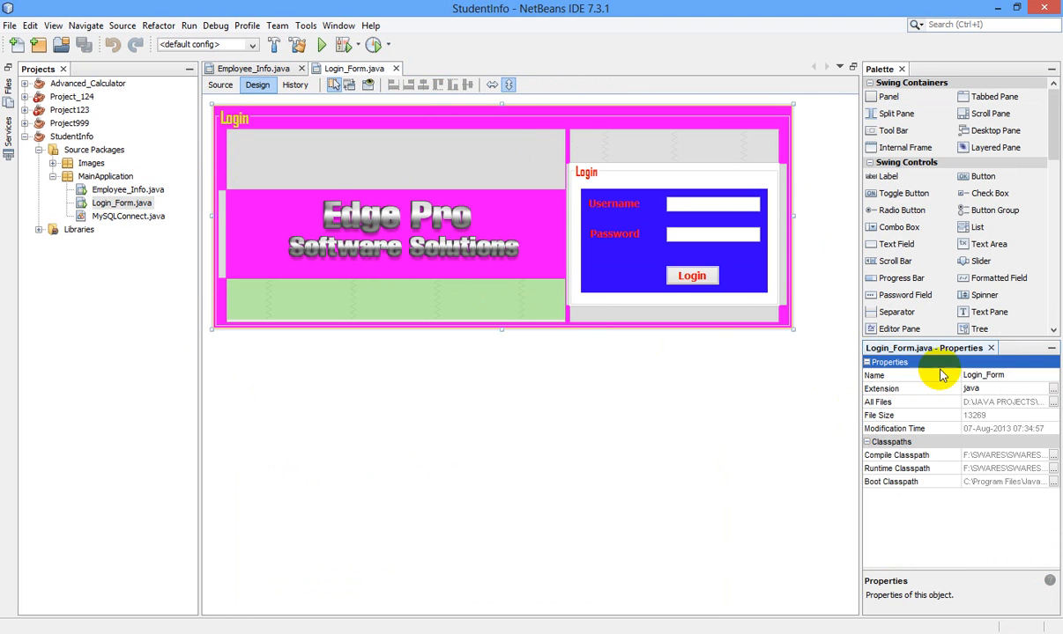
pyautogui.moveTo(1058, 402)
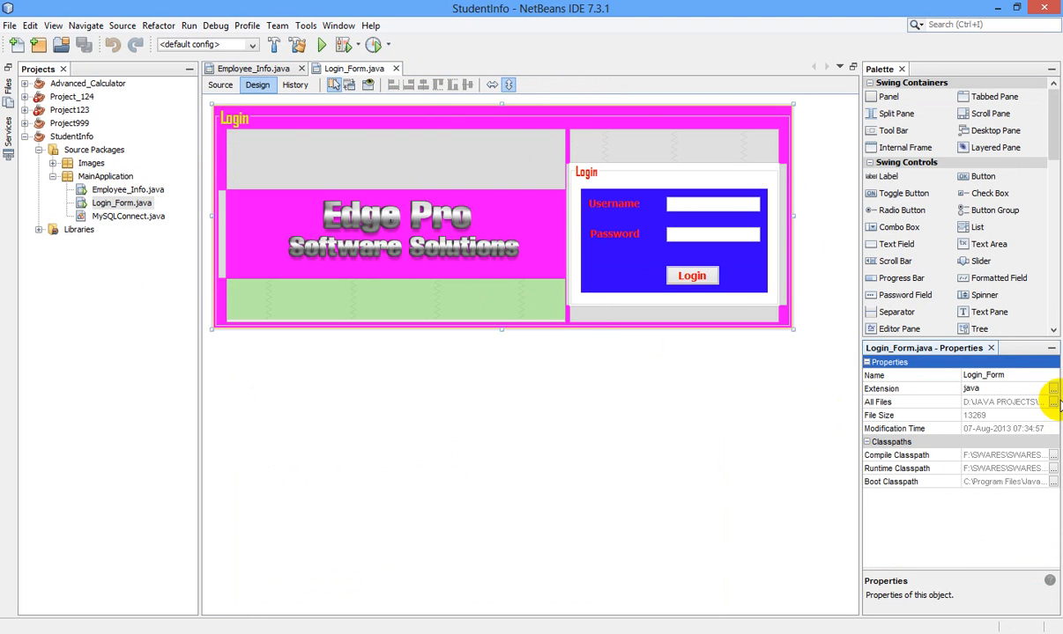
pyautogui.moveTo(396, 116)
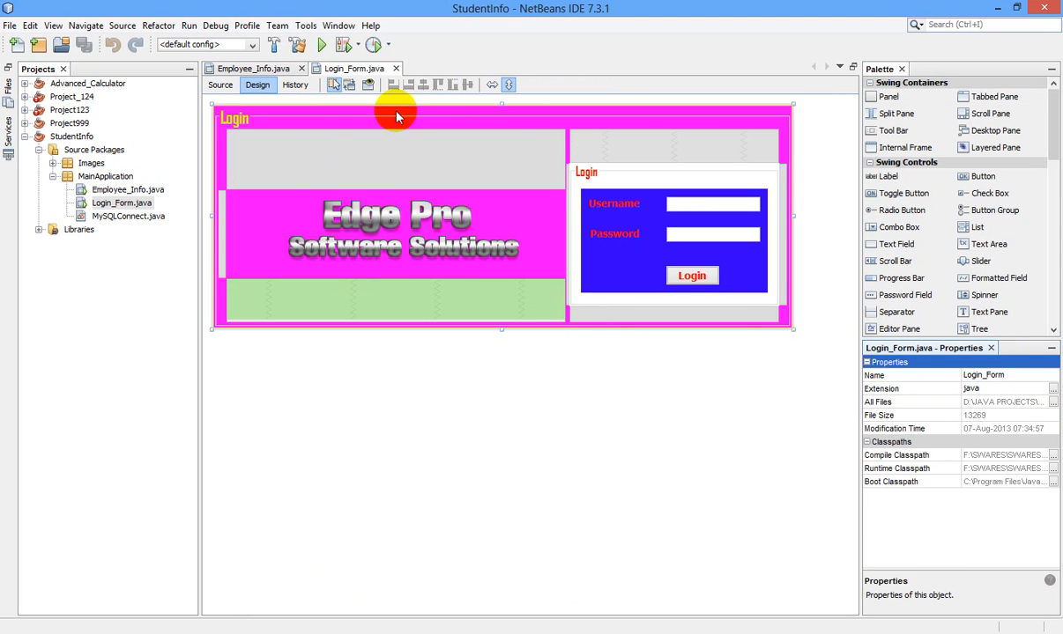
pyautogui.click(220, 84)
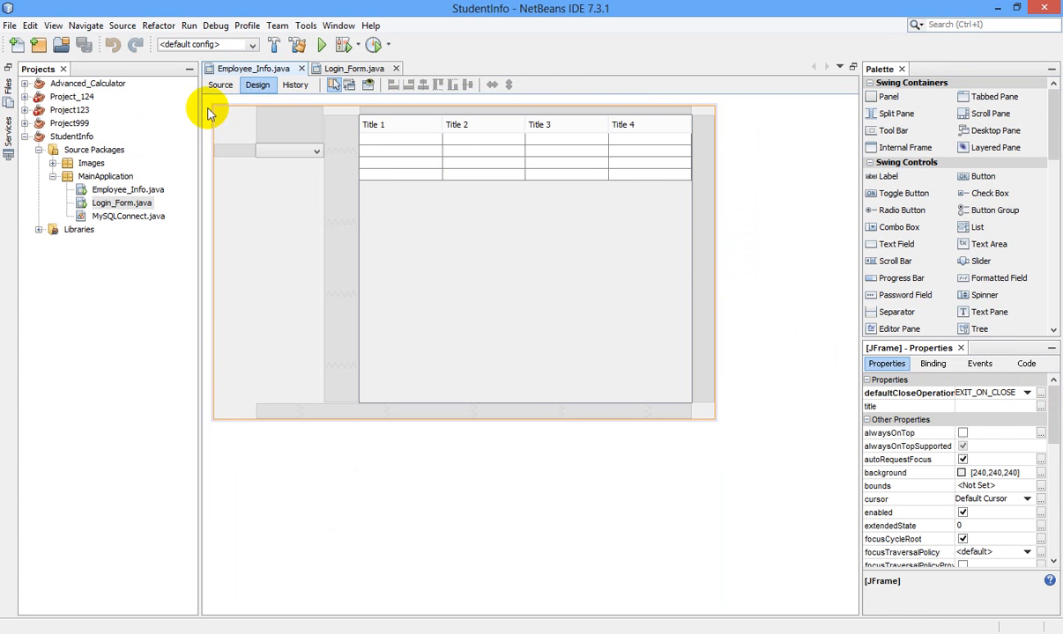
pyautogui.moveTo(749, 285)
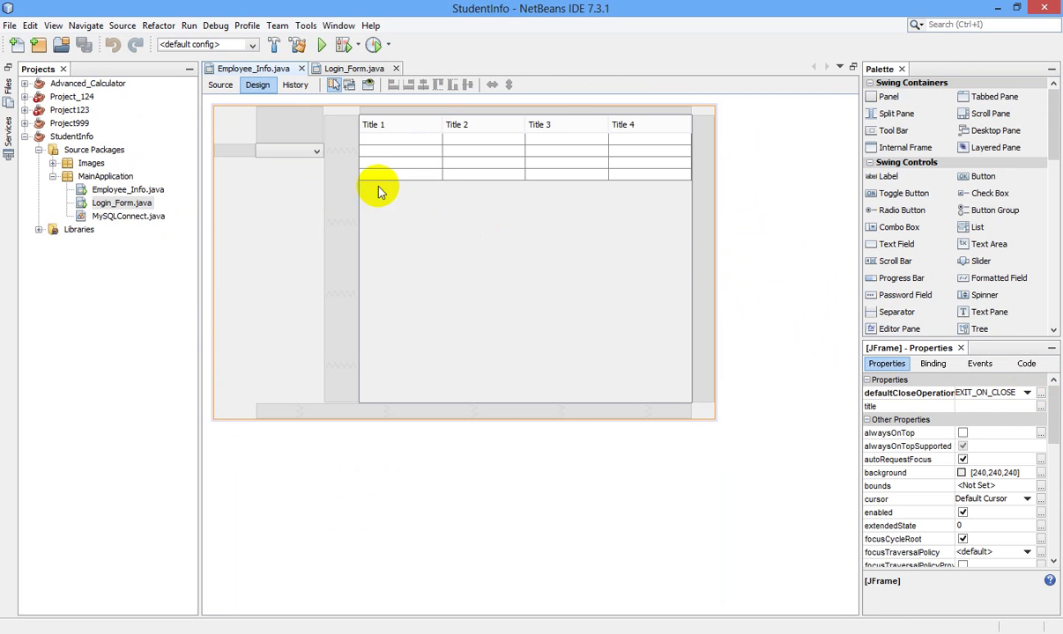
pyautogui.moveTo(589, 264)
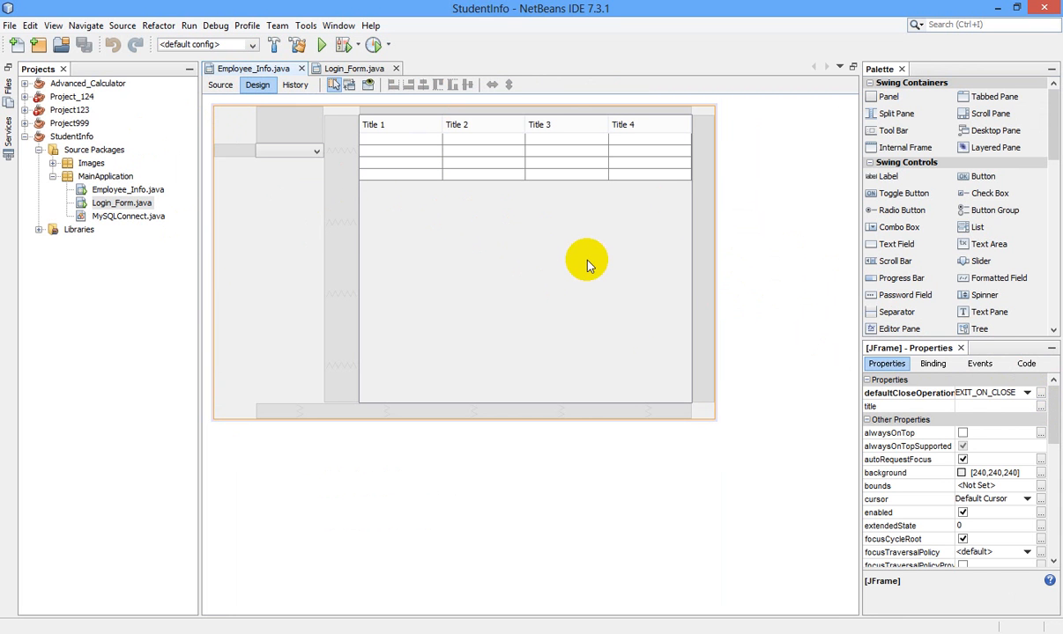
pyautogui.moveTo(543, 392)
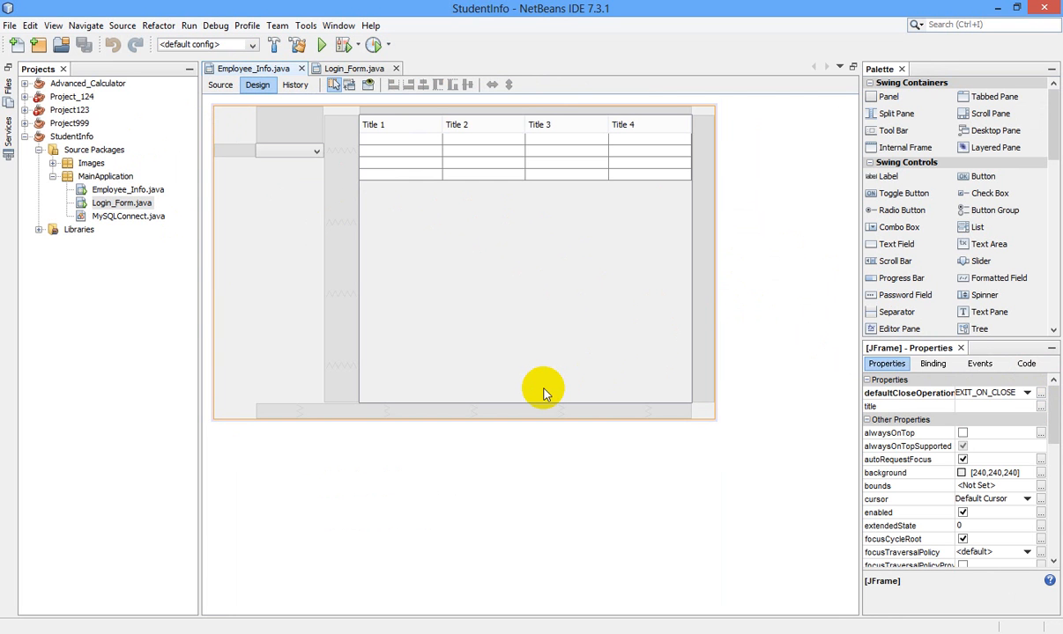
pyautogui.moveTo(703, 315)
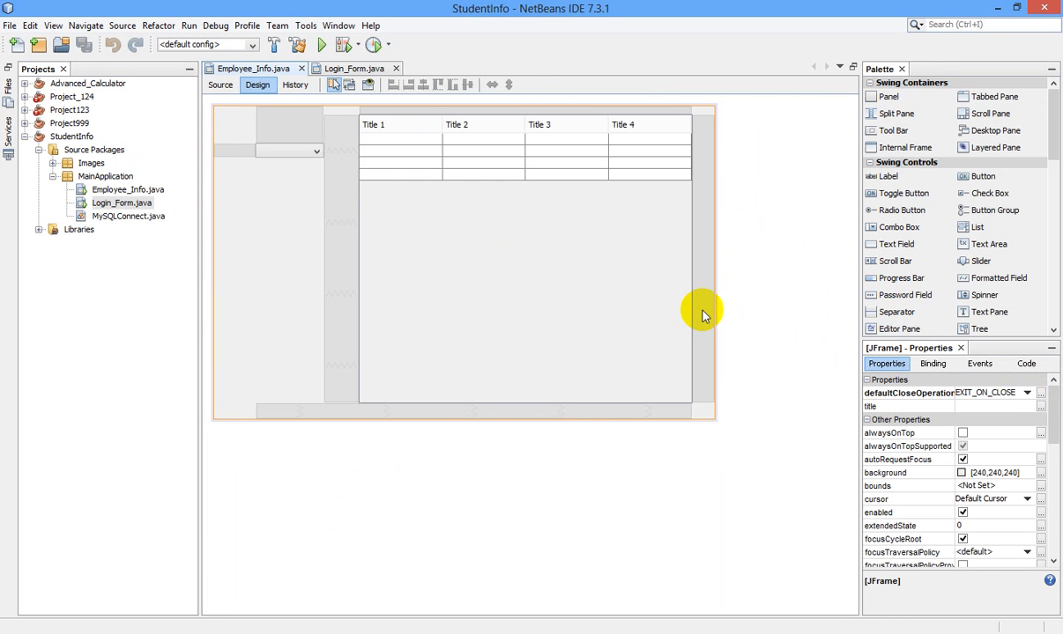
pyautogui.moveTo(497, 338)
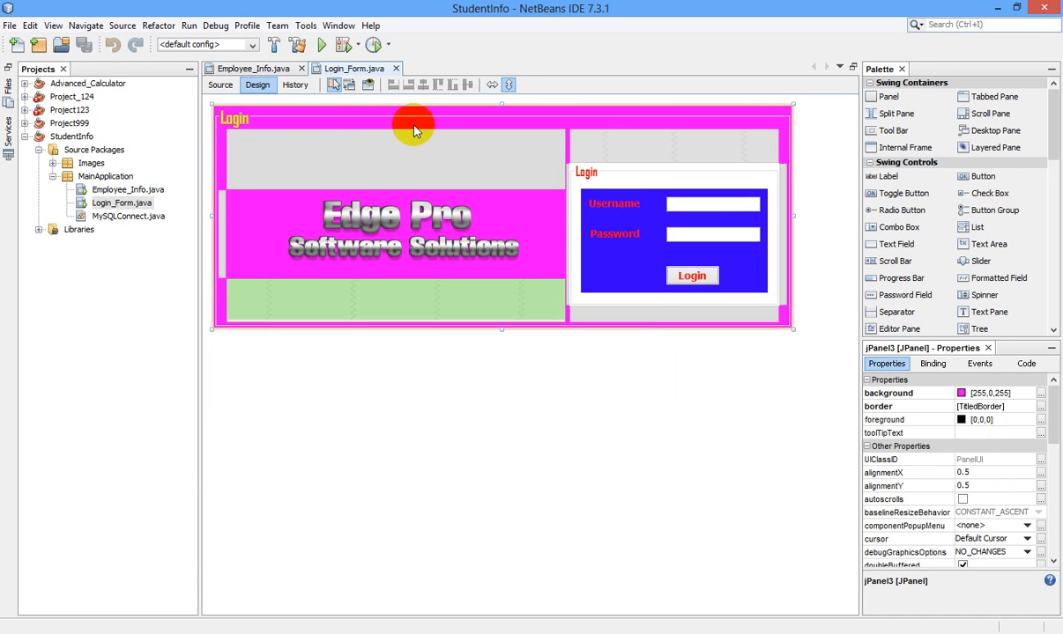
pyautogui.moveTo(427, 123)
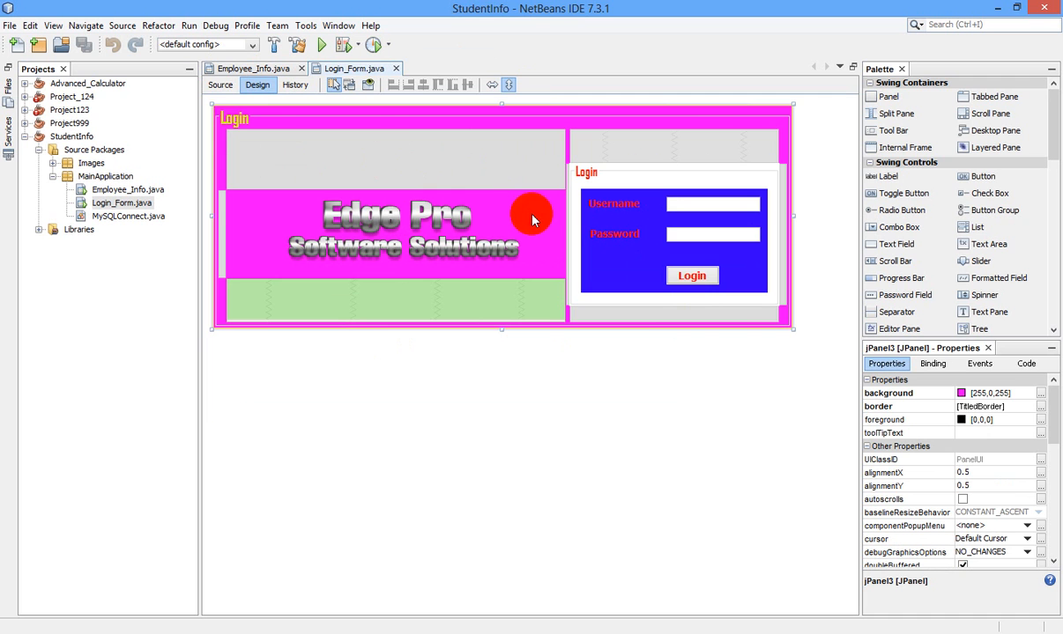
pyautogui.moveTo(356, 67)
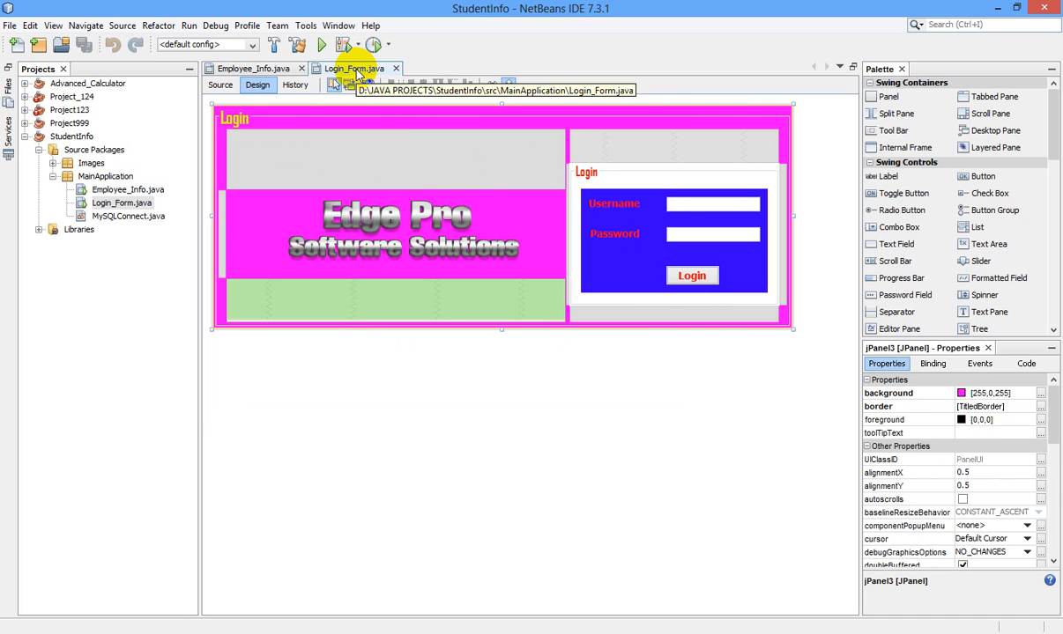
# Switch the Login_Form.java editor from Design to Source, showing the close() method
pyautogui.click(251, 67)
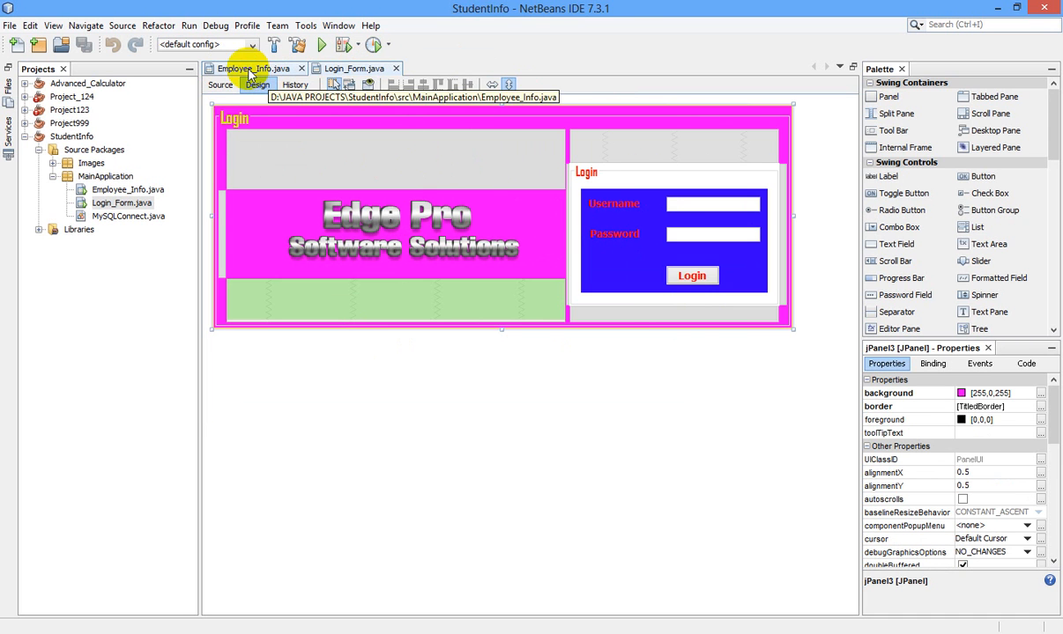
pyautogui.moveTo(592, 244)
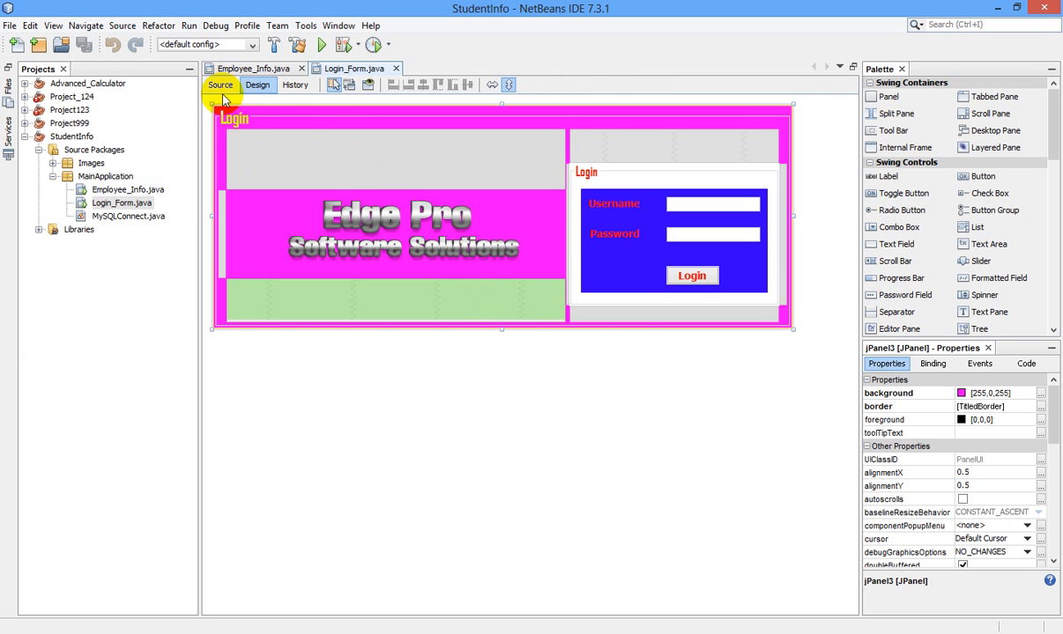
pyautogui.click(220, 85)
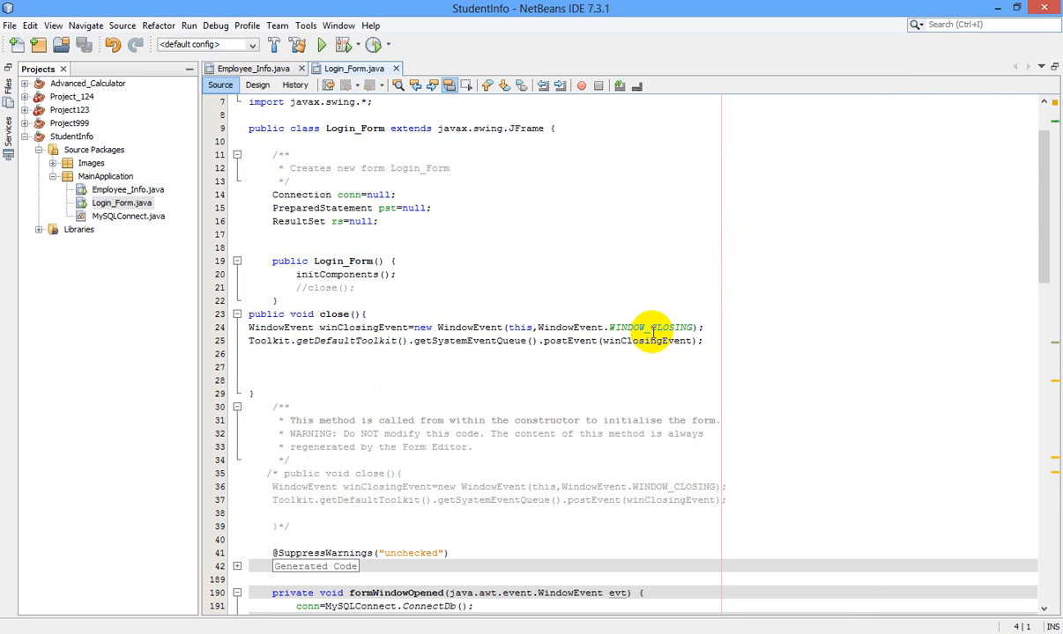
pyautogui.moveTo(414, 360)
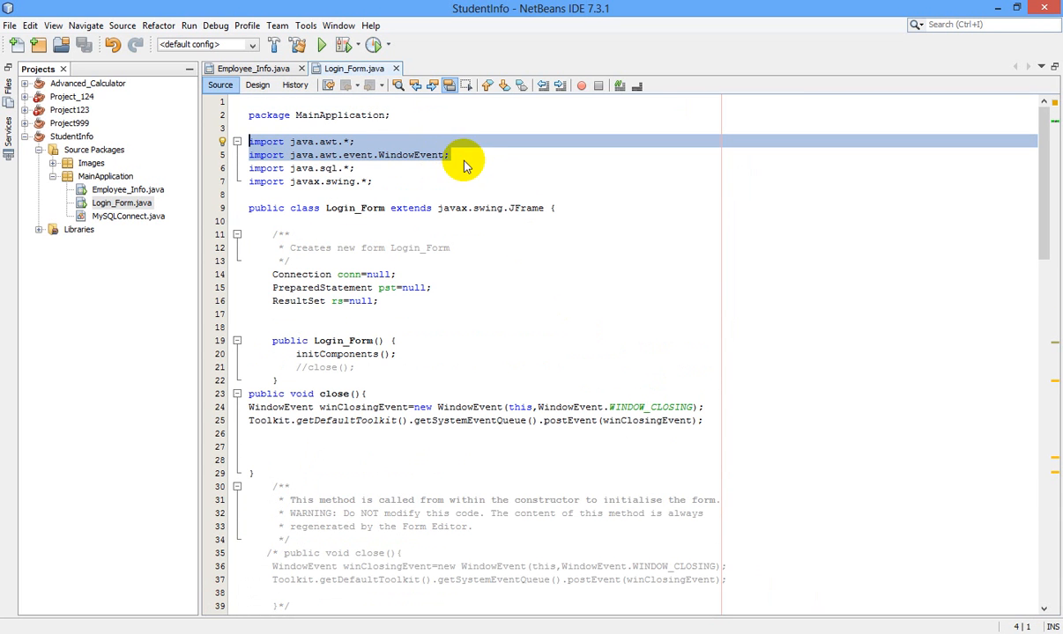
pyautogui.scroll(-3)
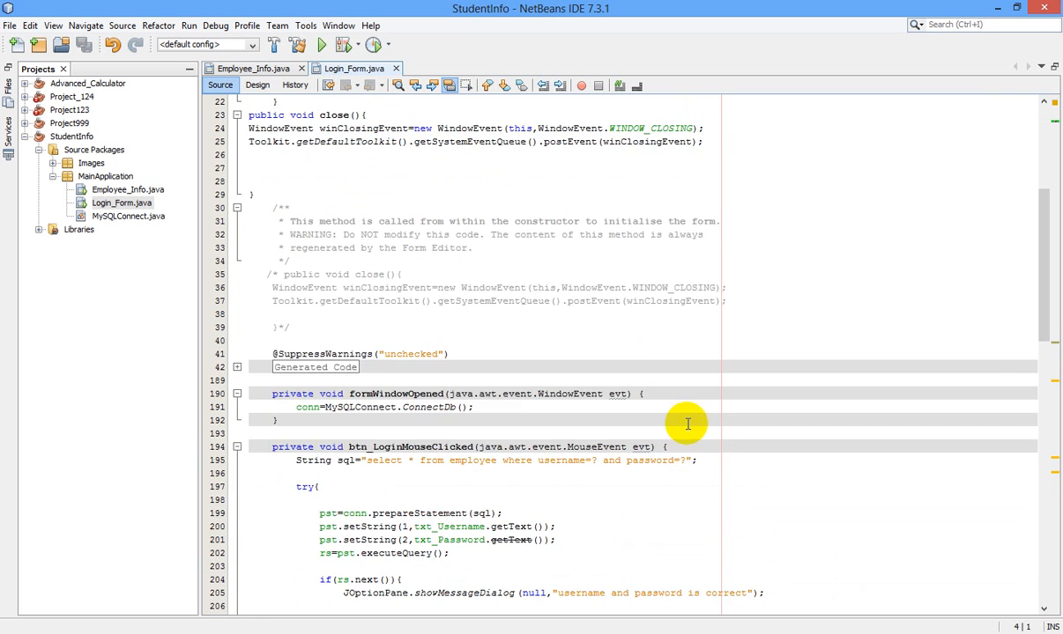
# Scroll to btn_LoginMouseClicked and add close(); after the success message before Employee_Info opens
pyautogui.scroll(-3)
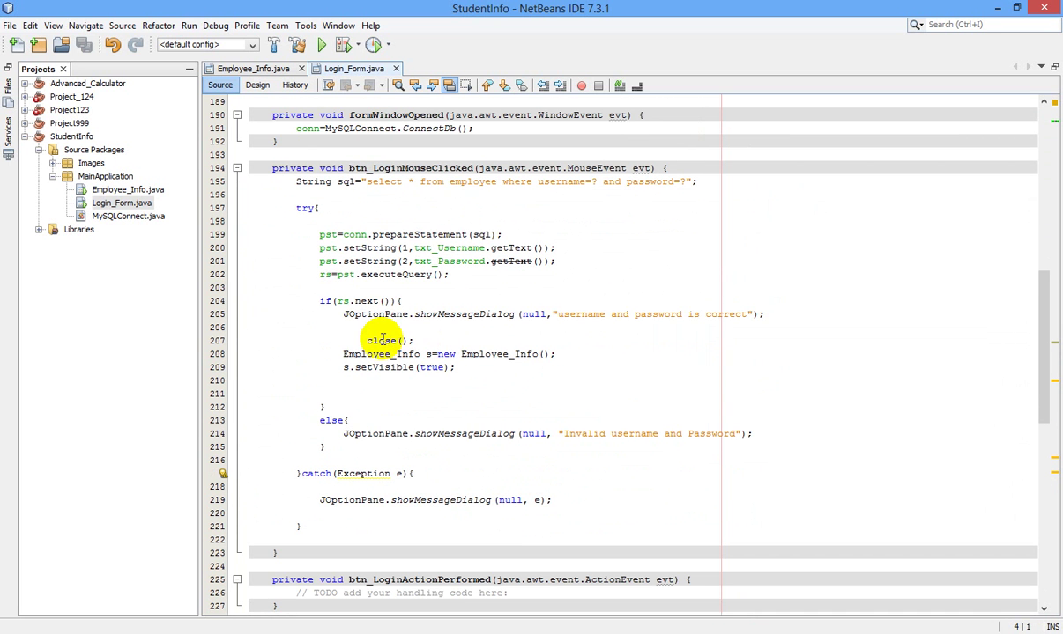
pyautogui.moveTo(589, 326)
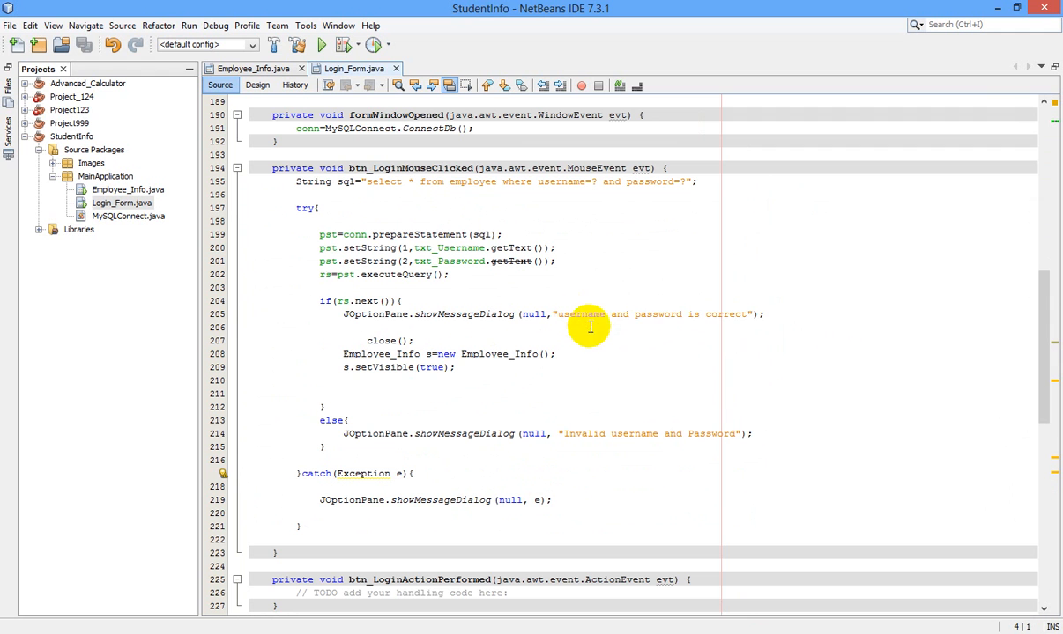
pyautogui.moveTo(755, 338)
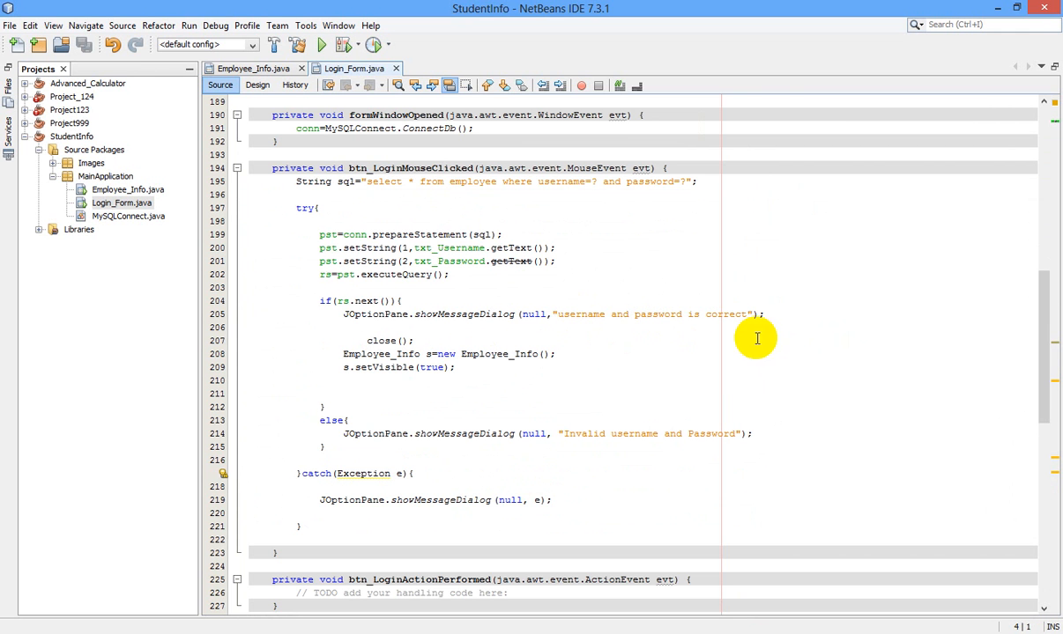
pyautogui.moveTo(679, 333)
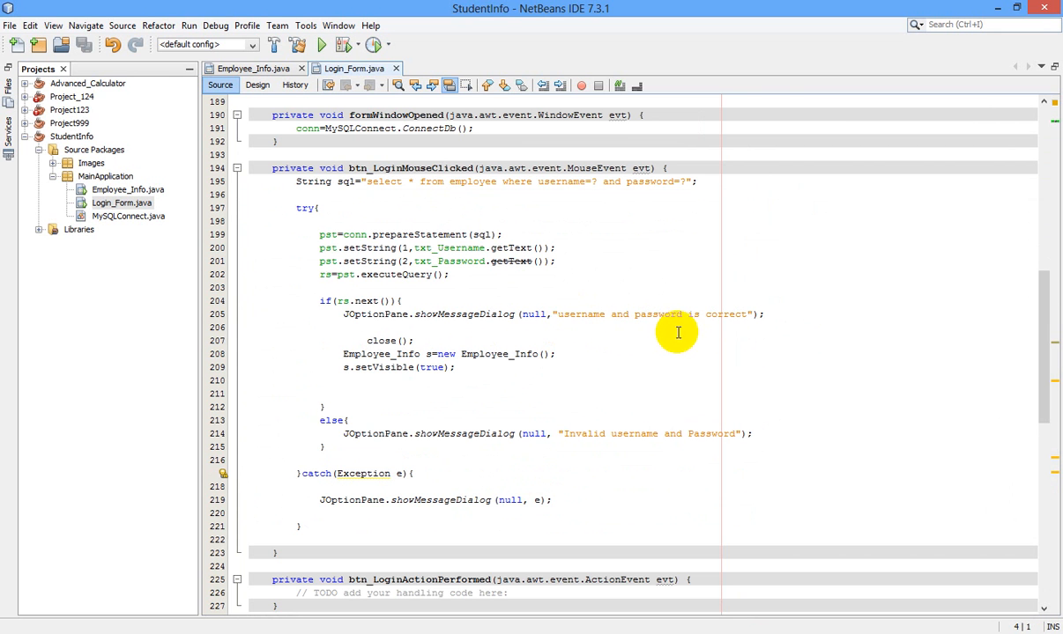
pyautogui.moveTo(740, 330)
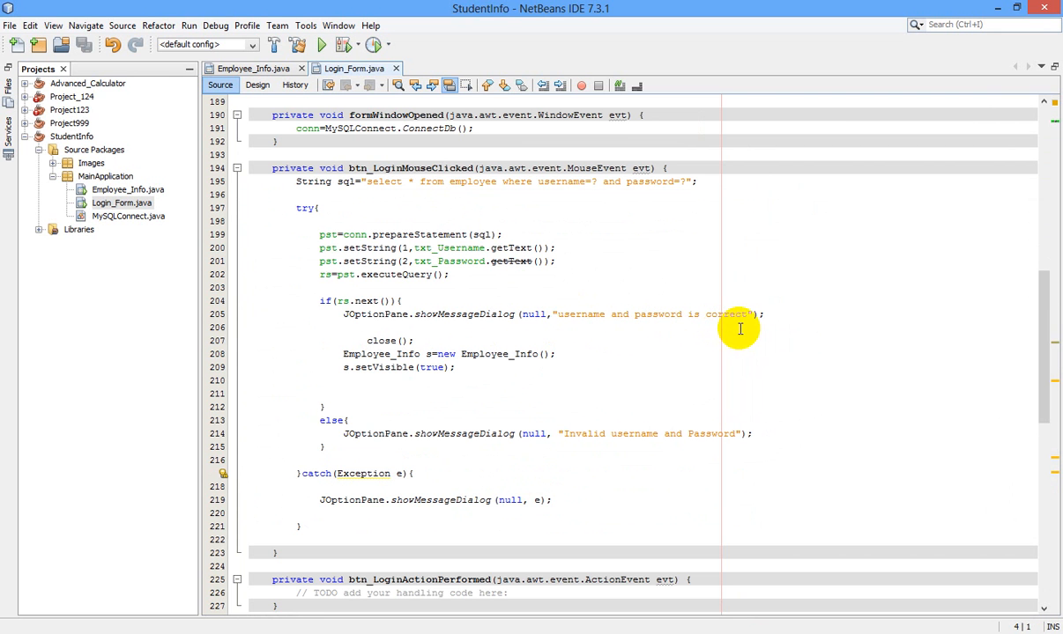
pyautogui.moveTo(719, 337)
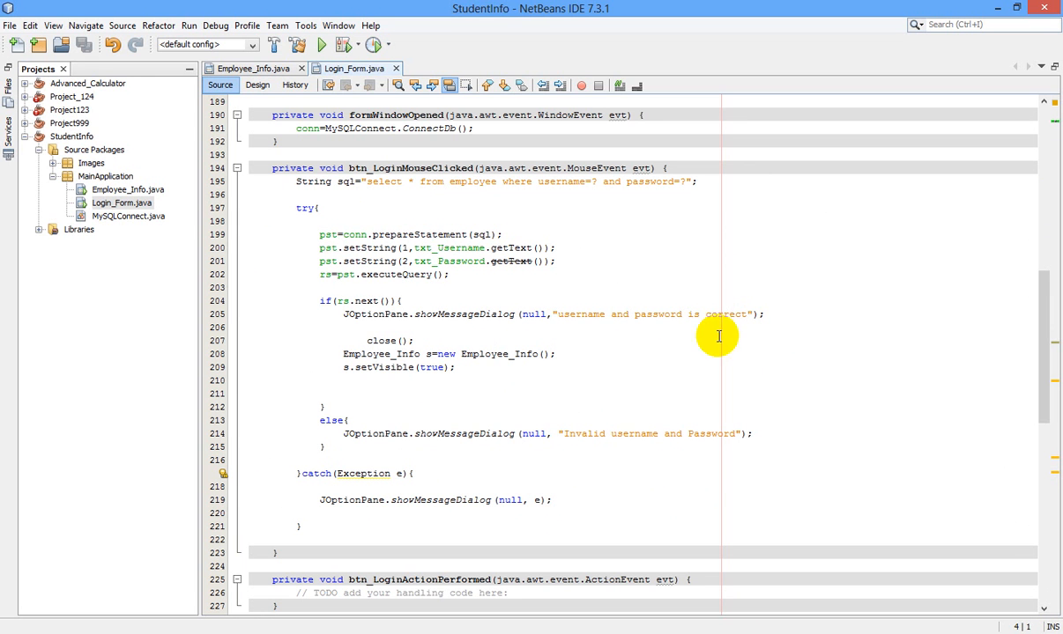
pyautogui.moveTo(414, 342)
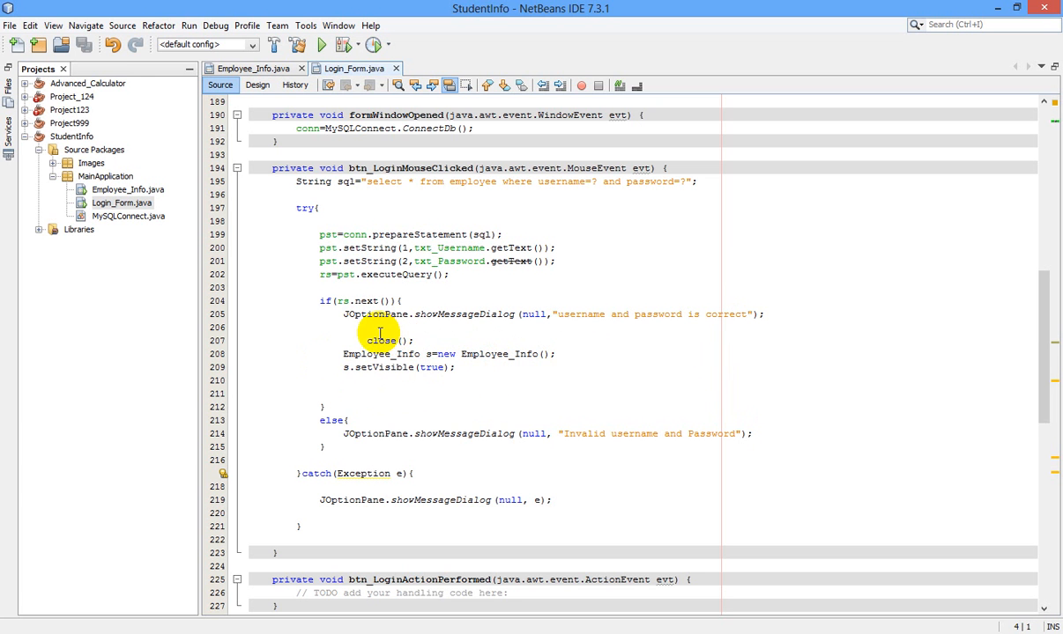
pyautogui.moveTo(515, 363)
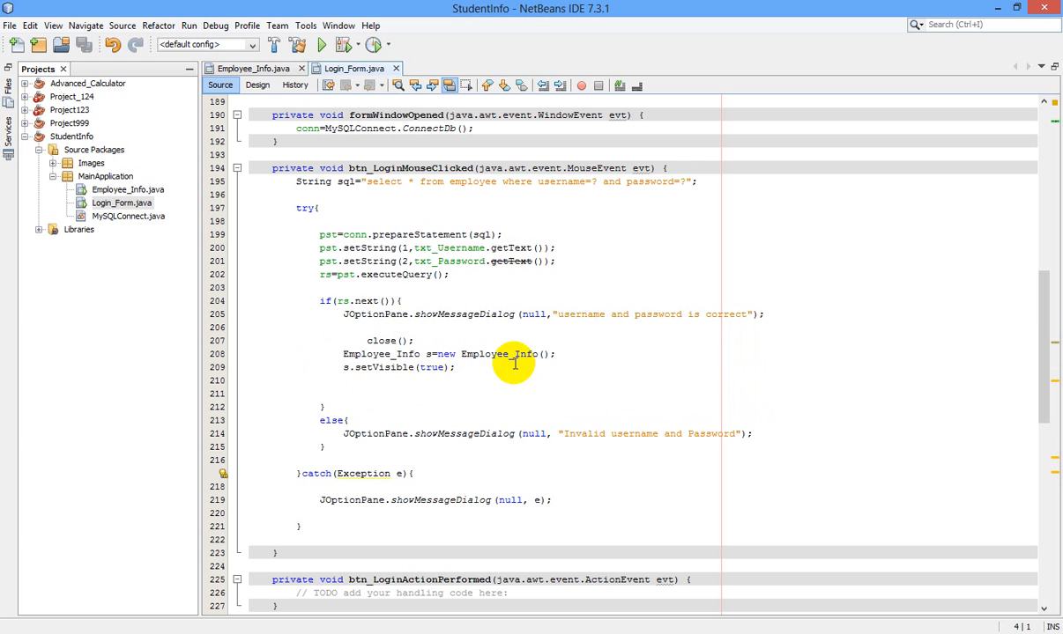
pyautogui.moveTo(620, 378)
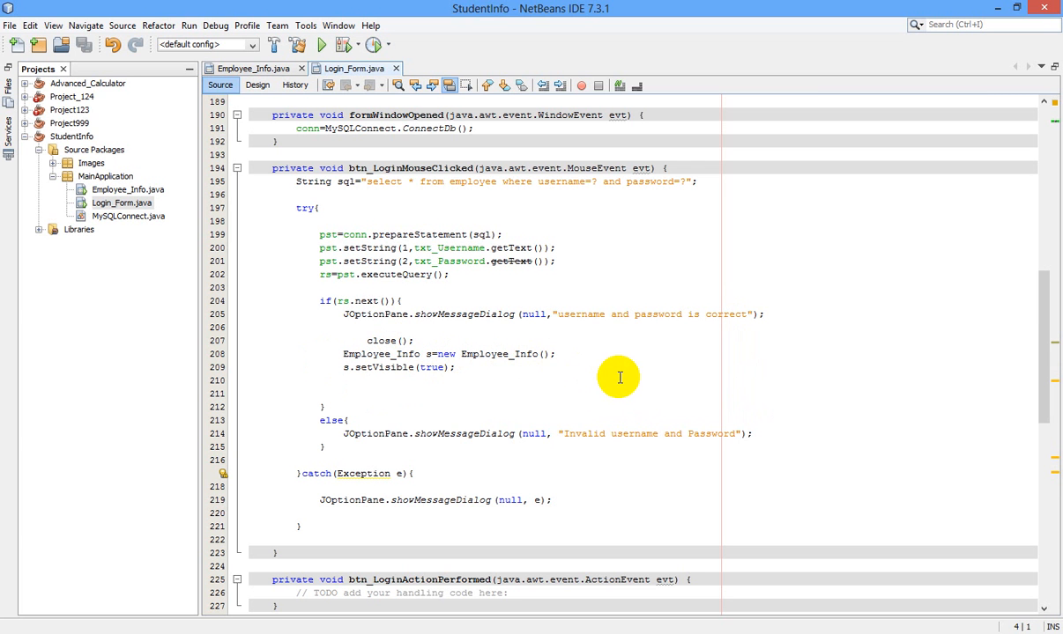
pyautogui.moveTo(698, 413)
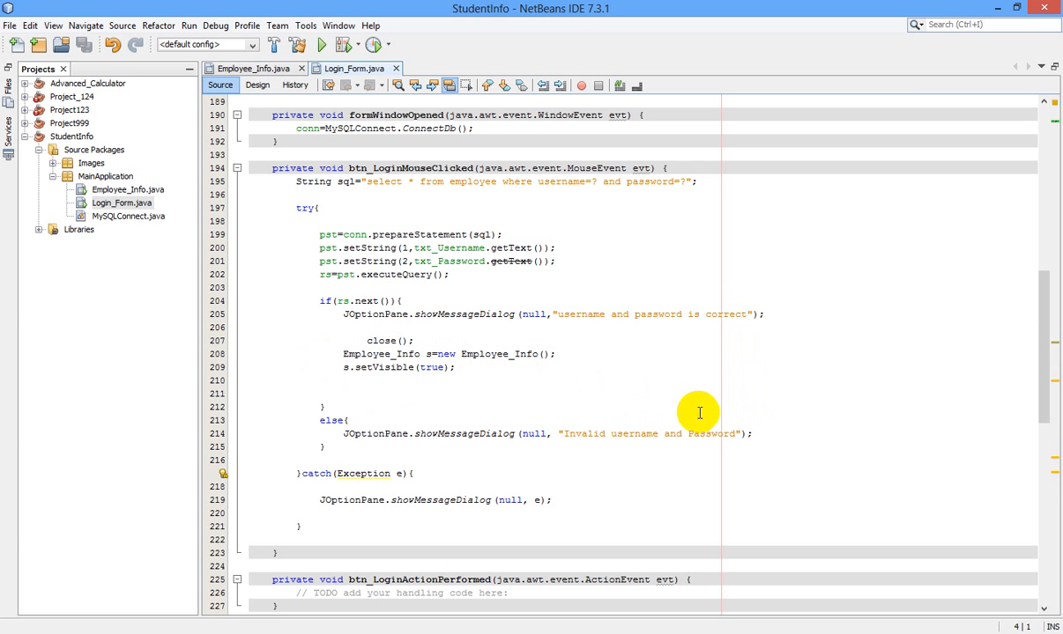